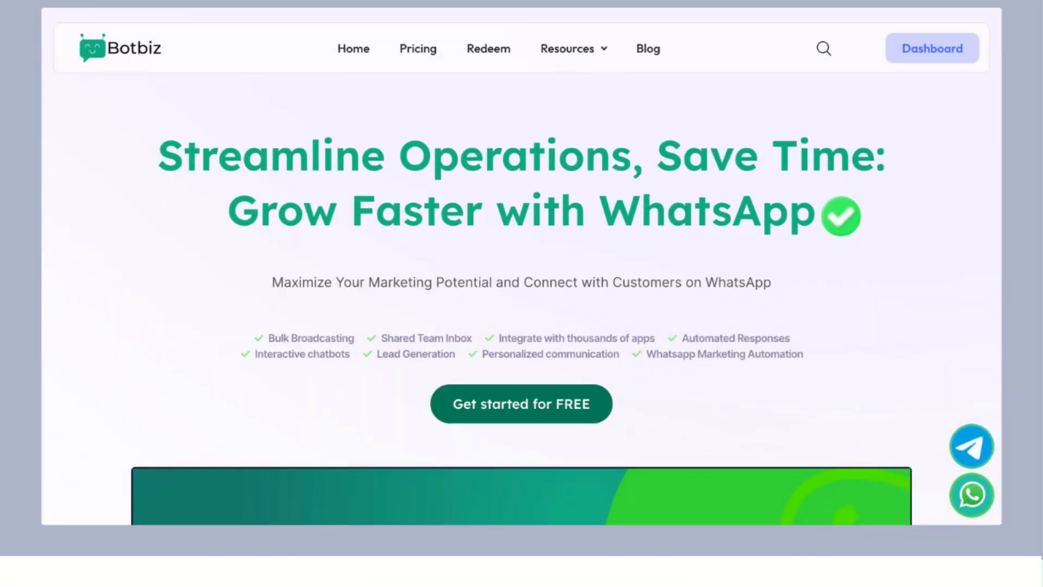
- Sign in with saved credentials and review the July 2023 dashboard counts
left_click(931, 48)
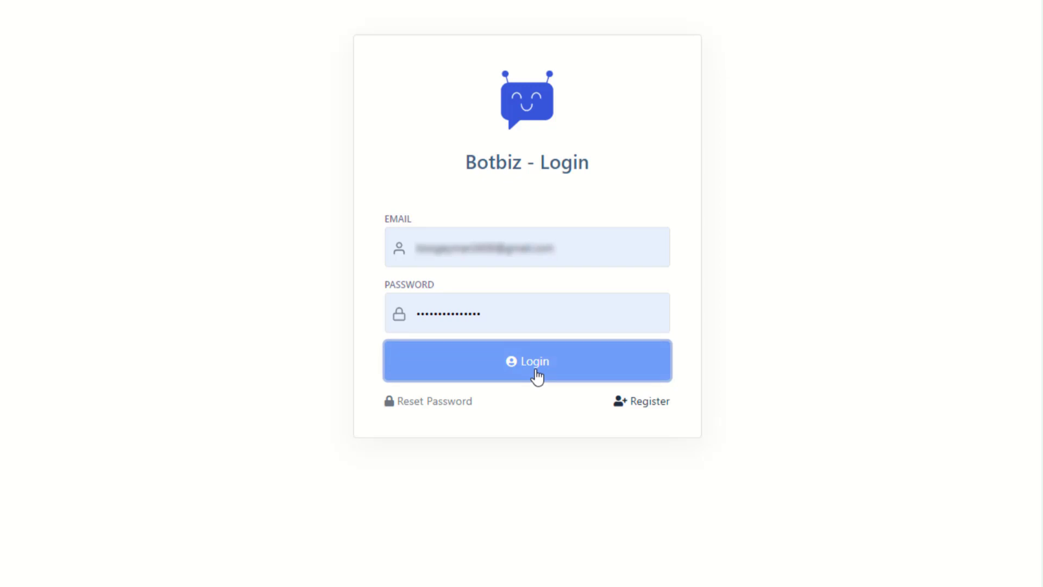
left_click(527, 360)
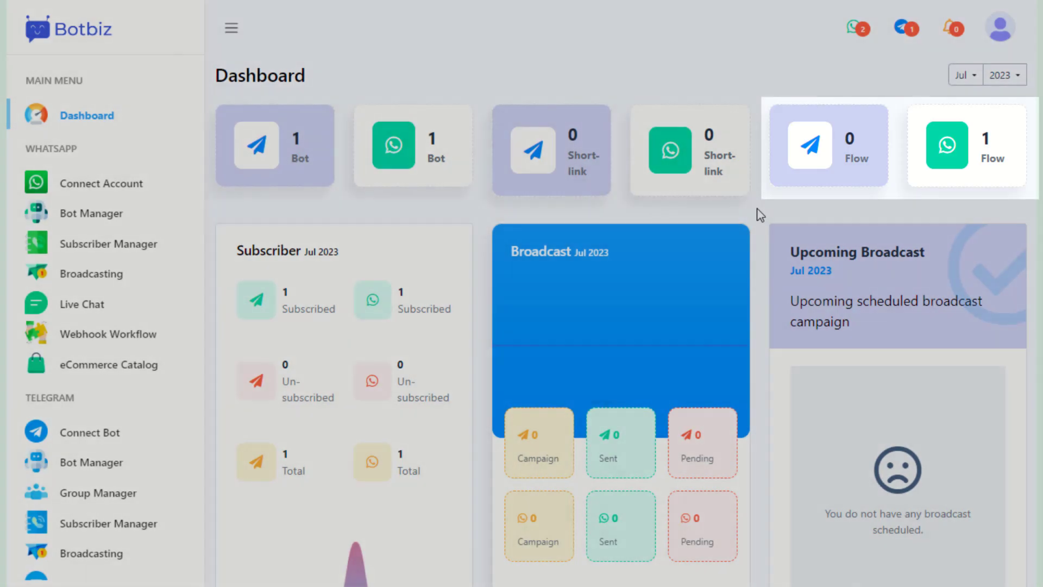
scroll("up", 3)
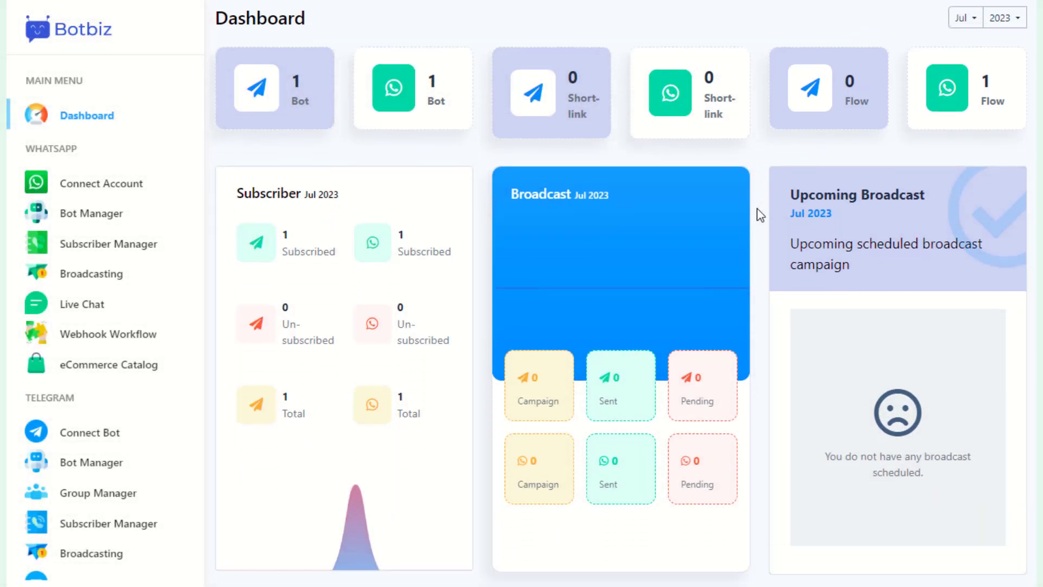
scroll("down", 3)
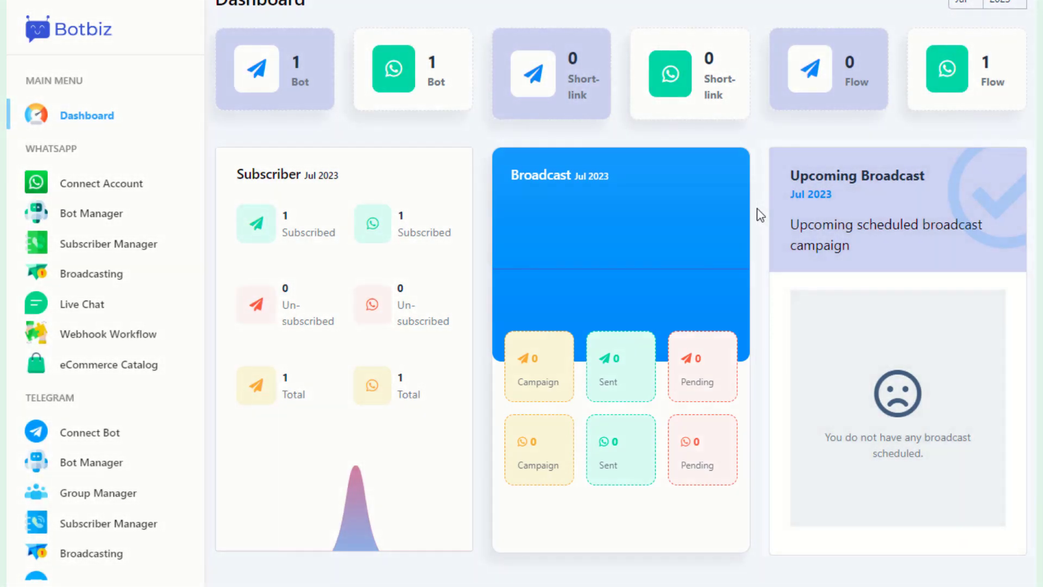
scroll("up", 3)
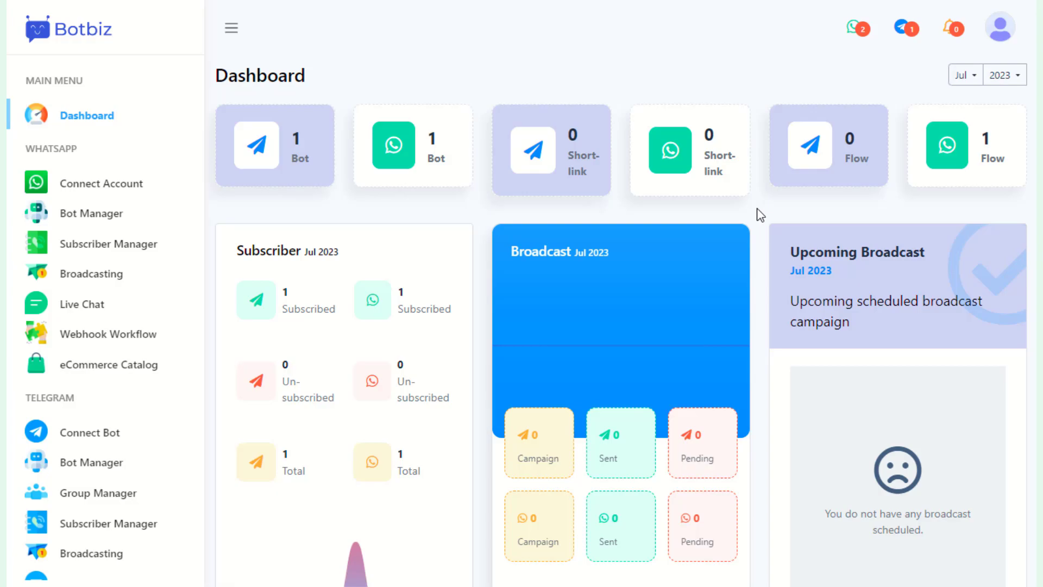
mouse_move(122, 182)
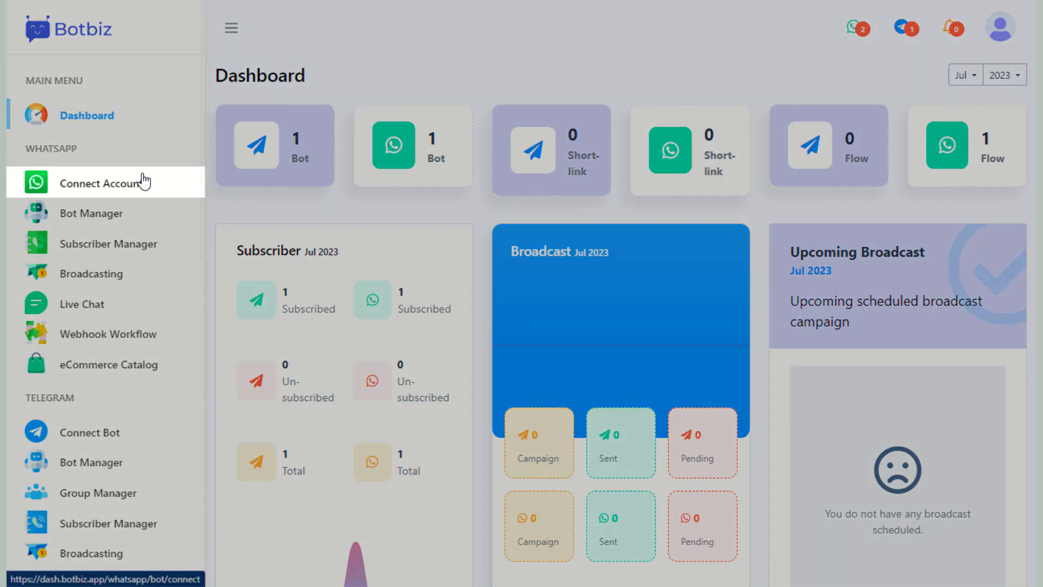
- Reach the Connect WhatsApp Business page with empty Account ID and Access Token fields
left_click(102, 183)
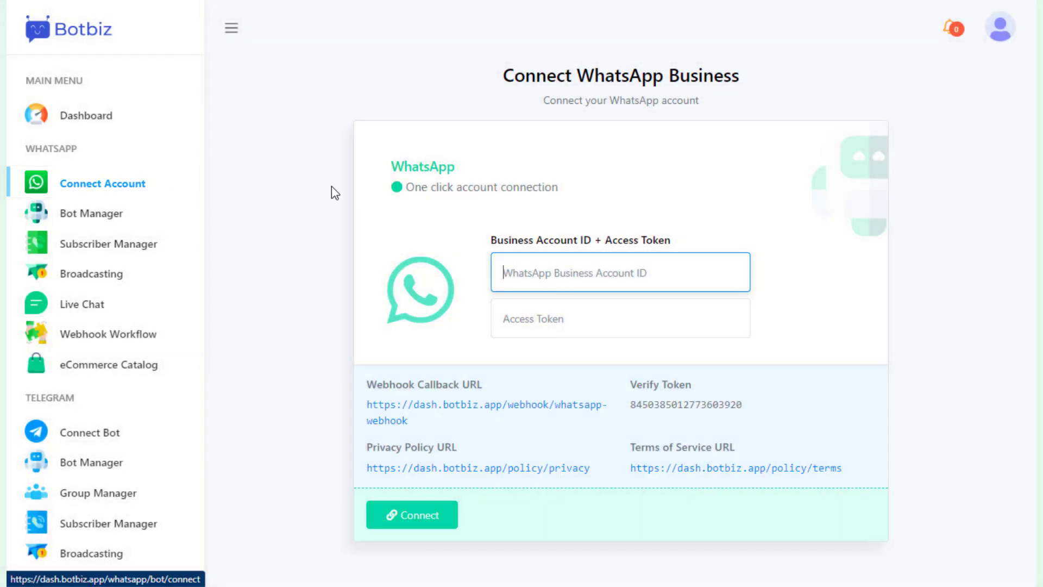
mouse_move(777, 272)
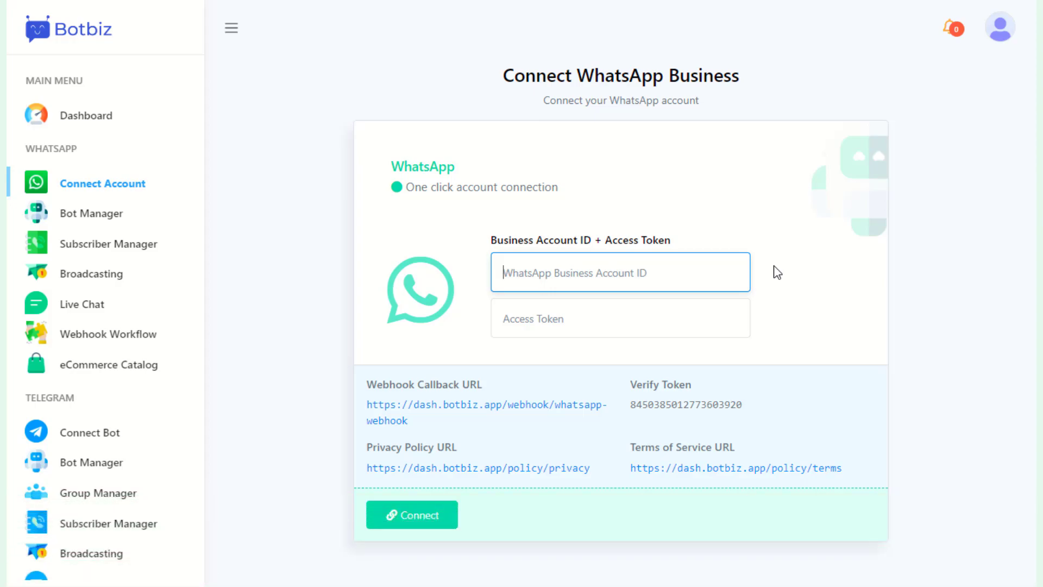
mouse_move(759, 234)
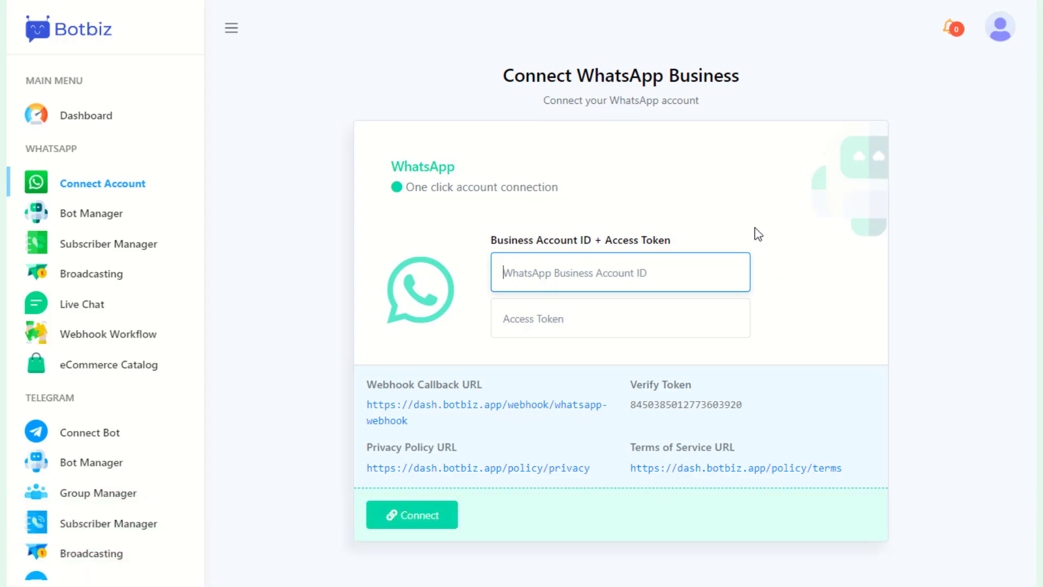
- Edit the Smile Shop bot's WElcome reply flow in the flow builder, then ask to go back
left_click(92, 213)
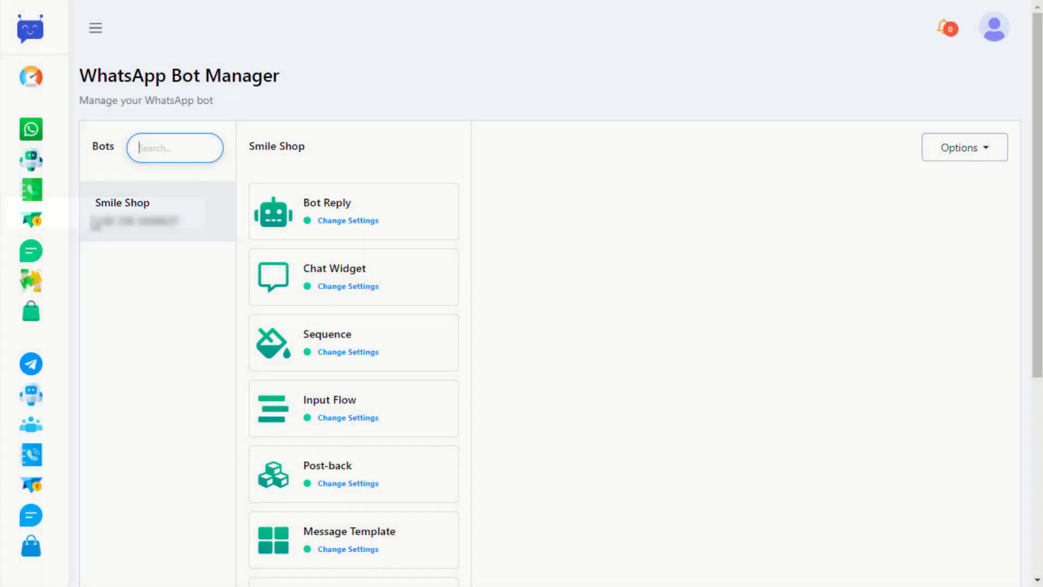
left_click(352, 211)
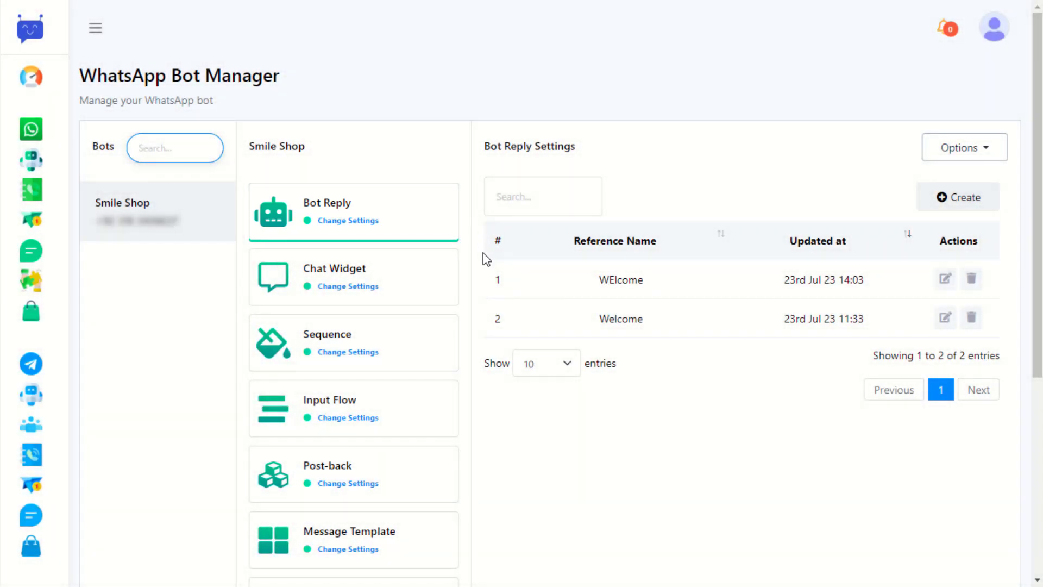
mouse_move(956, 219)
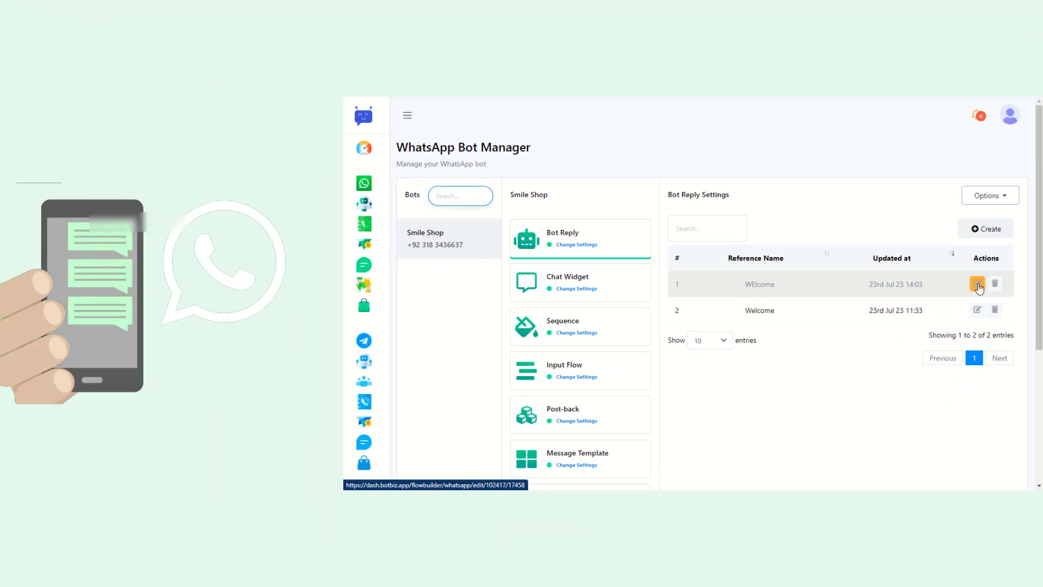
left_click(977, 284)
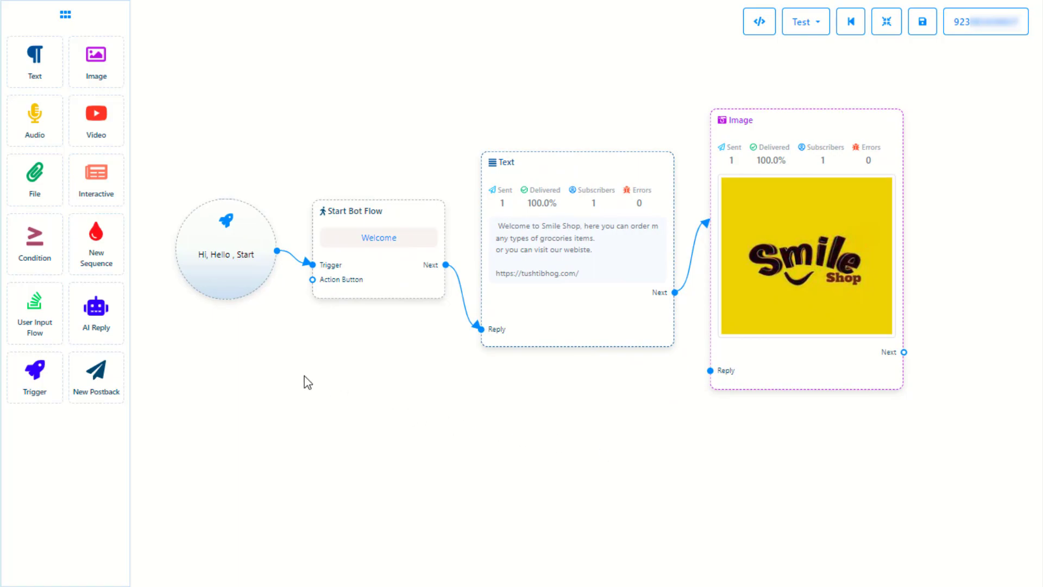
mouse_move(279, 247)
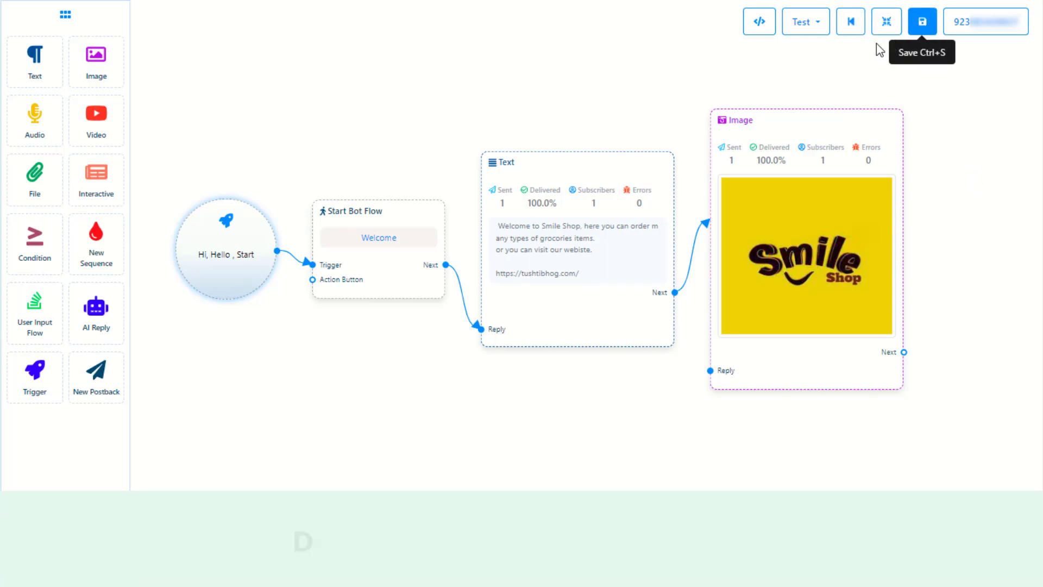
left_click(850, 22)
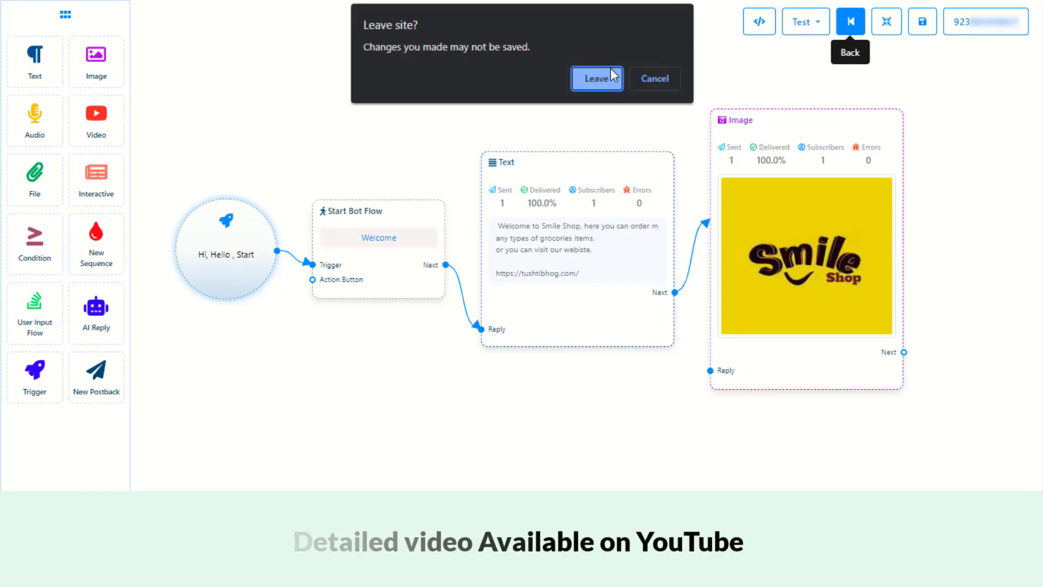
- Leave the flow builder and start a new chat widget from Chat Widget settings
left_click(597, 79)
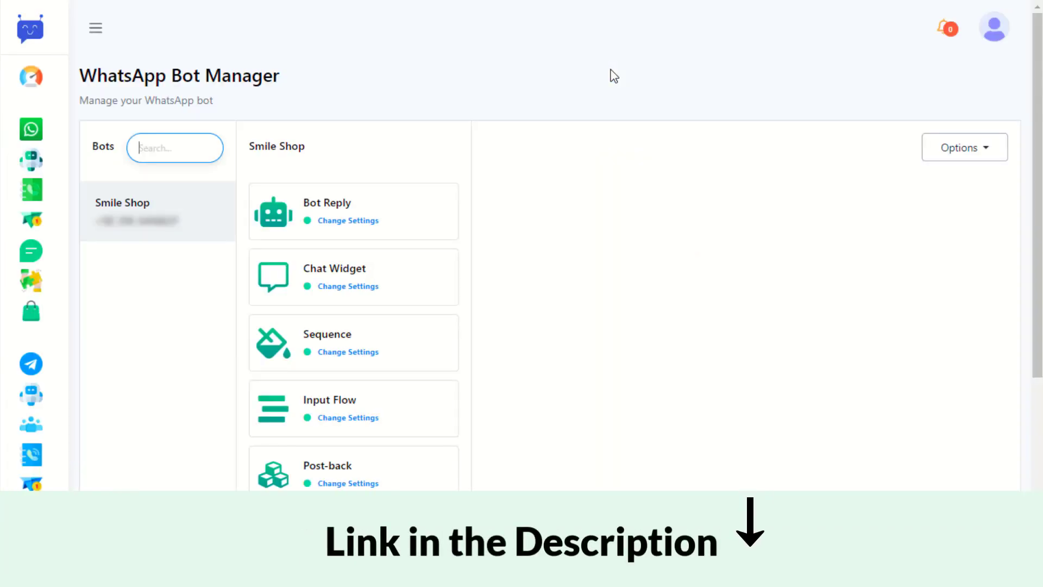
left_click(352, 211)
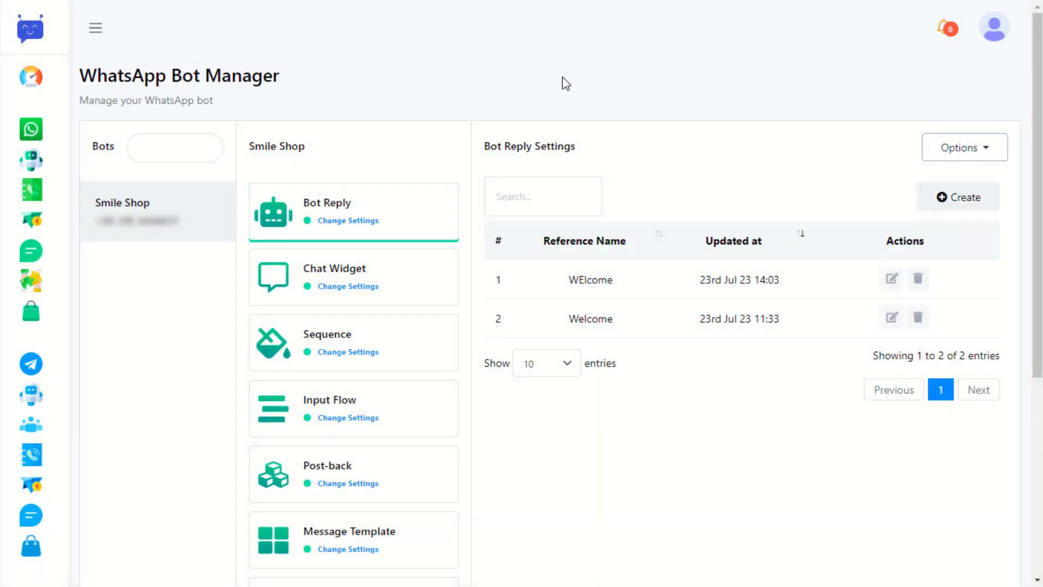
mouse_move(517, 126)
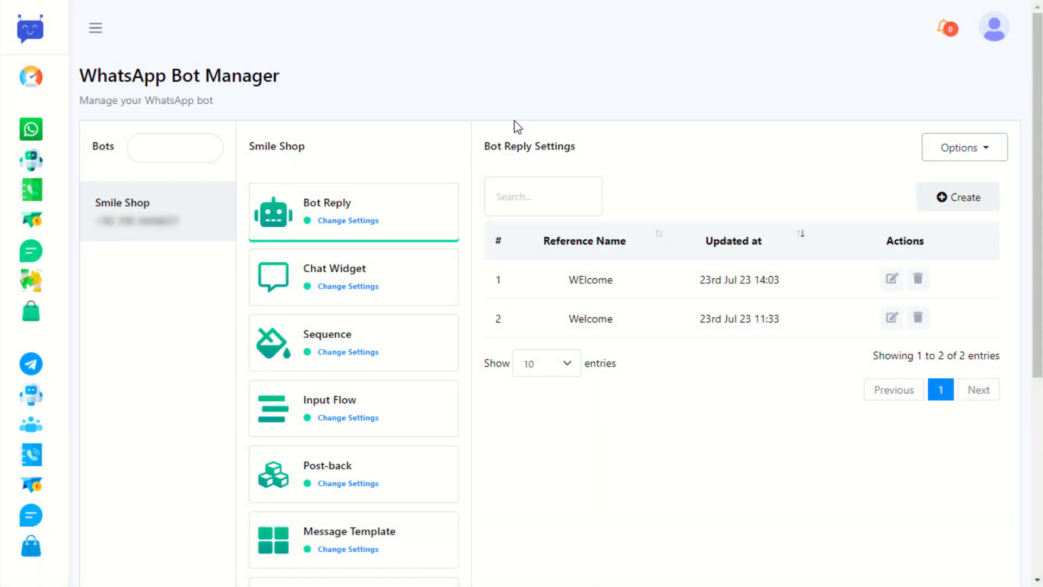
mouse_move(362, 287)
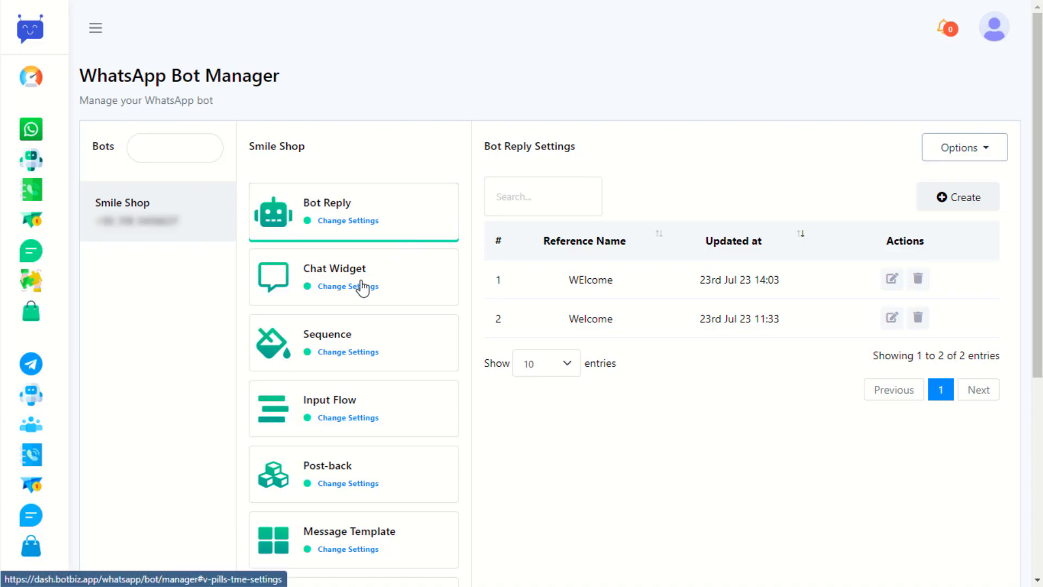
left_click(348, 286)
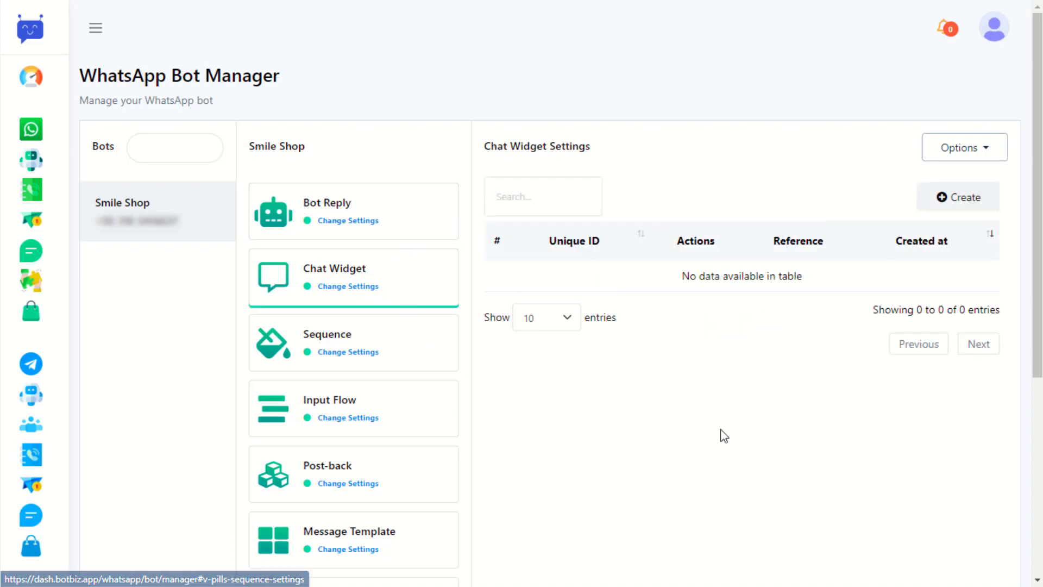
mouse_move(783, 424)
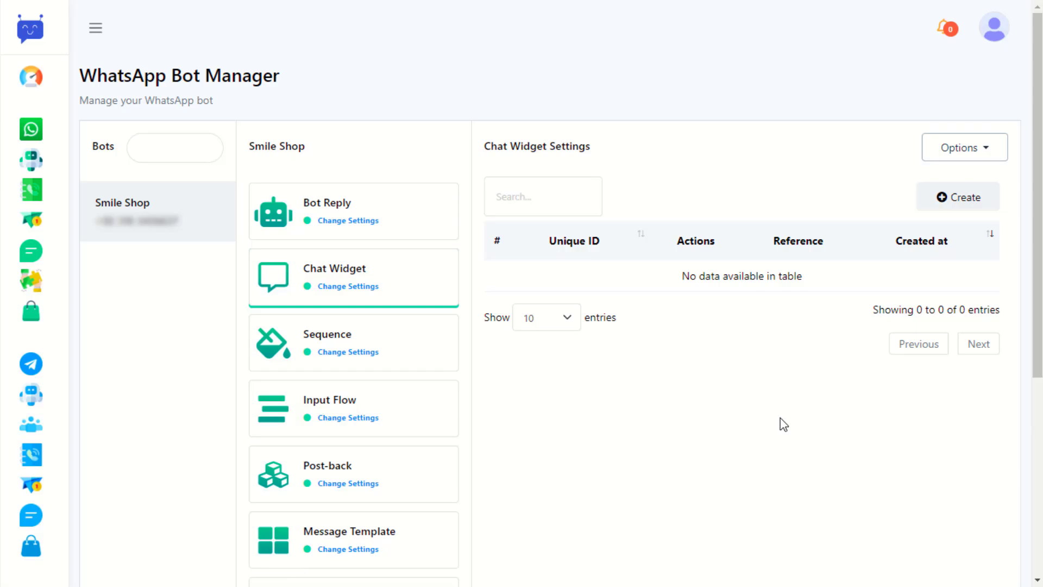
mouse_move(959, 196)
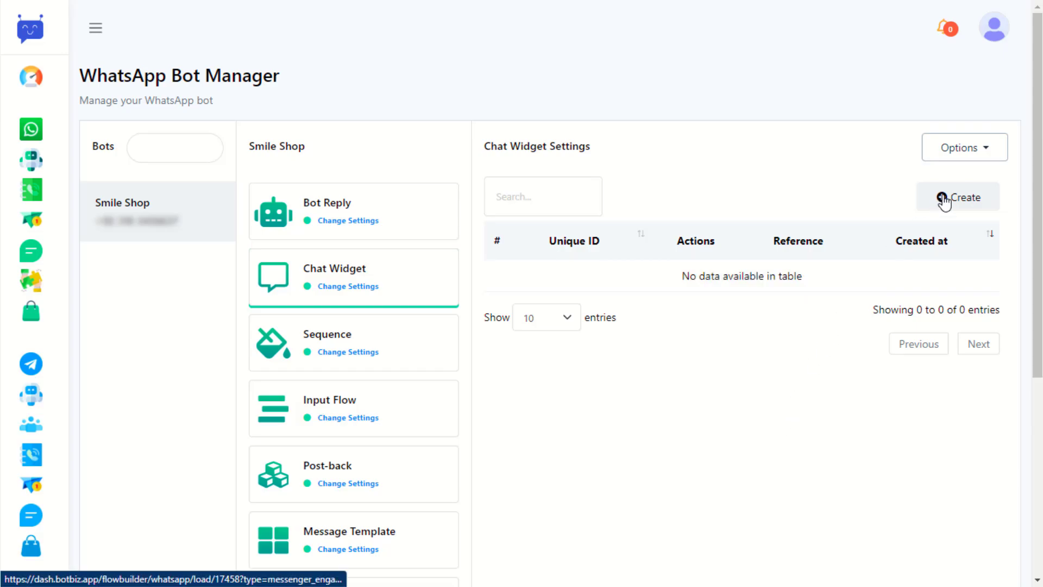
left_click(960, 196)
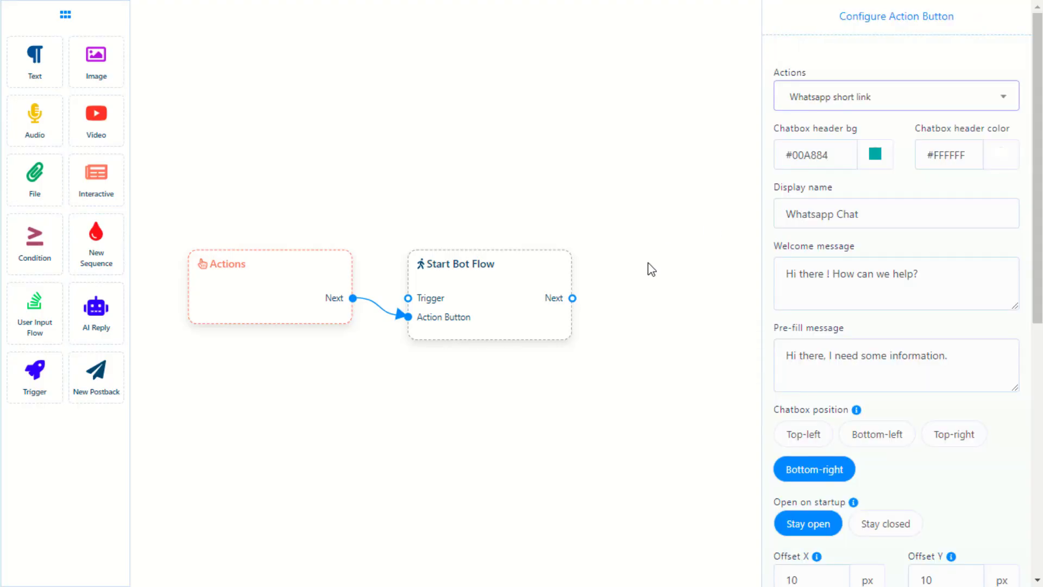
- Keep the header colour, confirm the Smile Shop Weblink widget and save its flow
triple_click(814, 155)
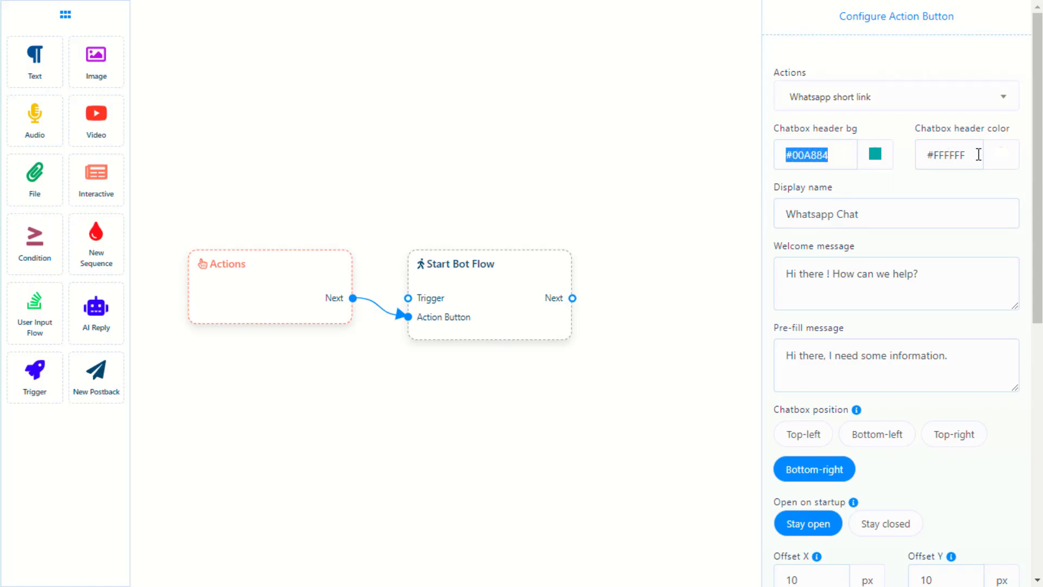
scroll("down", 3)
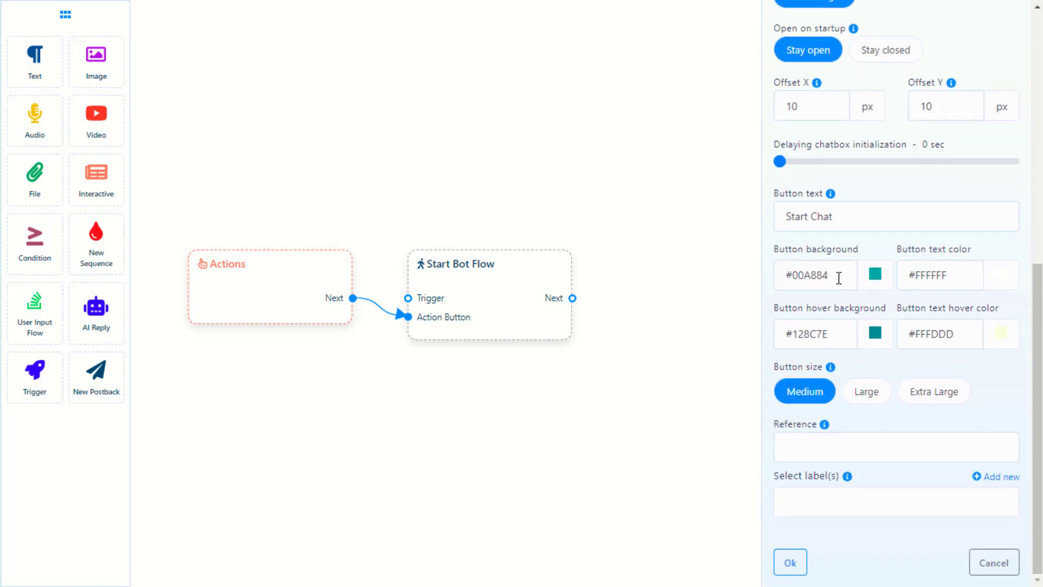
left_click(866, 391)
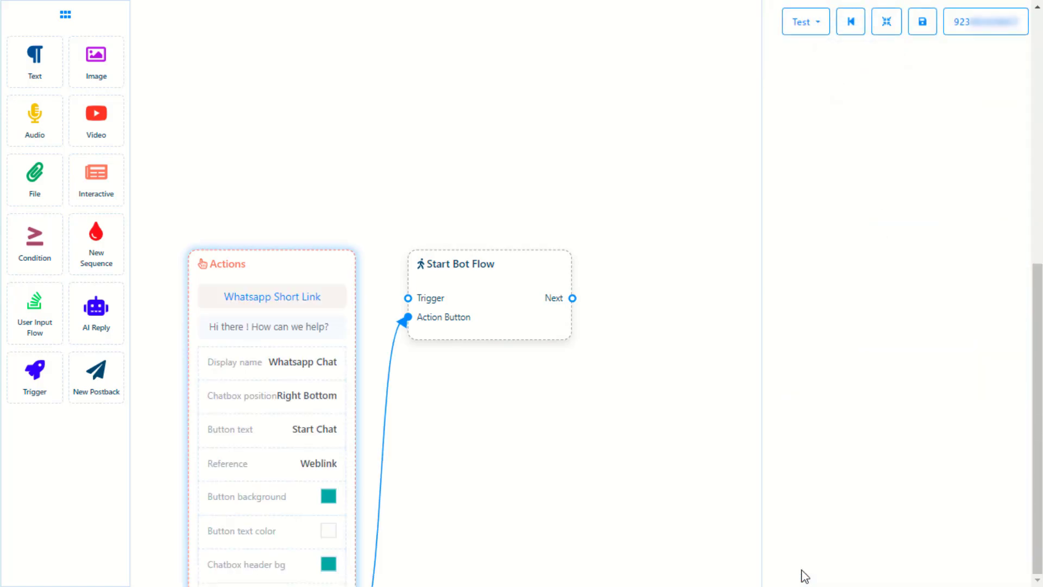
mouse_move(891, 89)
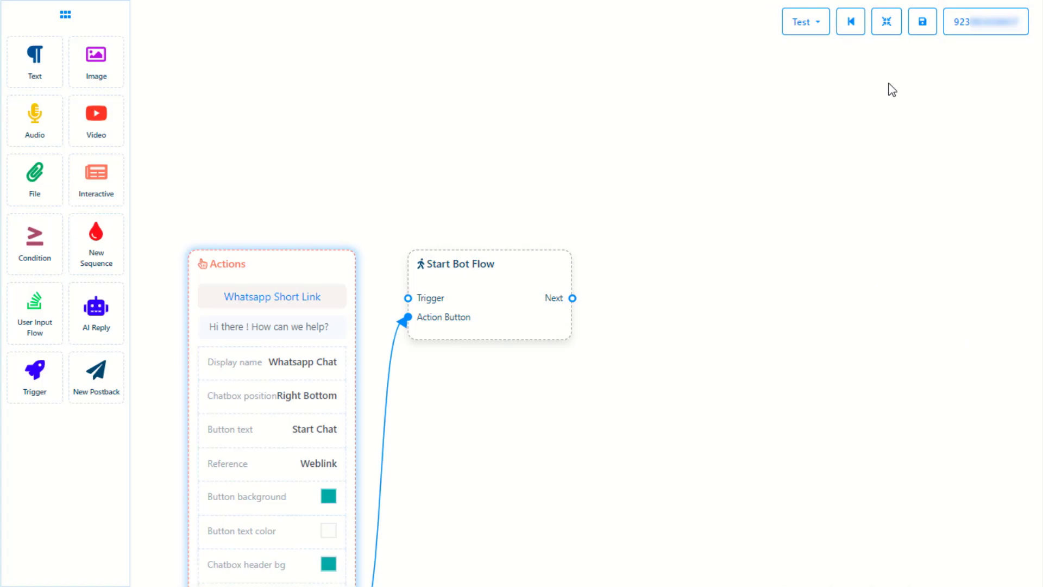
left_click(923, 22)
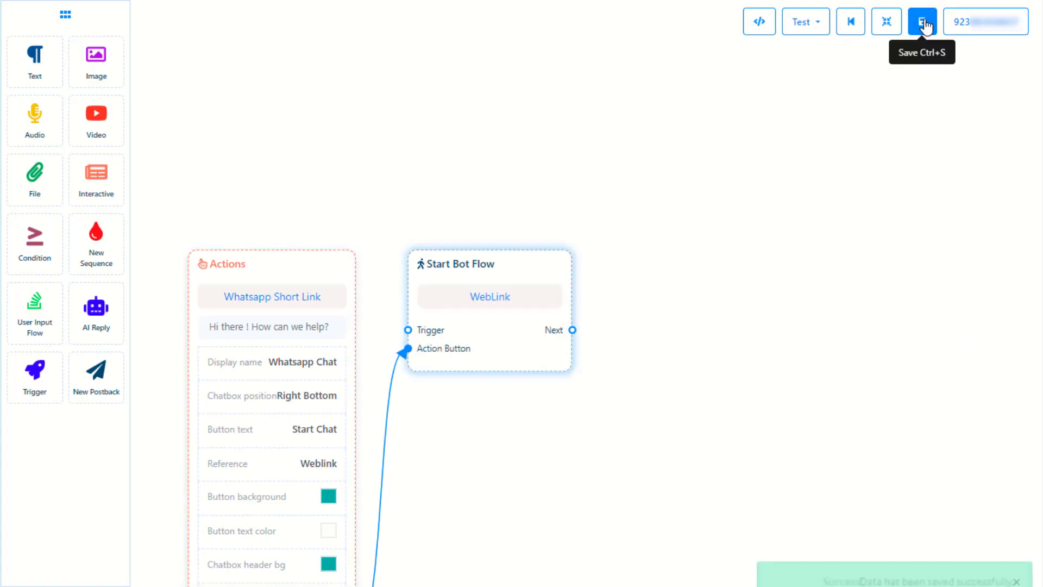
left_click(921, 22)
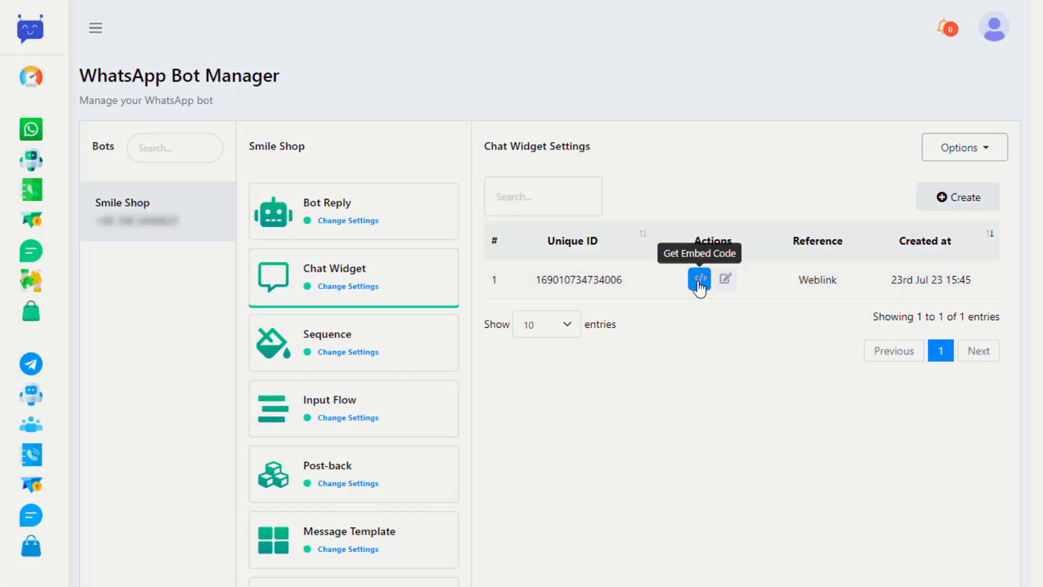
- Copy the chat widget's JavaScript embed code and close the Embed Code dialog
left_click(699, 279)
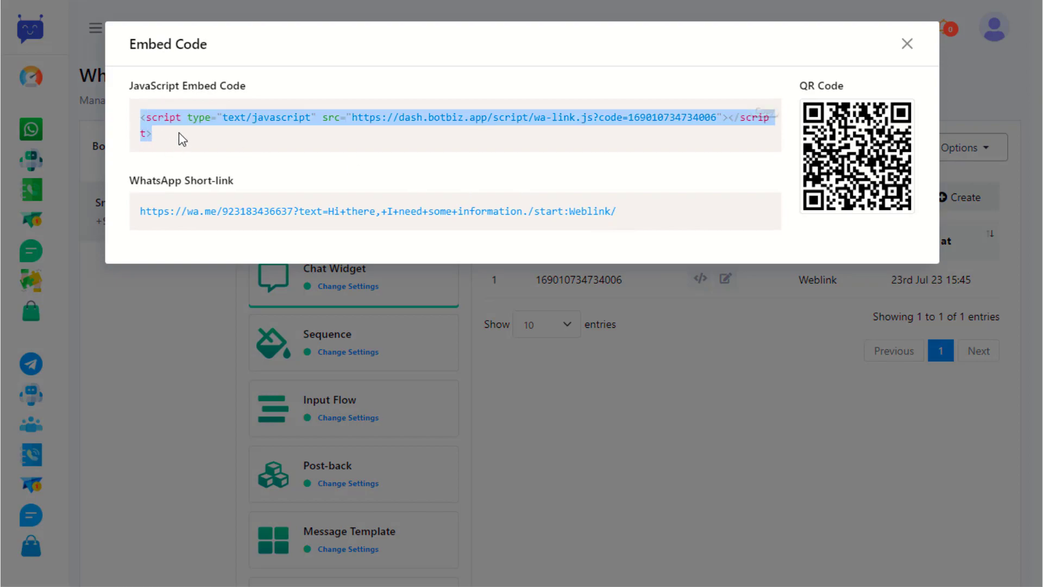
left_click(765, 118)
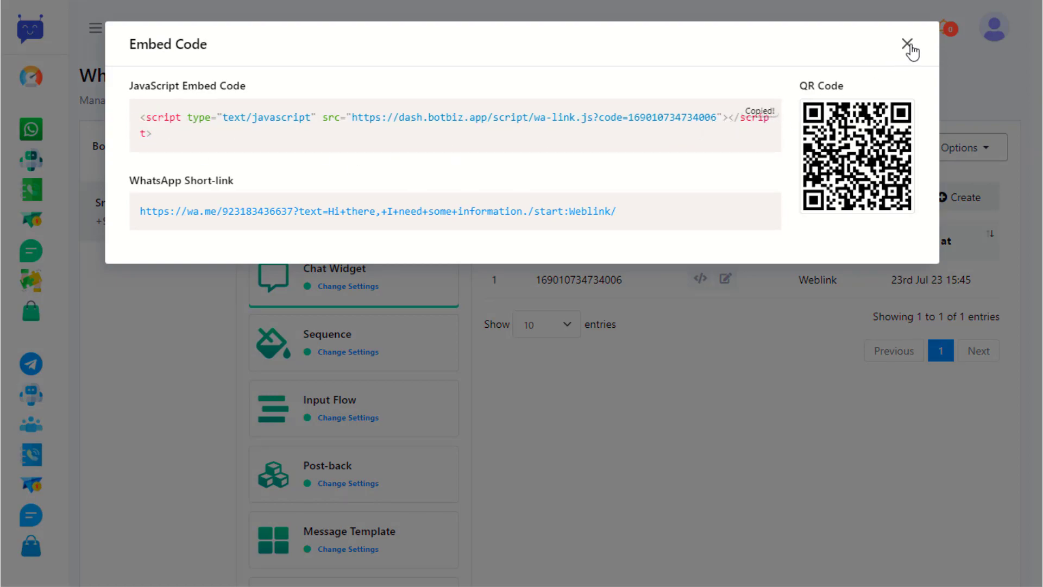
left_click(911, 45)
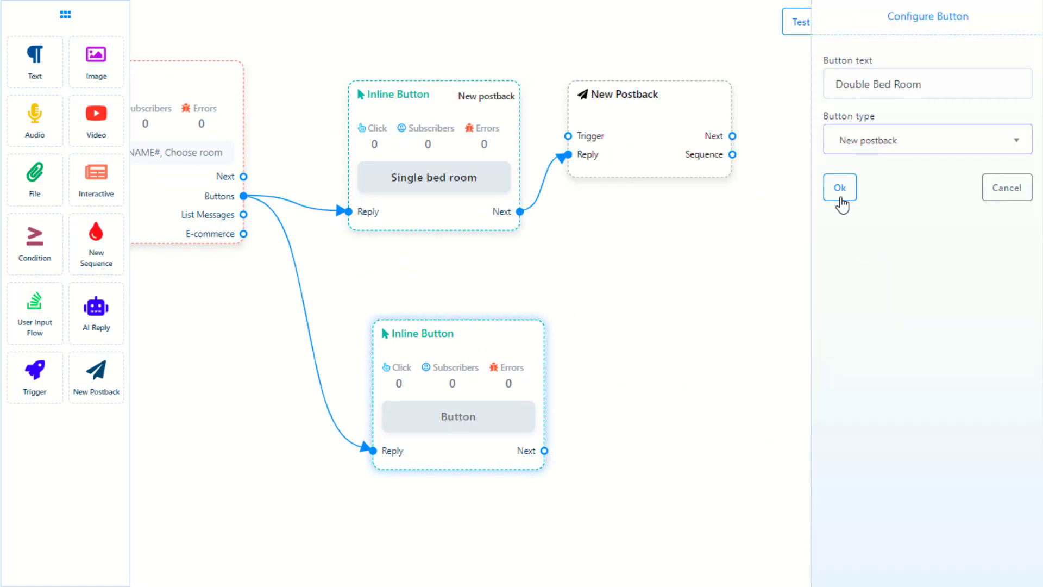
- Confirm the Double Bed Room button, its postback title and the full-house reply text
left_click(839, 187)
type("double be")
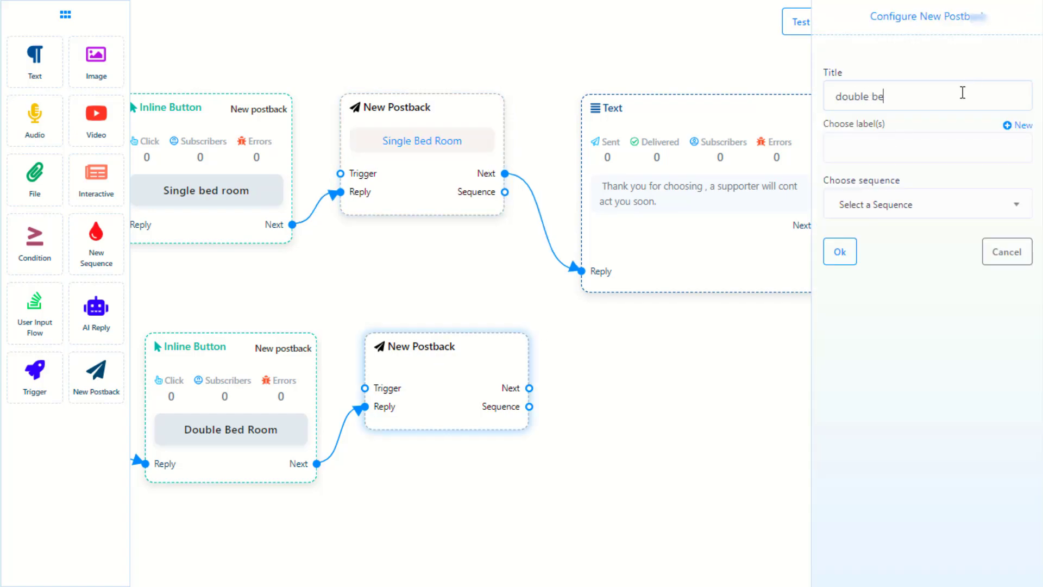
left_click(840, 251)
type("Sorry , we are full of house")
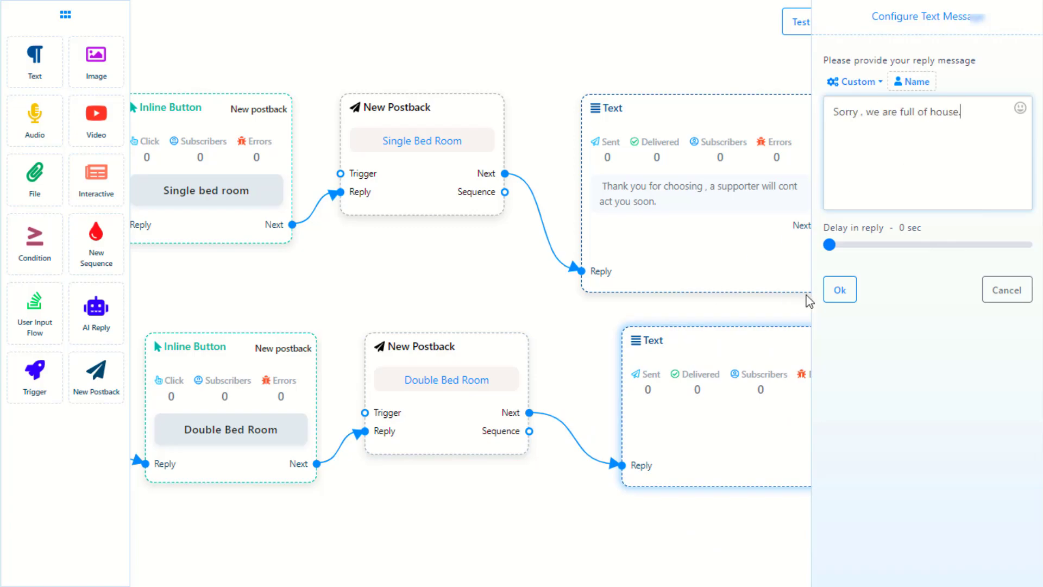
left_click(839, 289)
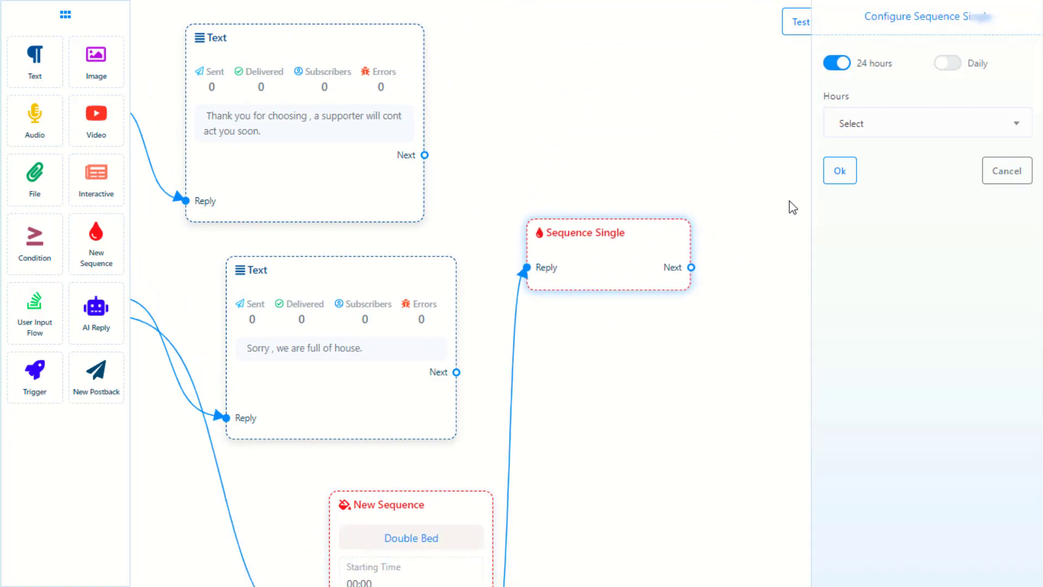
- Add the 5-minute follow-up sequence, Final Answer postback and reminder message, then save the flow
left_click(840, 170)
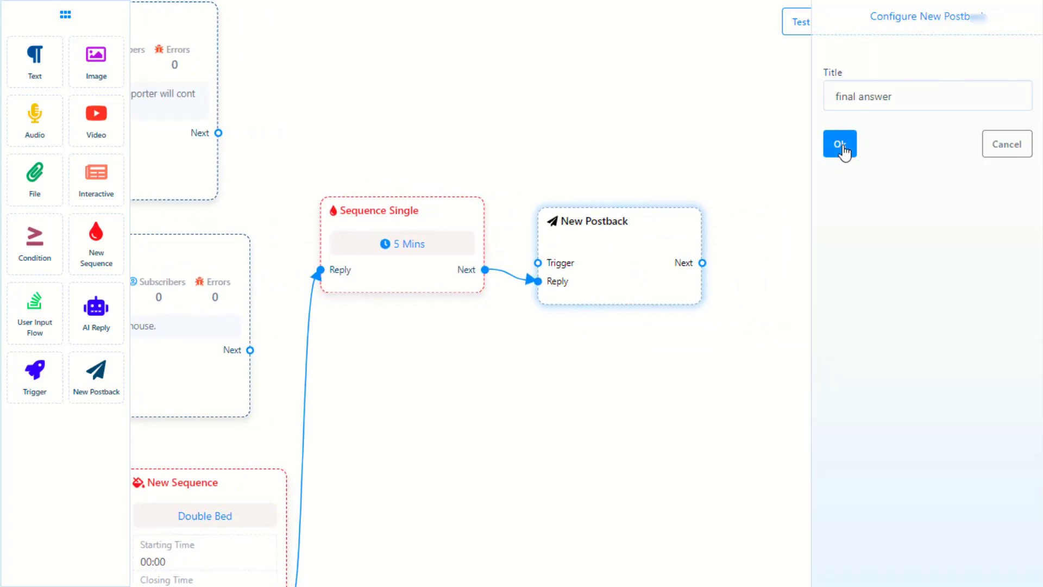
left_click(840, 143)
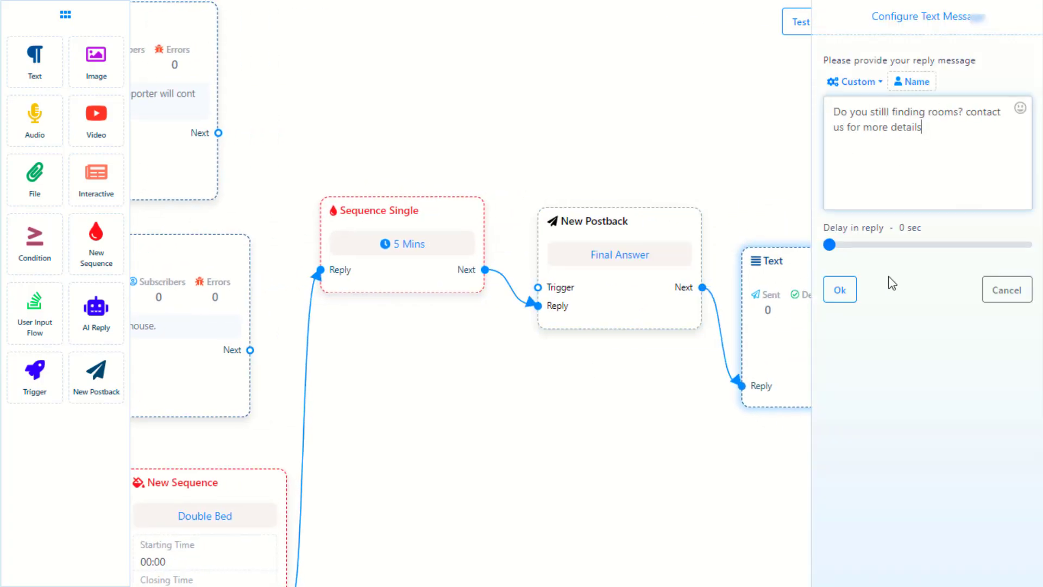
left_click(840, 289)
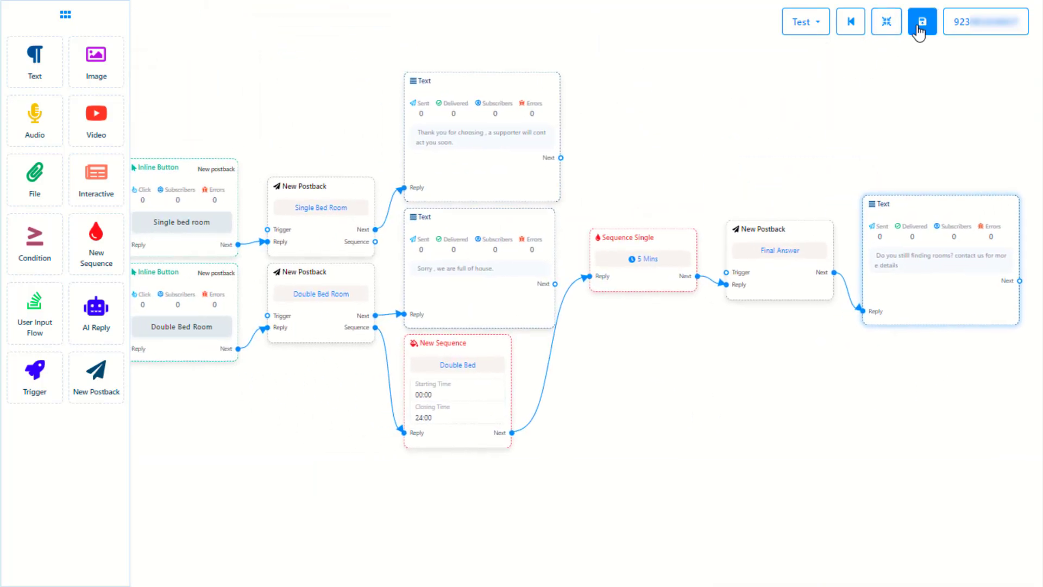
left_click(922, 22)
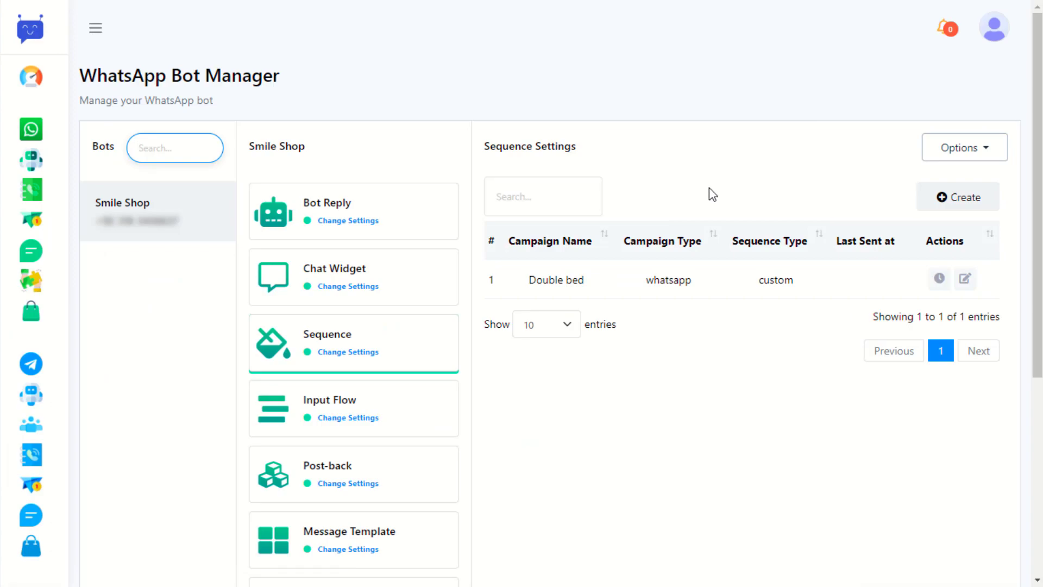
- Create an input flow asking "What is Your Name?" saved to a new name custom field
left_click(352, 409)
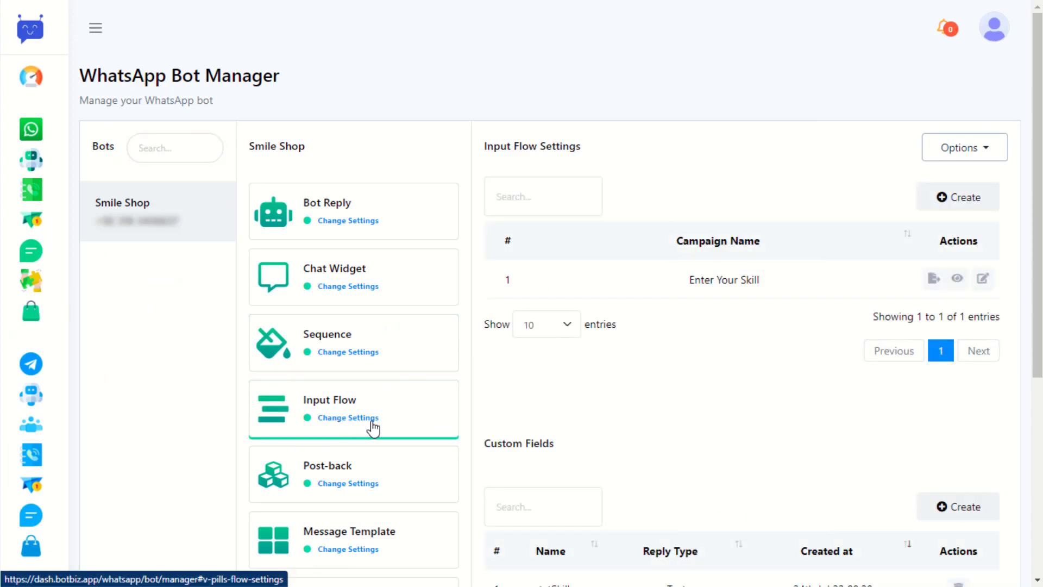
mouse_move(959, 197)
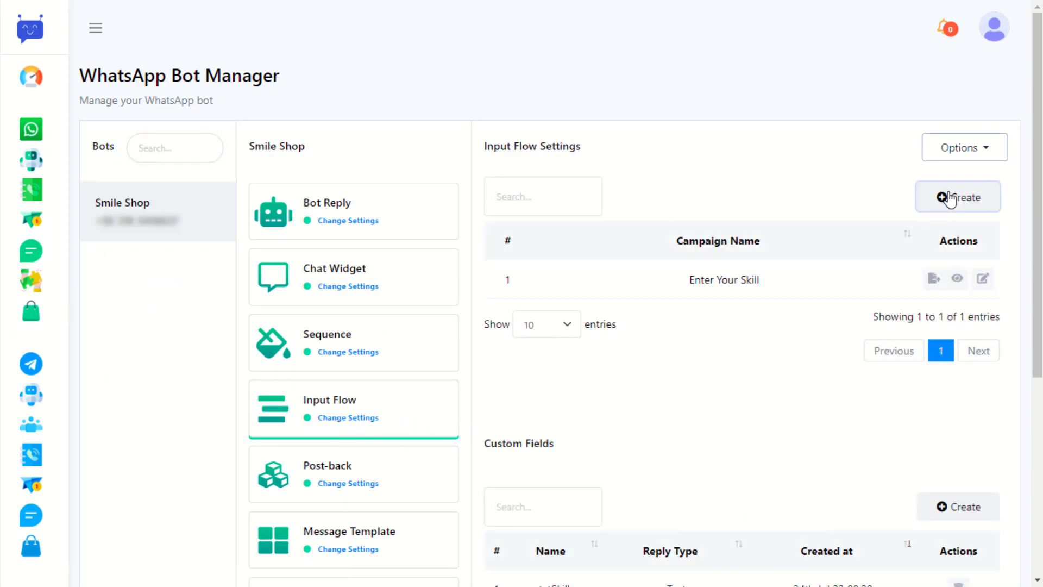
left_click(957, 196)
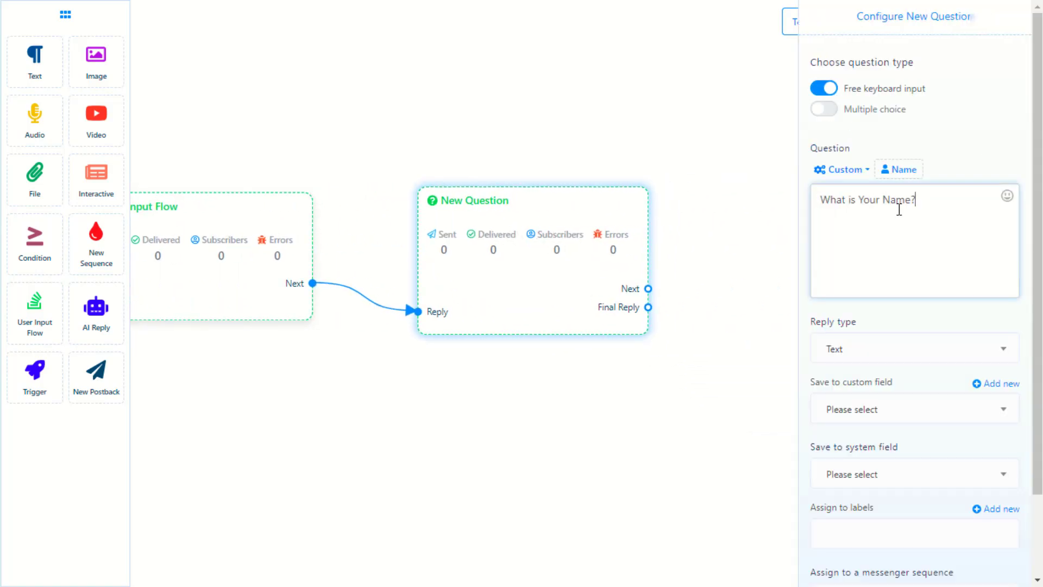
left_click(914, 408)
type("name")
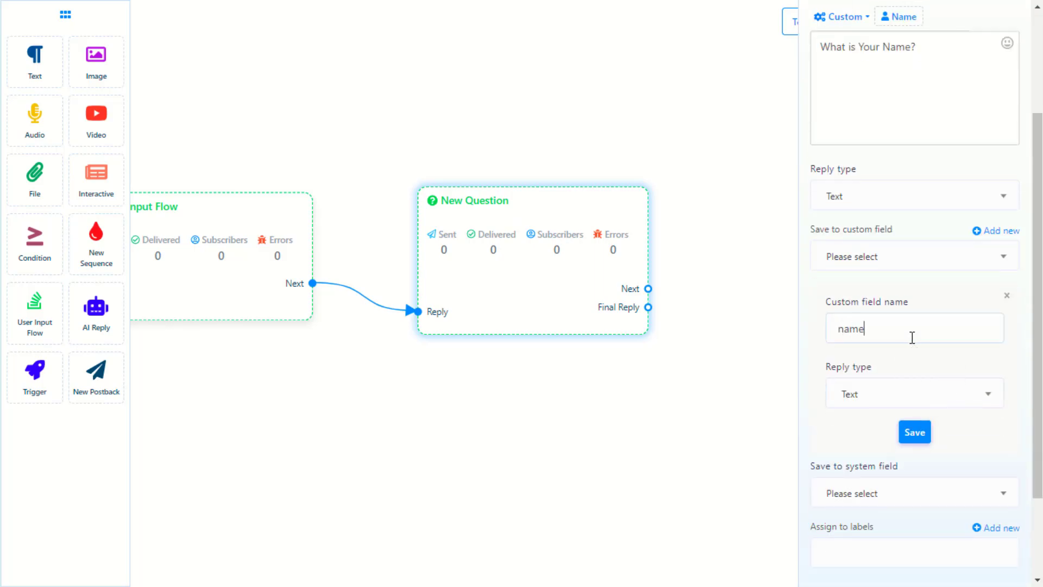
left_click(914, 431)
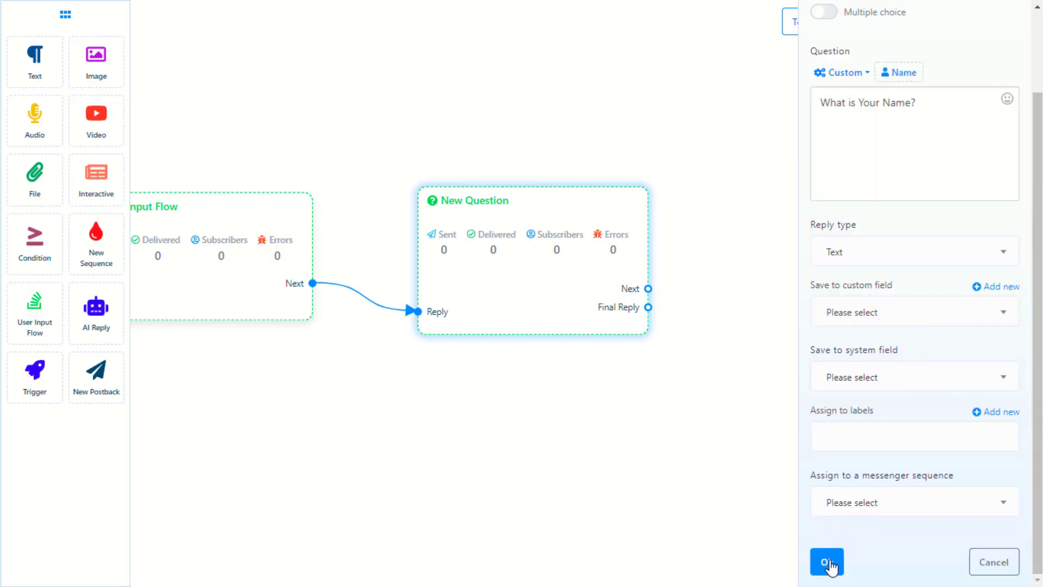
left_click(825, 562)
type("Thank You f")
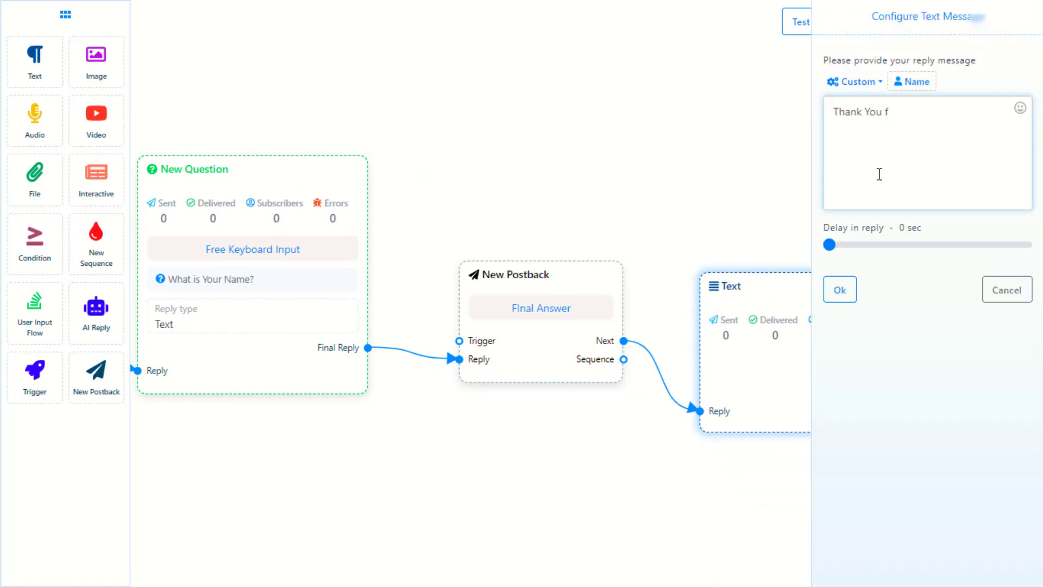
- Add the thank-you reply text and save the input flow
left_click(840, 289)
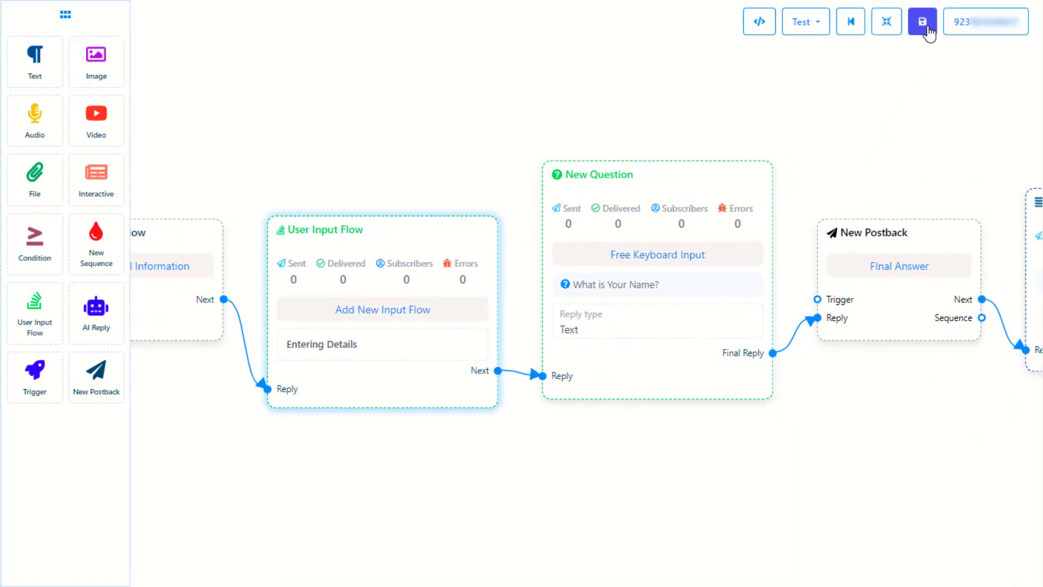
left_click(922, 22)
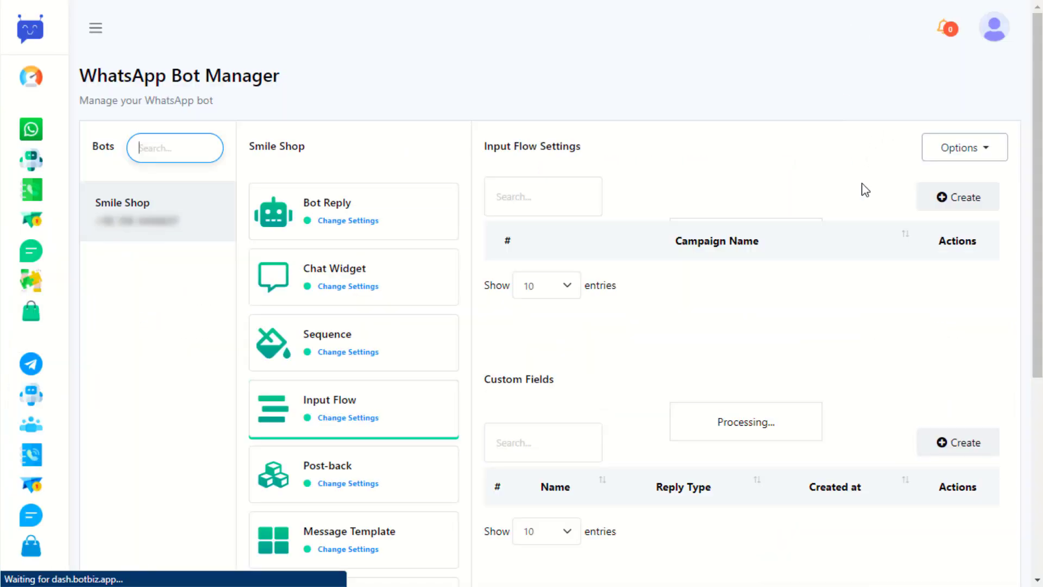
- Save a message template named Test with body "Welcome #User-Name#, this is a test template ."
left_click(352, 539)
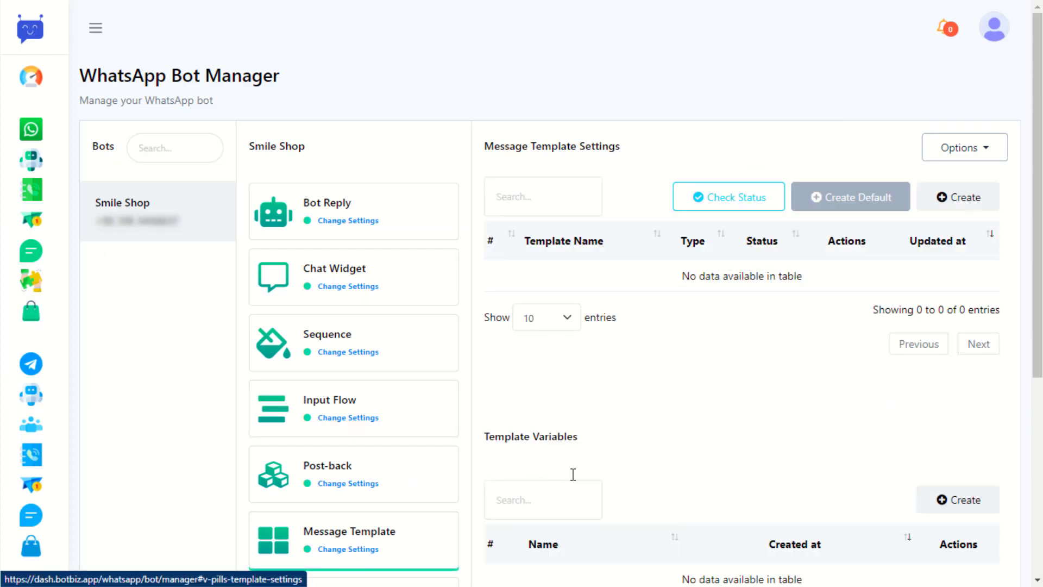
left_click(956, 197)
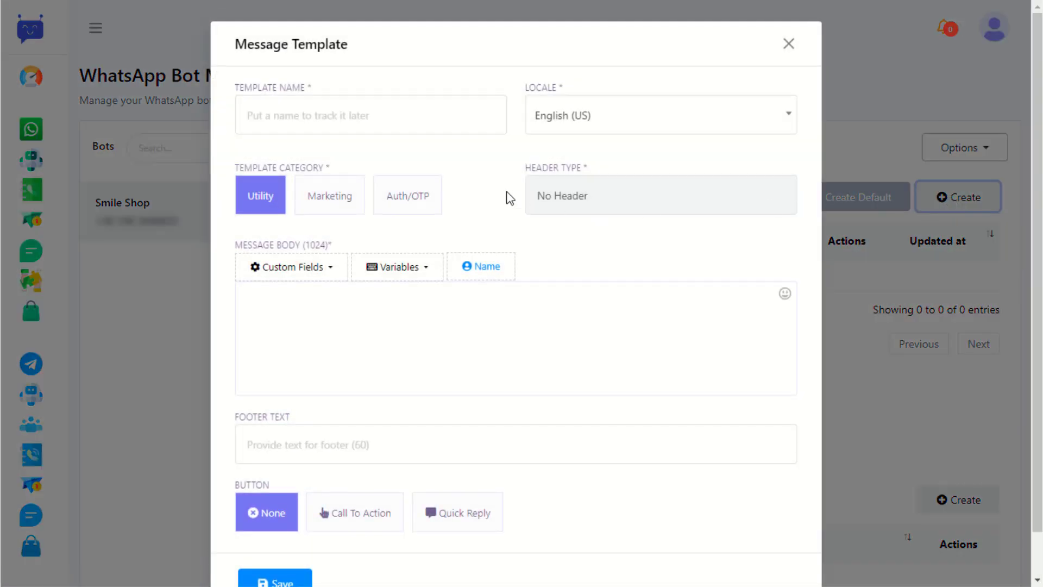
type("Test")
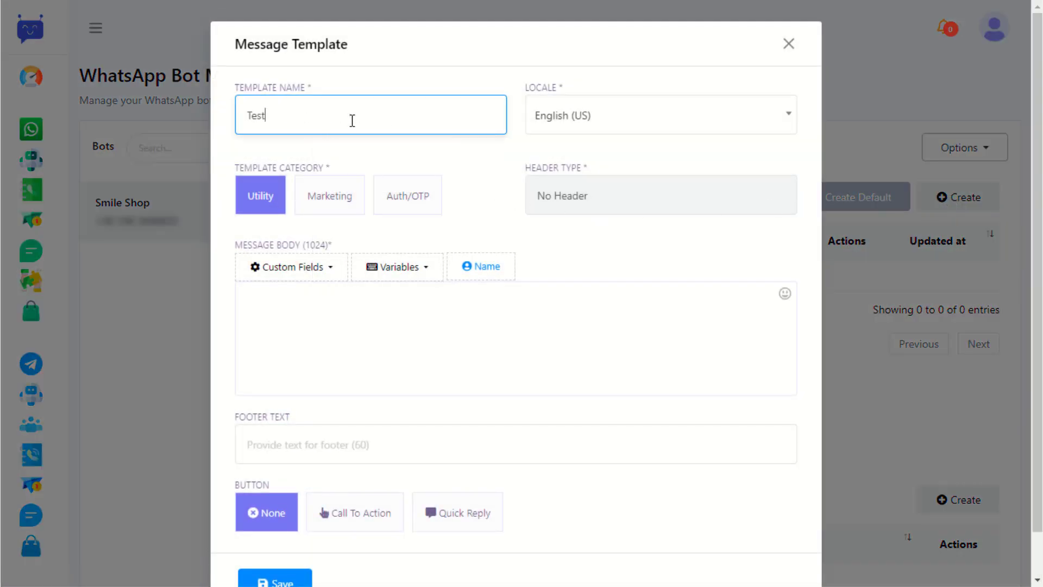
type("Welcome  #User-Name#, this is a test template .")
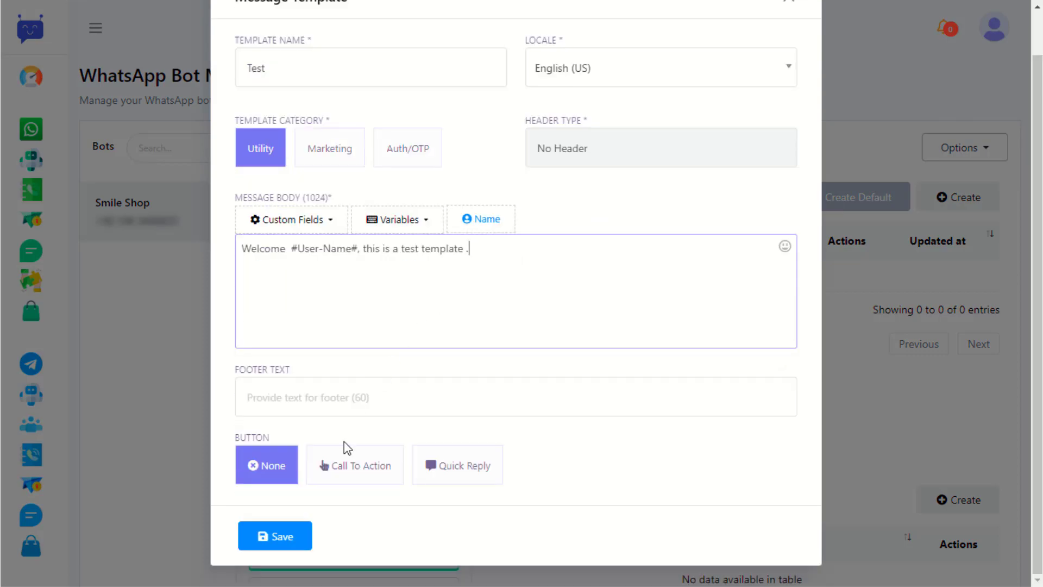
left_click(275, 536)
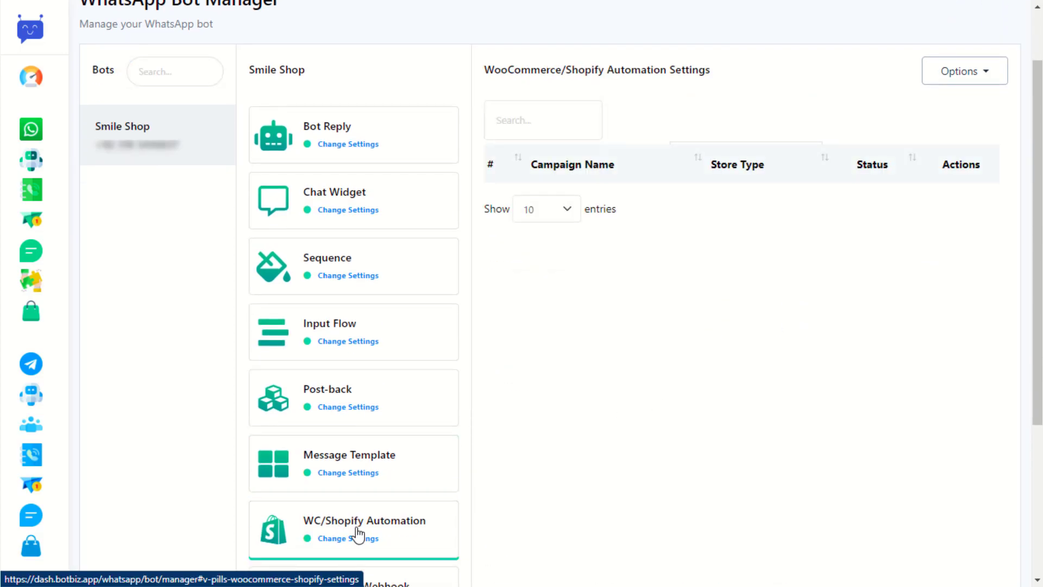
- Draft a "Shopify COD verification" campaign and bring up the Add New API store profile form
left_click(957, 120)
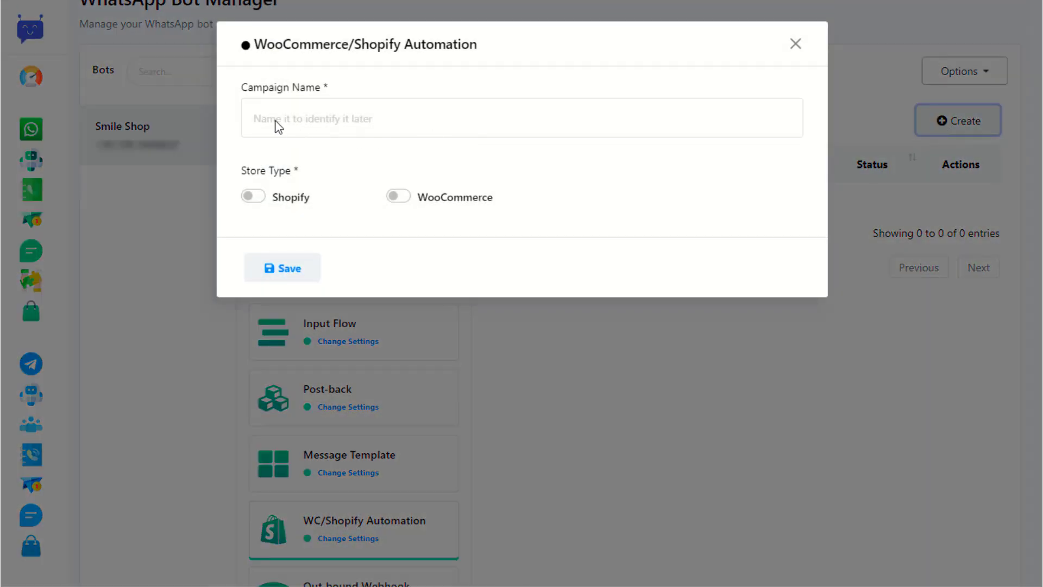
type("Shopify COD verification")
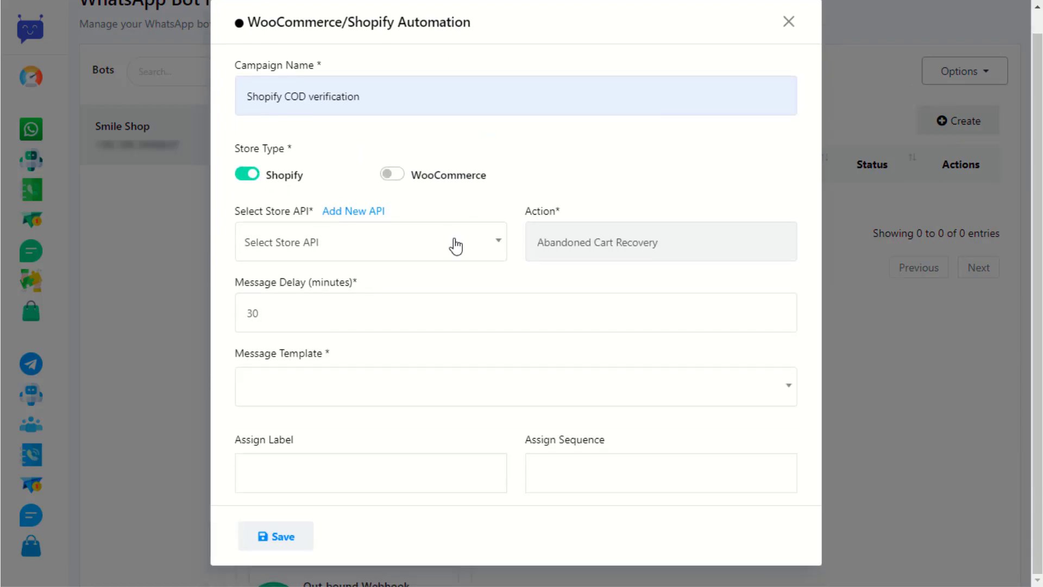
left_click(353, 210)
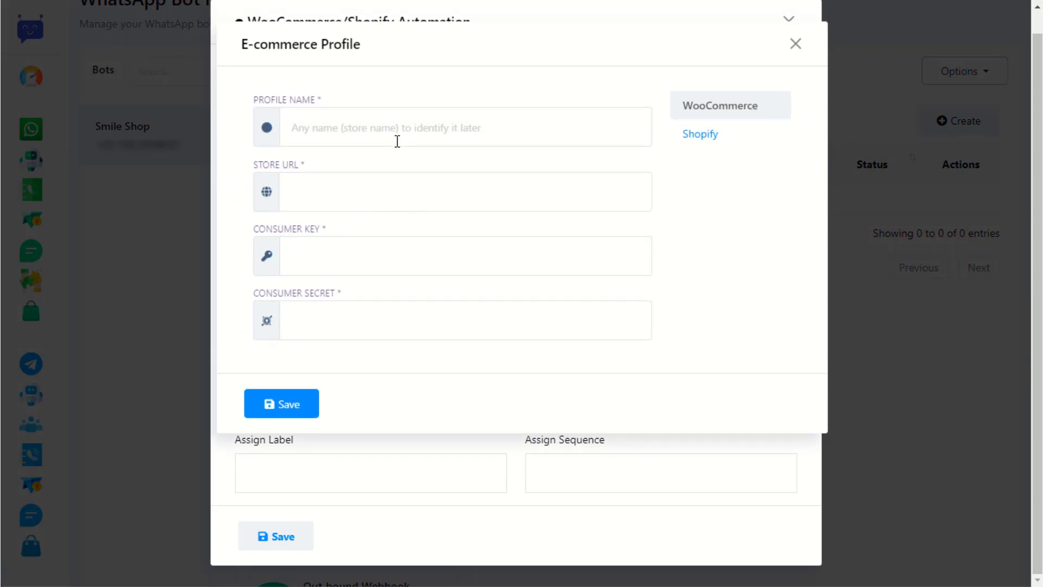
left_click(794, 43)
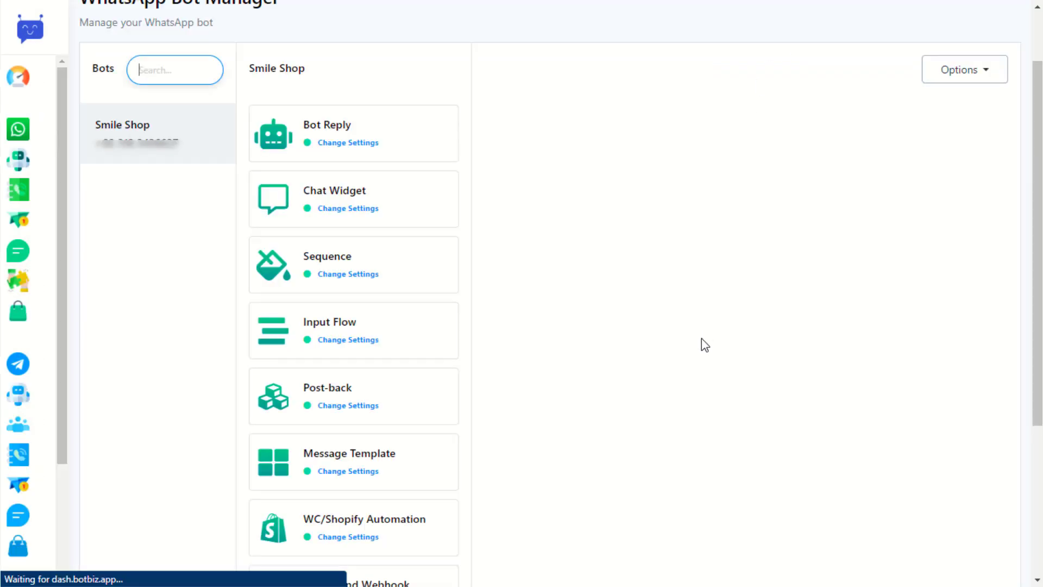
- Start a new out-bound webhook named TestWebhook for the Smile Shop bot
scroll("down", 3)
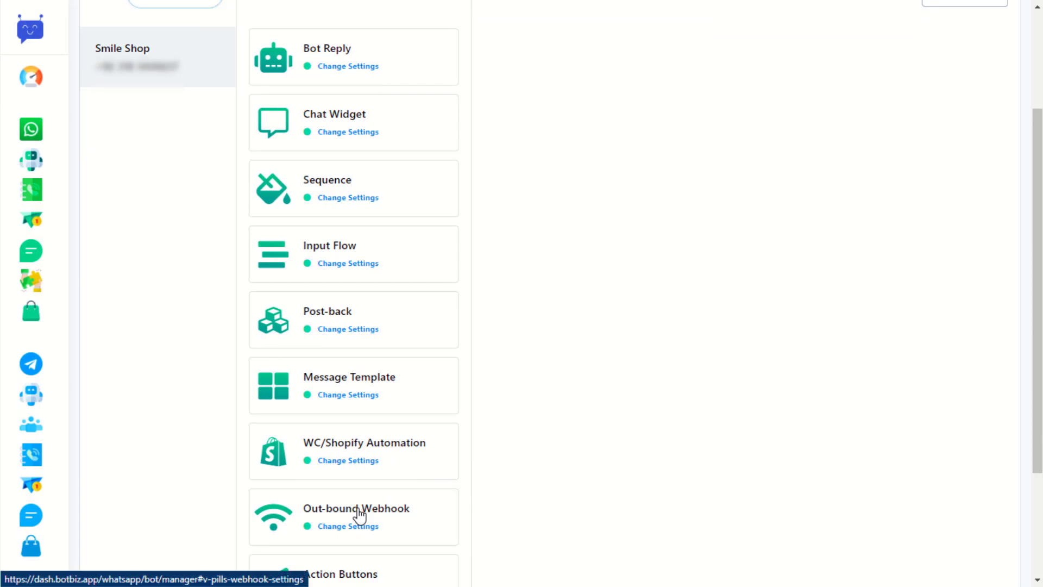
left_click(347, 526)
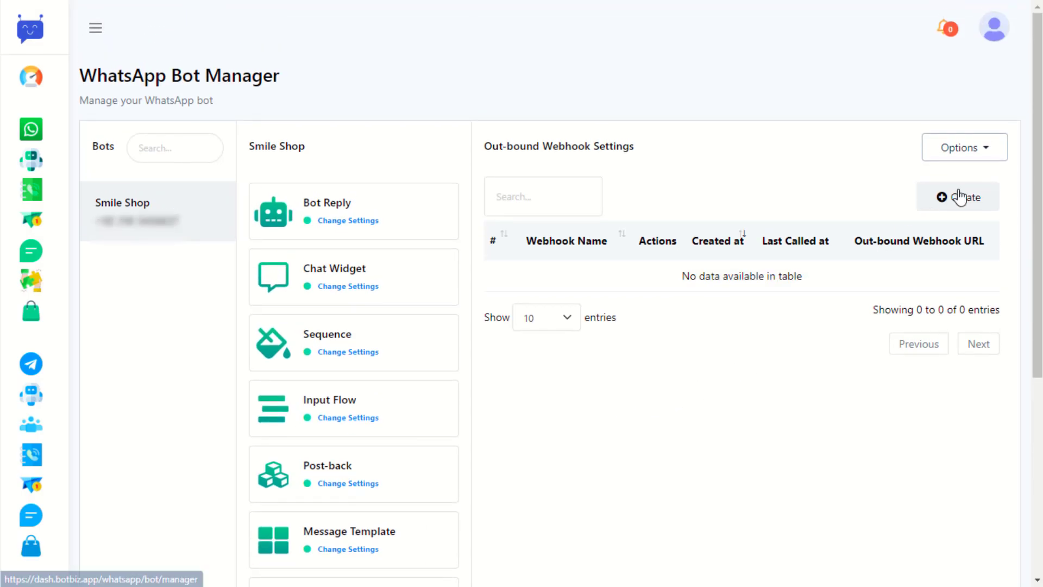
left_click(957, 197)
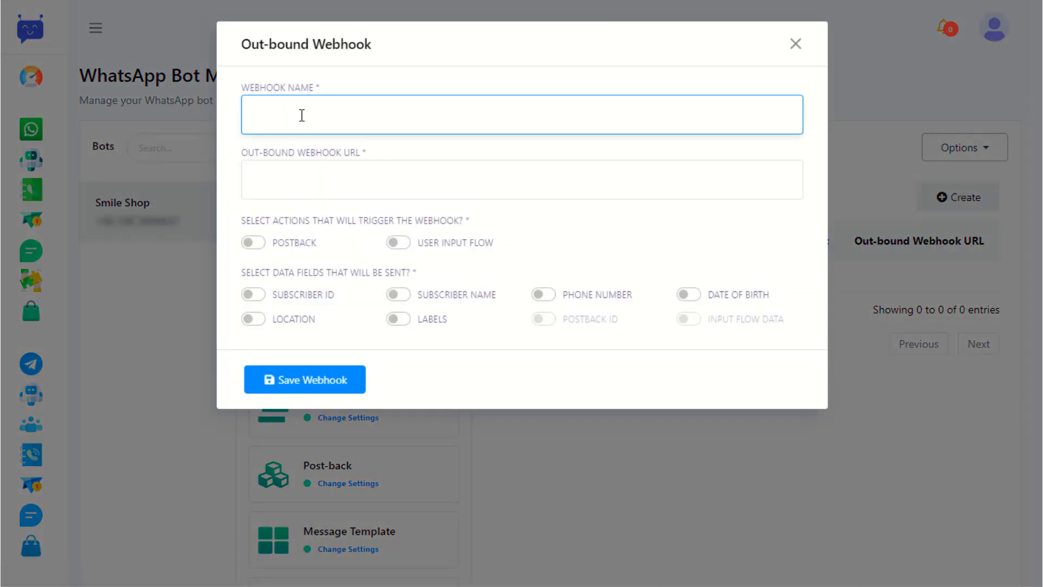
type("TestWeb")
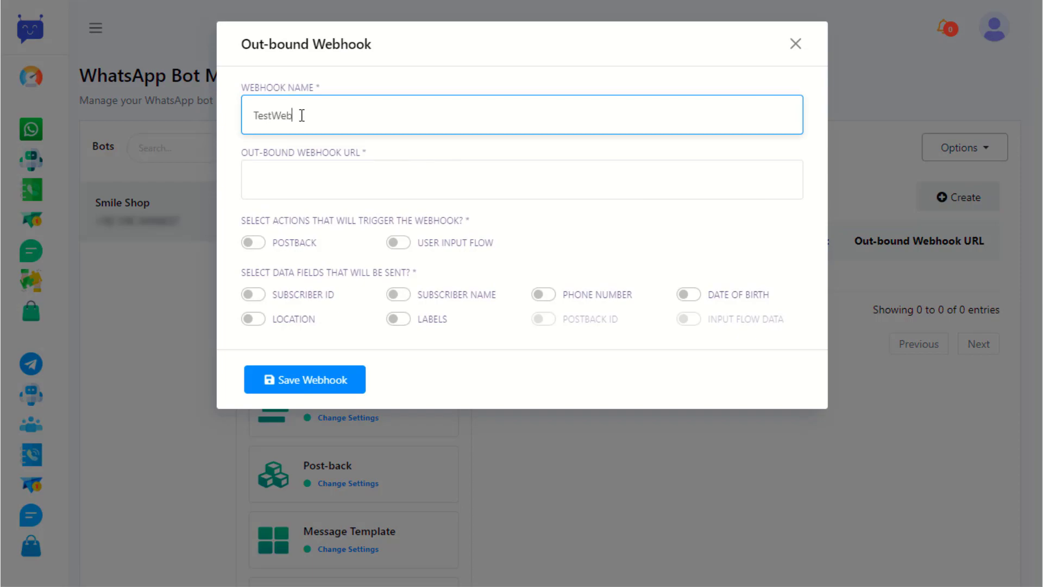
type("hook")
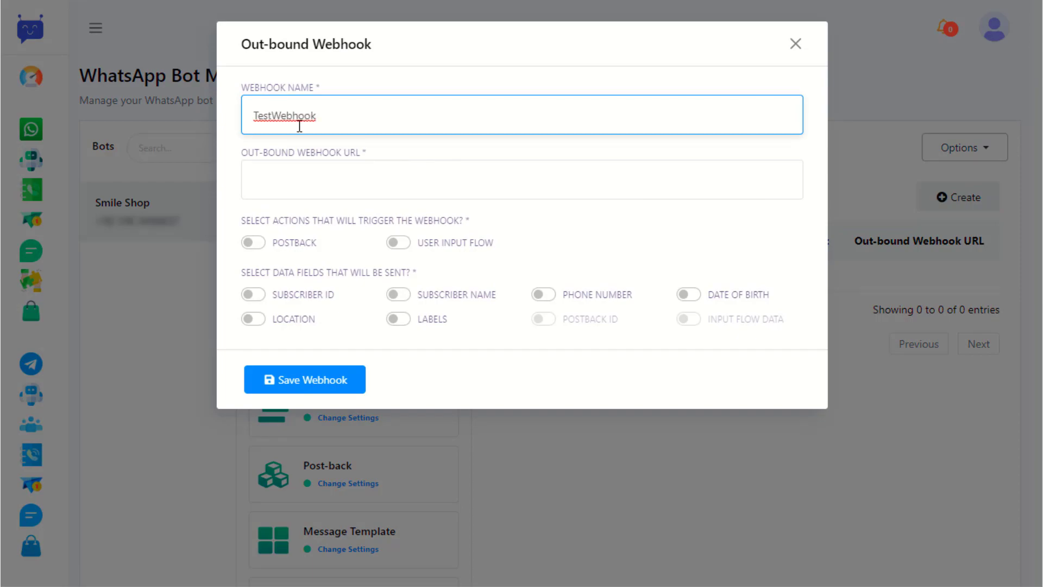
- Toggle Postback trigger plus Location and Labels data for the webhook without saving
left_click(251, 243)
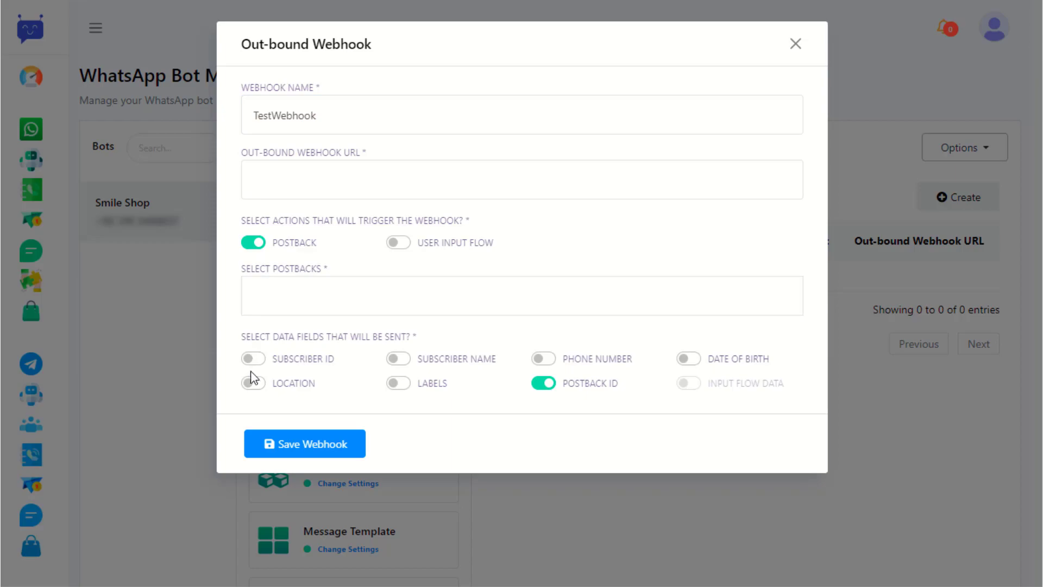
left_click(252, 384)
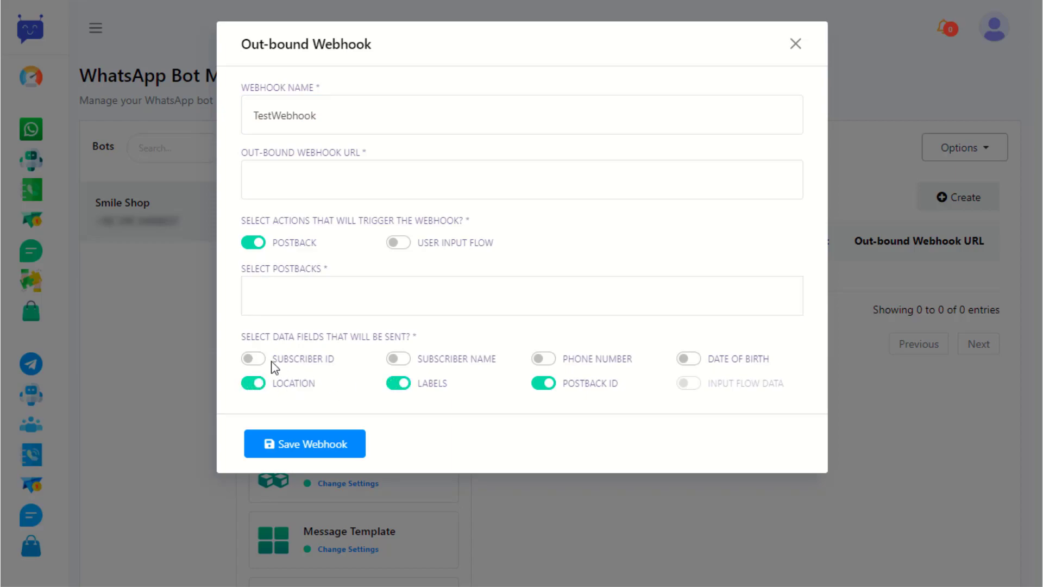
left_click(253, 358)
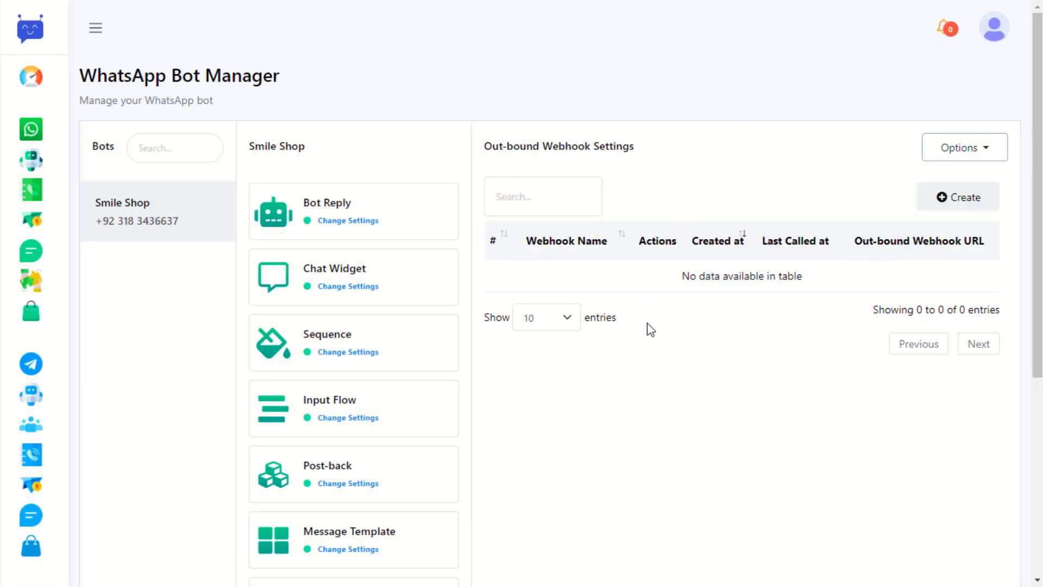
- Open the Smile Shop bot's Action Button Settings, peek at a button in the flow builder, and come back
scroll("down", 3)
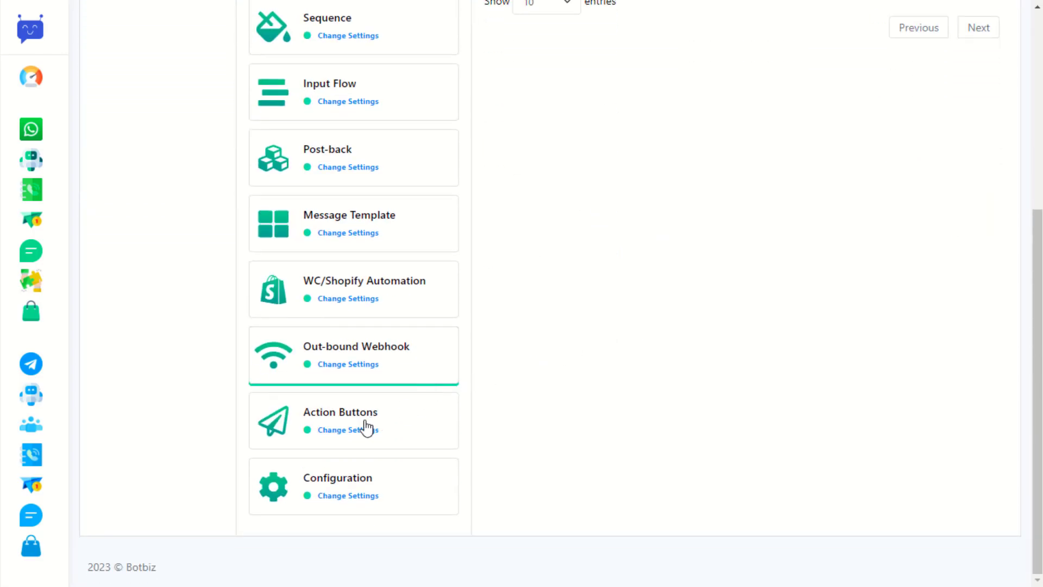
left_click(340, 420)
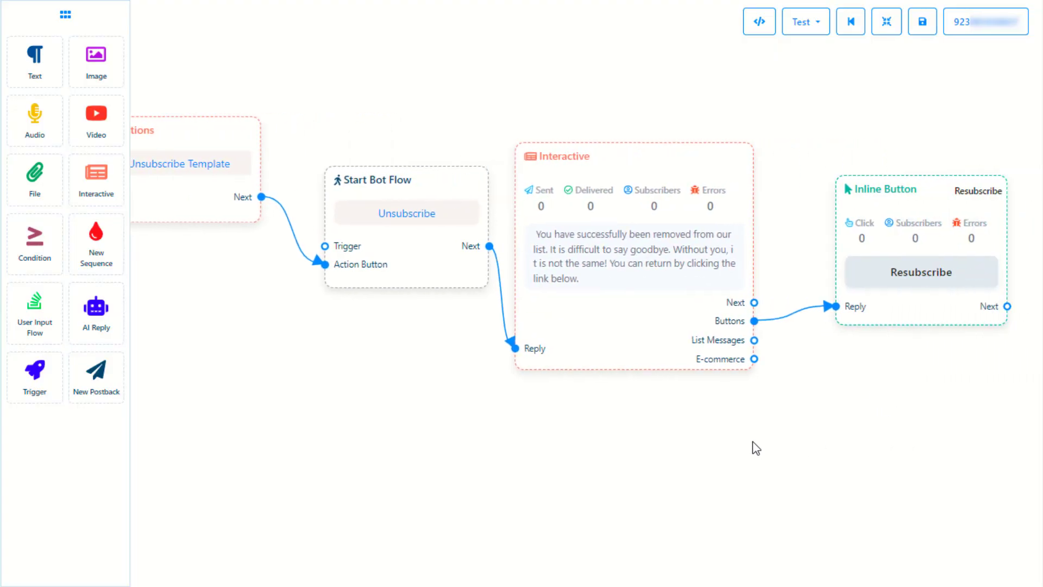
left_click(850, 22)
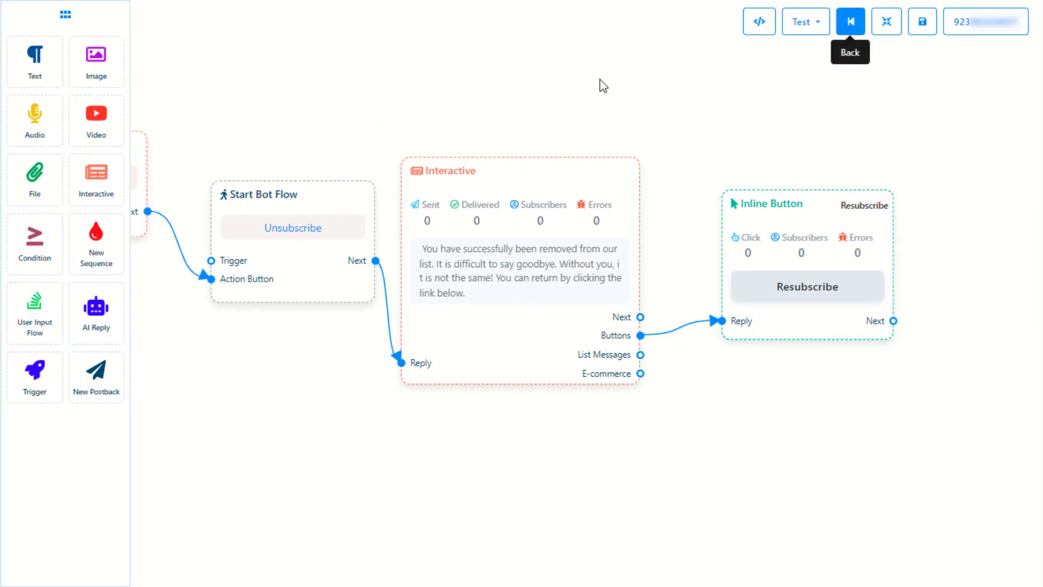
left_click(850, 21)
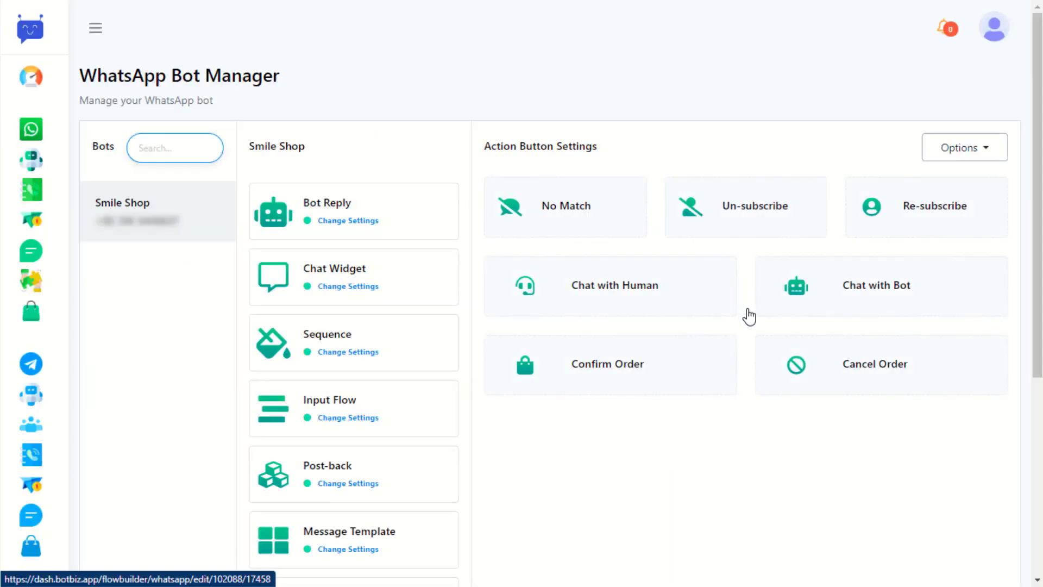
- Scroll through the Smile Shop bot's Configuration settings page
scroll("down", 3)
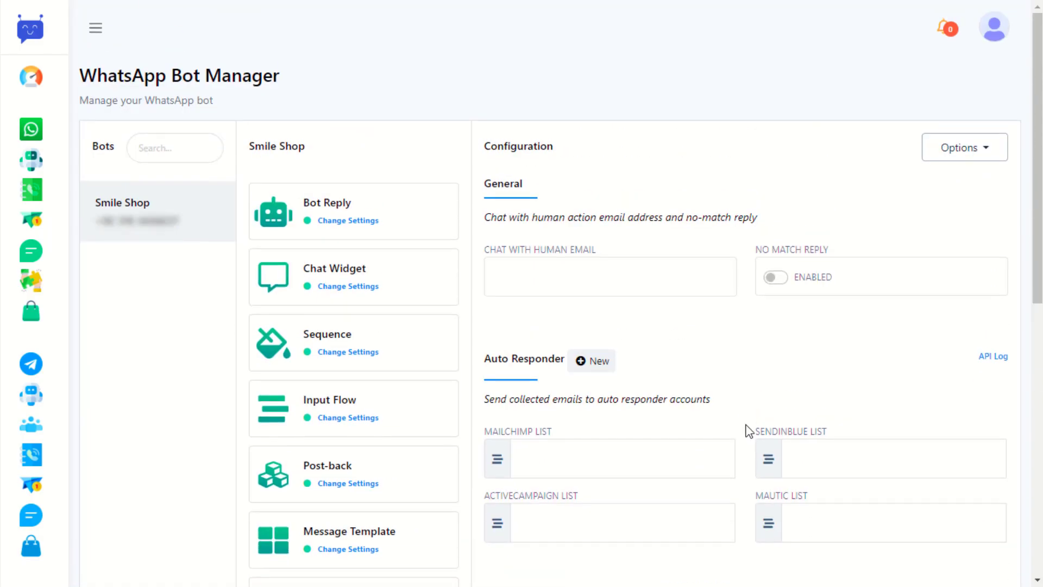
scroll("down", 3)
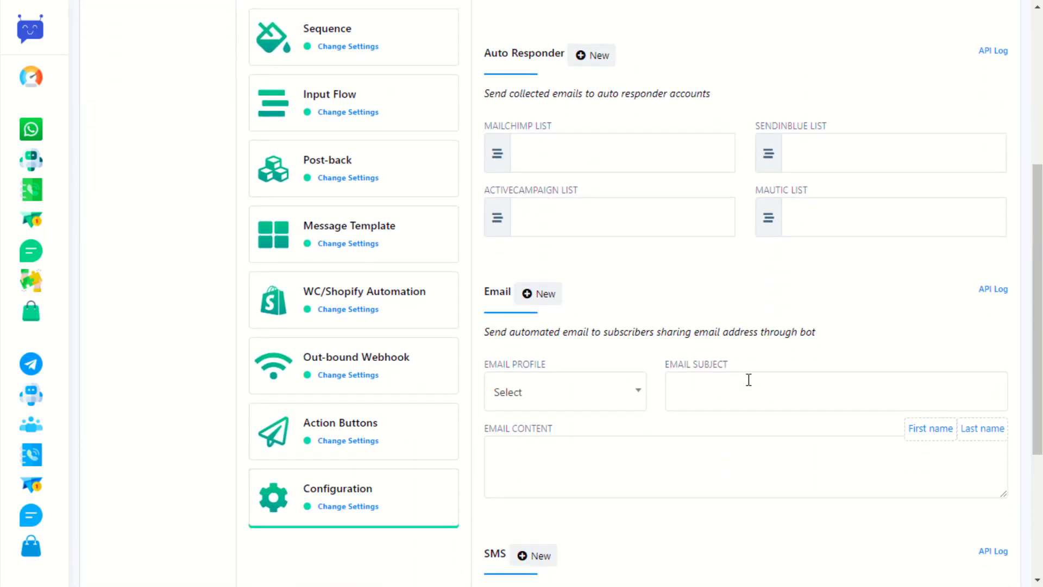
scroll("down", 3)
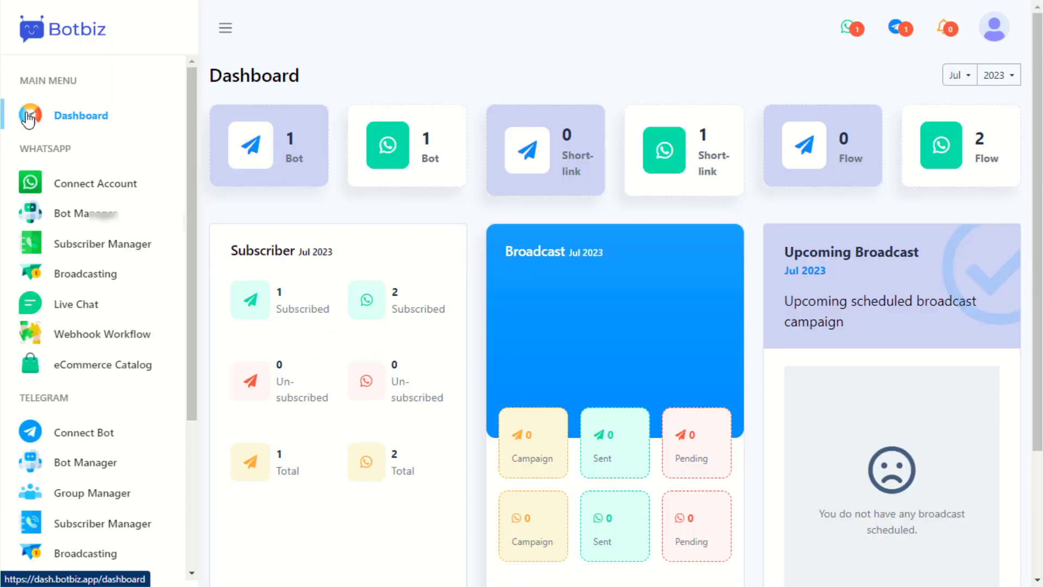
- Show the WhatsApp Subscriber Manager table listing the two Smile Shop subscribers
left_click(104, 244)
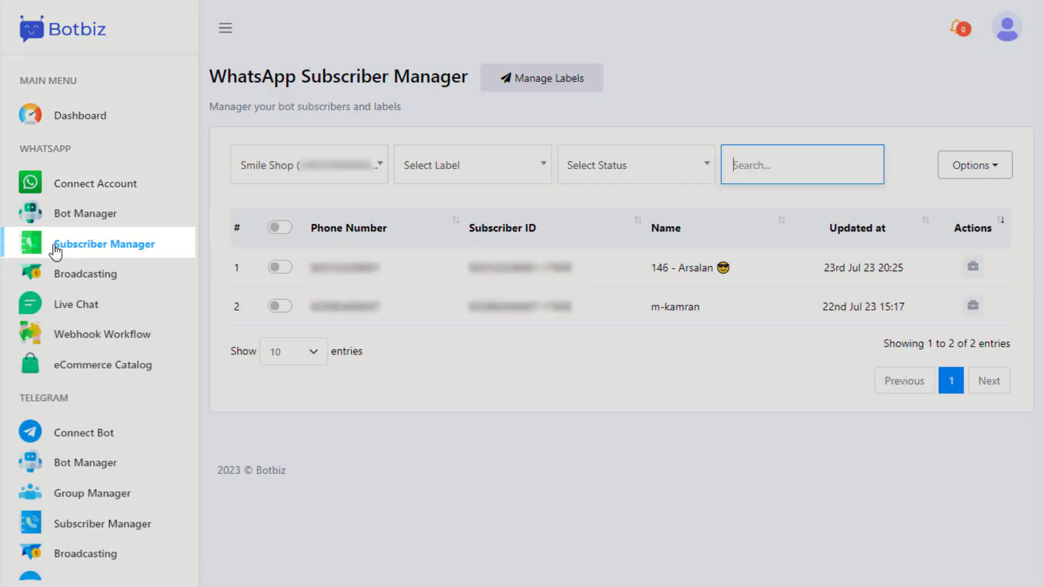
mouse_move(676, 457)
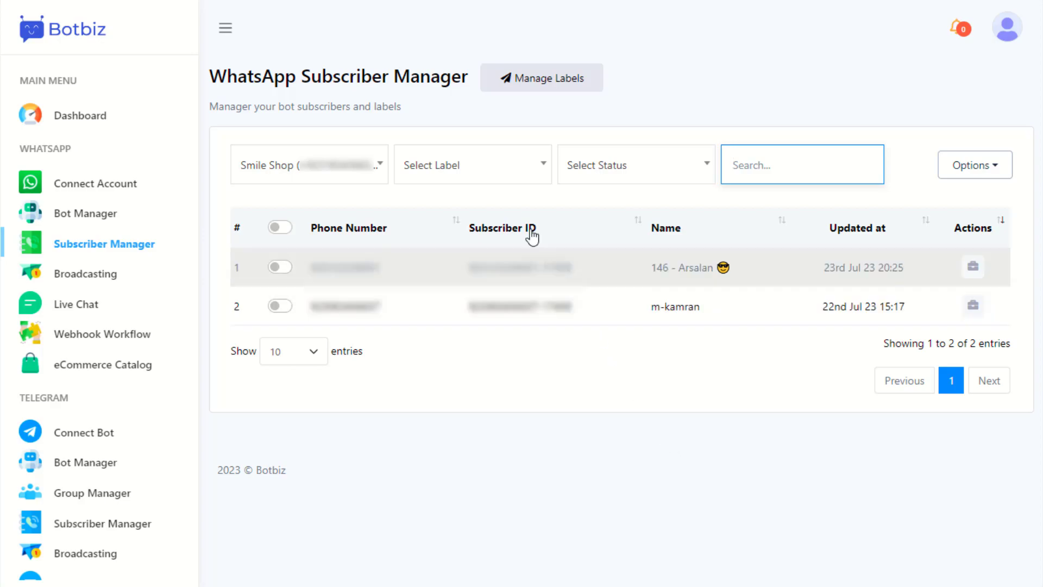
left_click(471, 164)
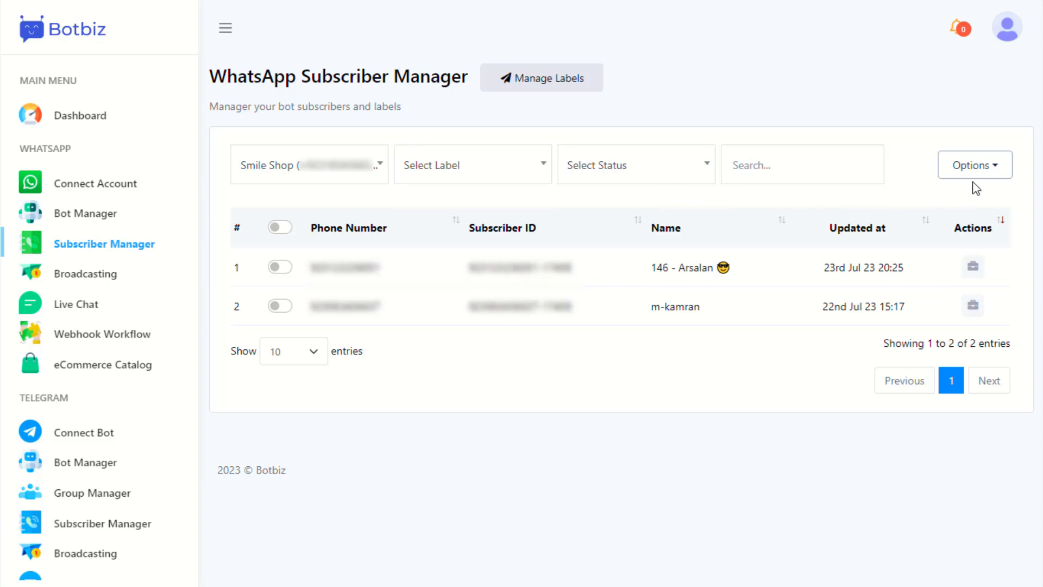
- Browse the subscriber Options menu's Download as CSV and Import Subscribers entries, then close the import form
left_click(972, 164)
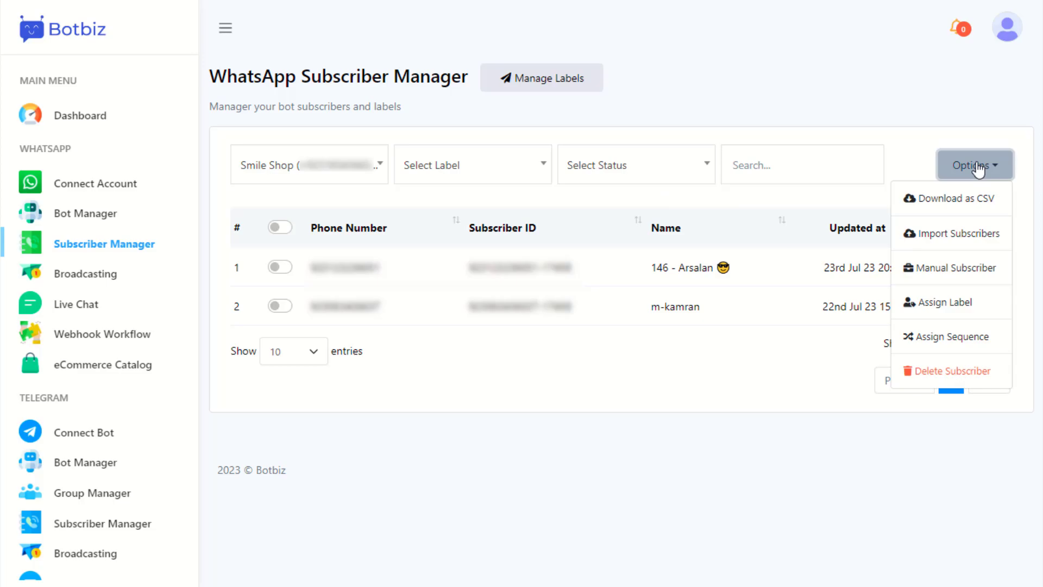
mouse_move(946, 203)
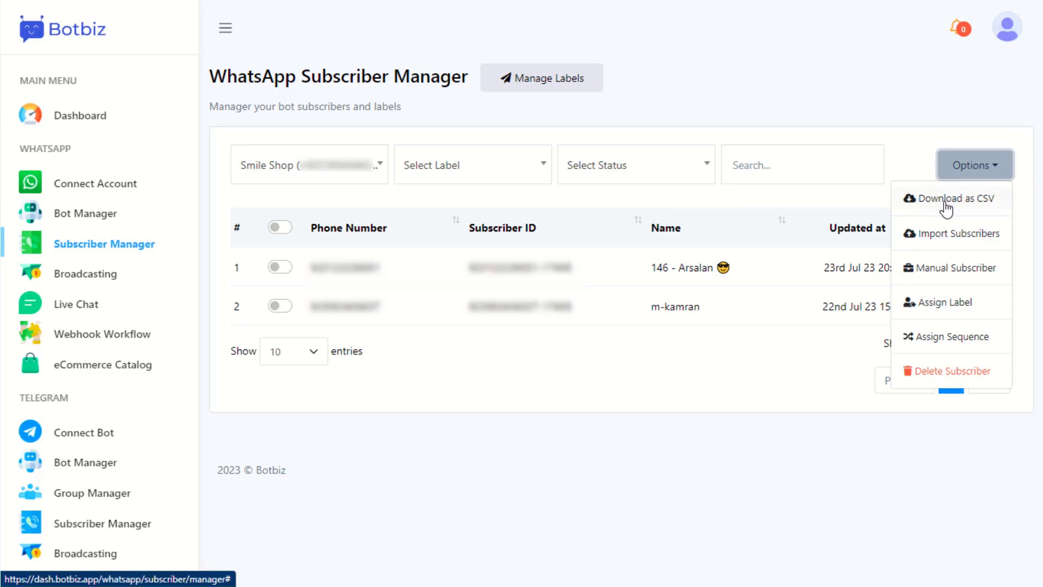
left_click(954, 198)
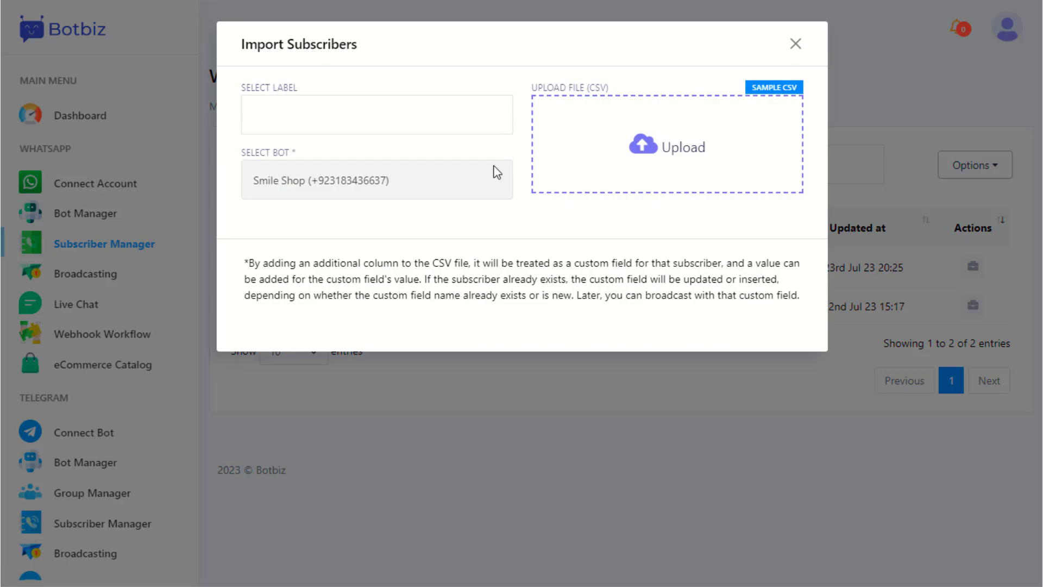
left_click(665, 142)
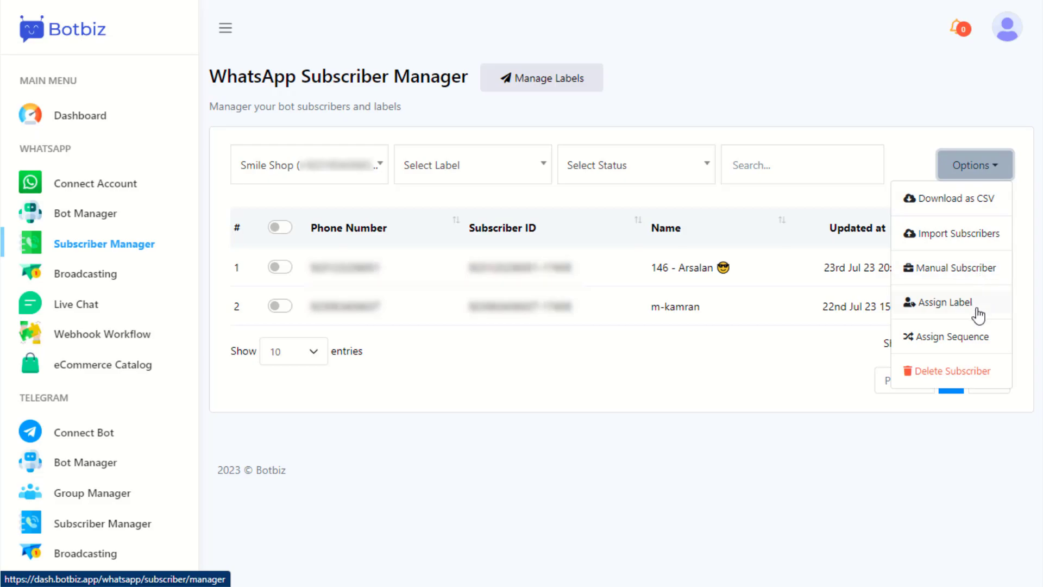
mouse_move(951, 336)
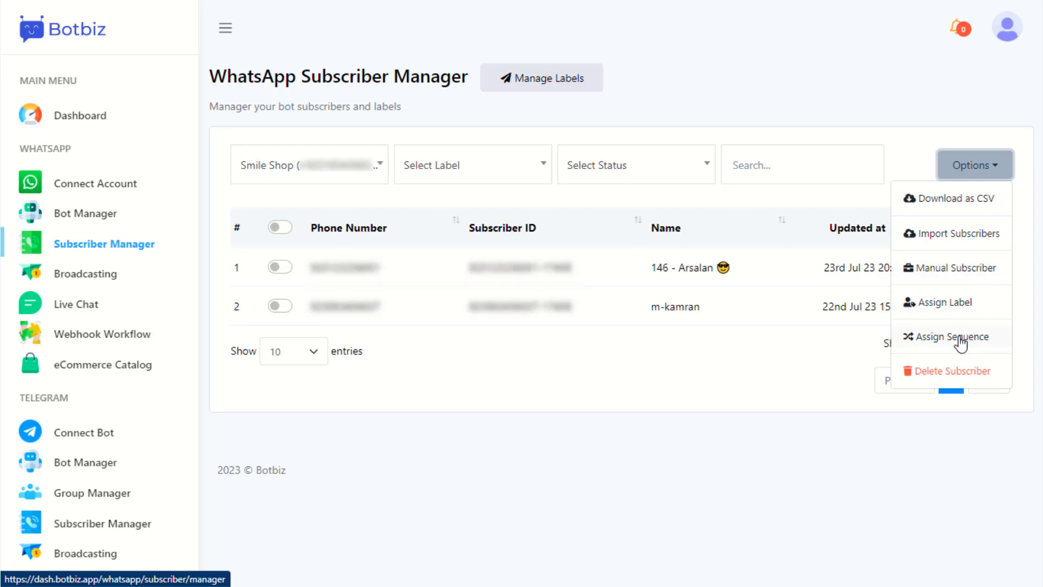
- Delete the first ticked subscriber and confirm, leaving one subscriber in the list
left_click(951, 371)
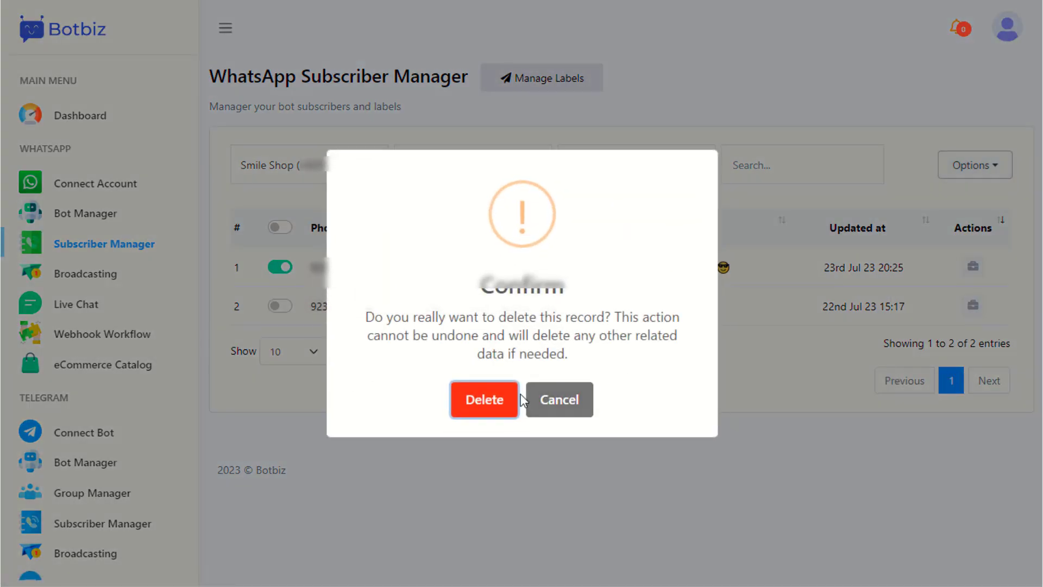
left_click(484, 398)
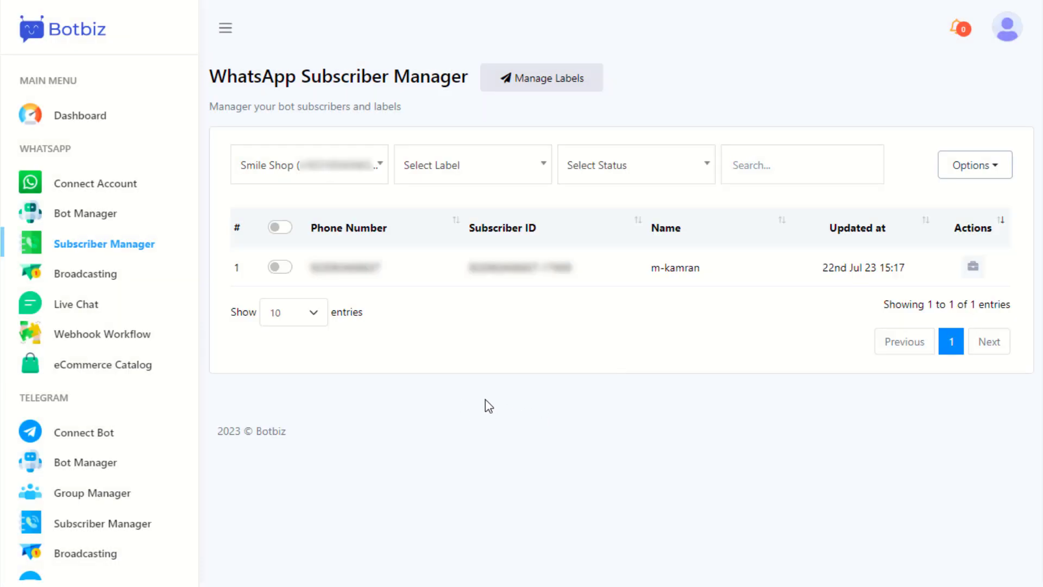
left_click(86, 274)
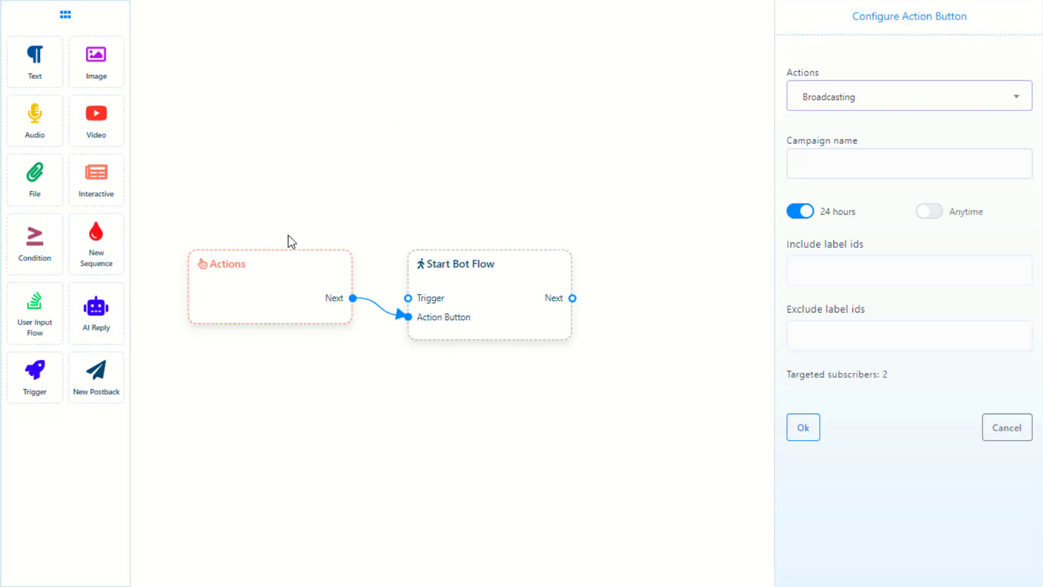
- Set the broadcast's Start Bot Flow to Eid Special and add a Text node after it
left_click(908, 164)
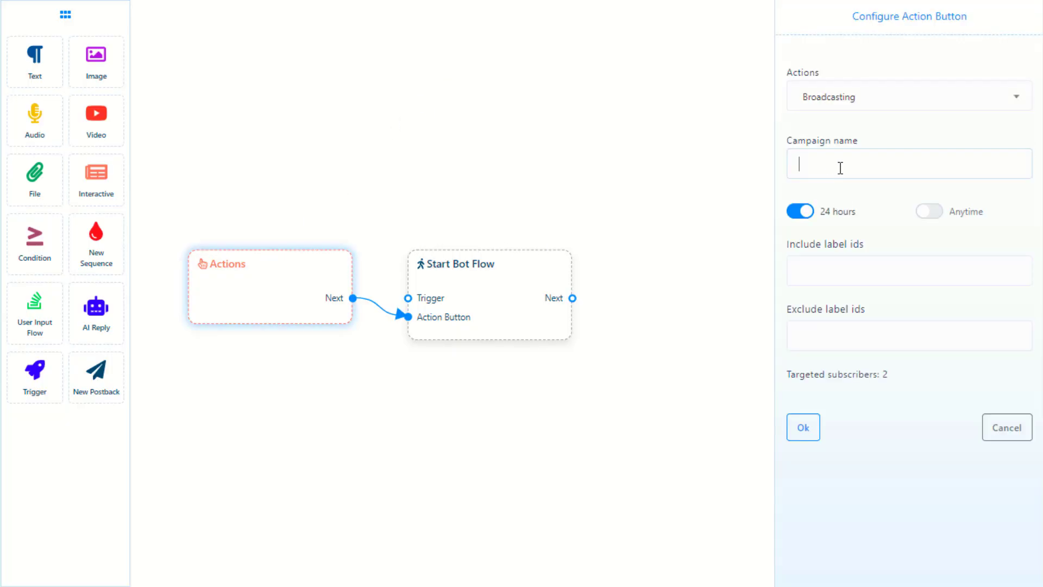
left_click(802, 426)
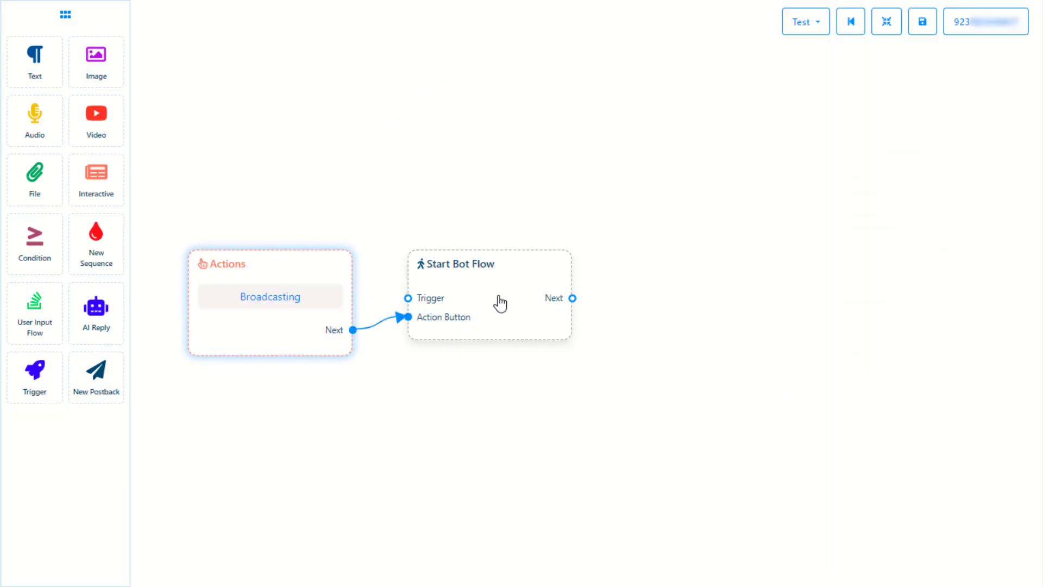
left_click(488, 280)
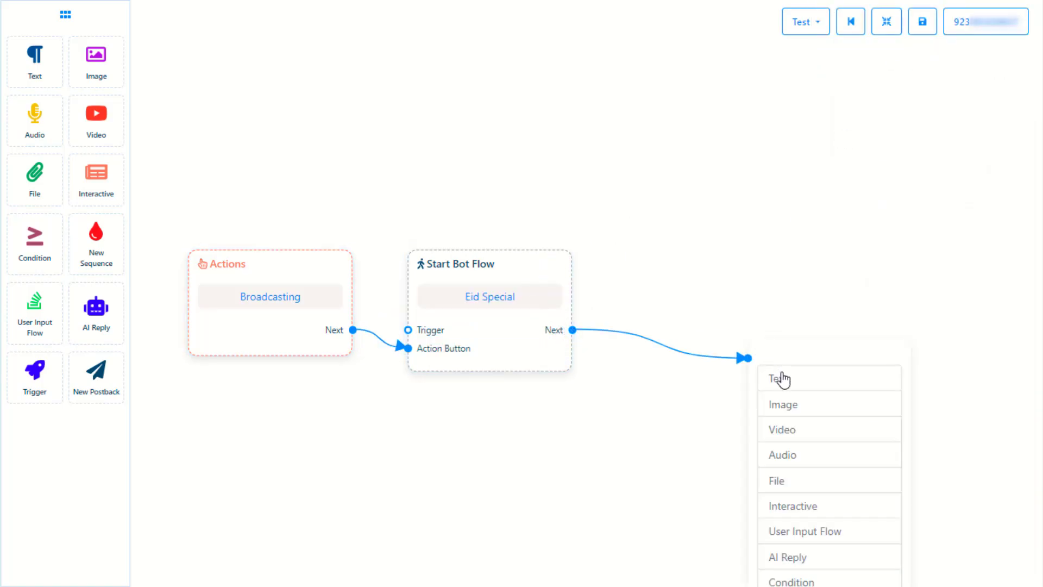
left_click(776, 378)
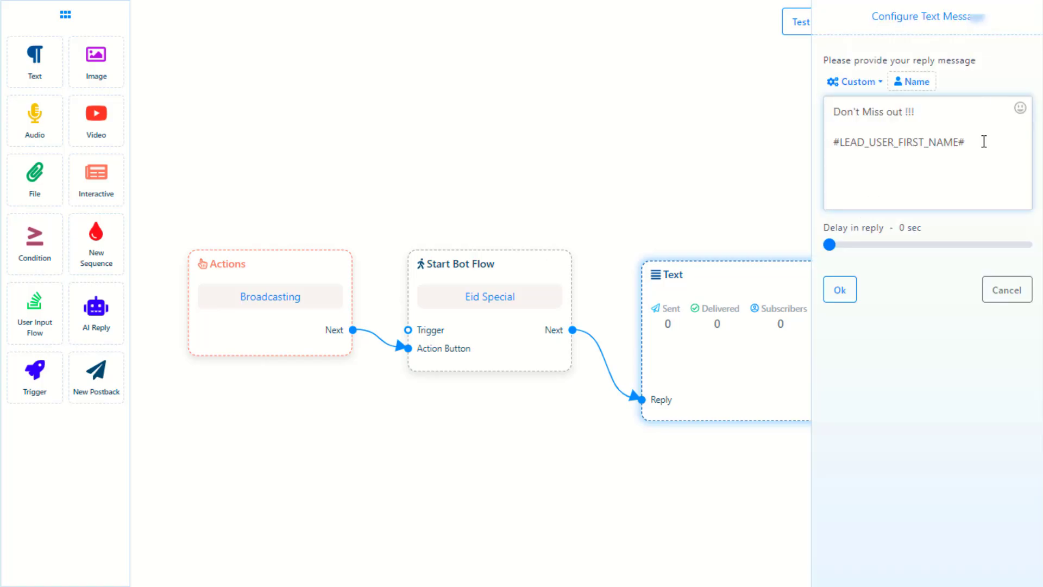
- Write the Eid discount message, save the flow, and return to the broadcasting list showing 'Eid Special Offer' as Pending
left_click(839, 289)
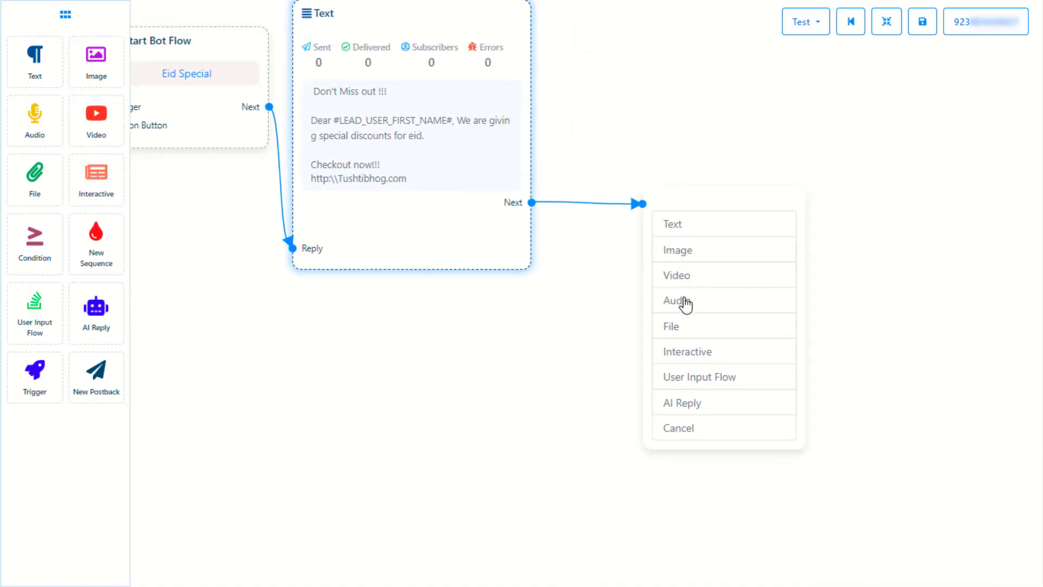
left_click(672, 224)
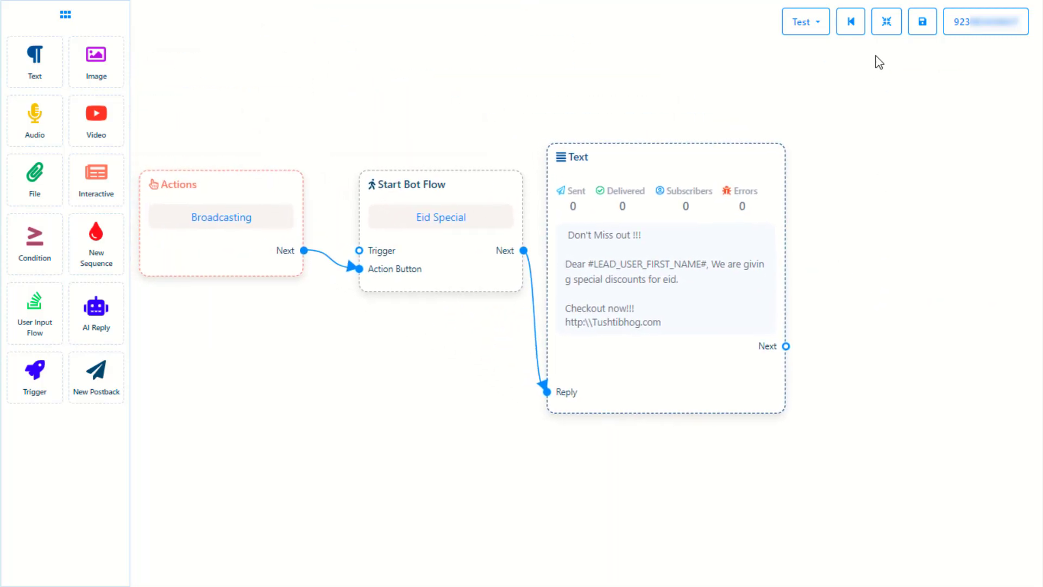
left_click(849, 22)
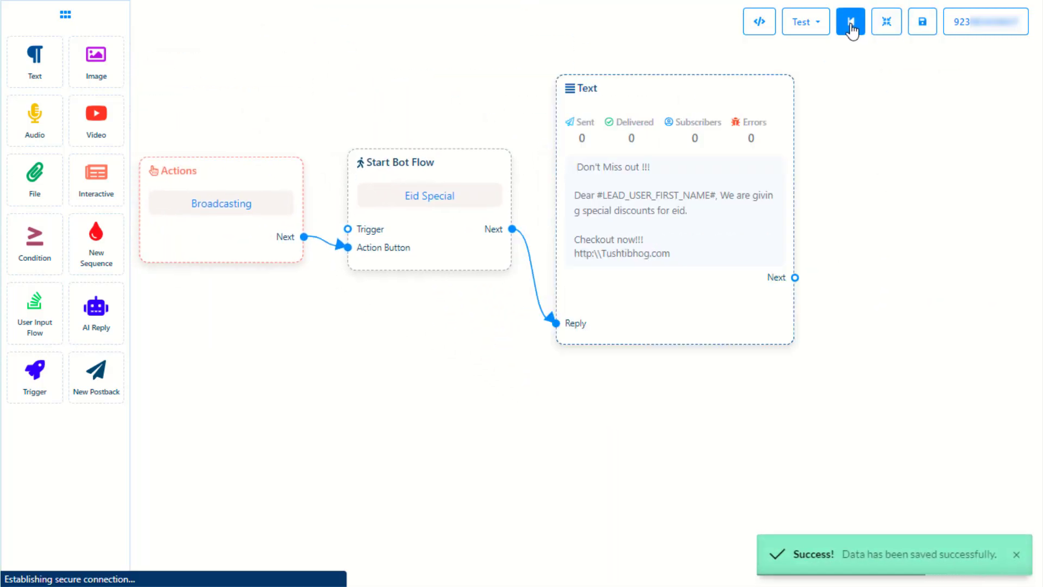
left_click(850, 21)
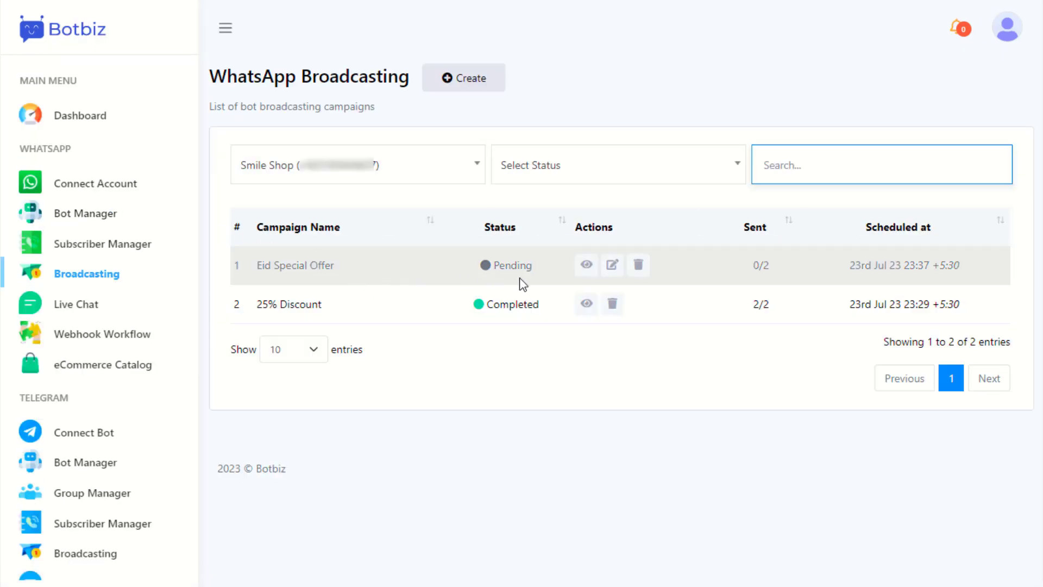
left_click(586, 265)
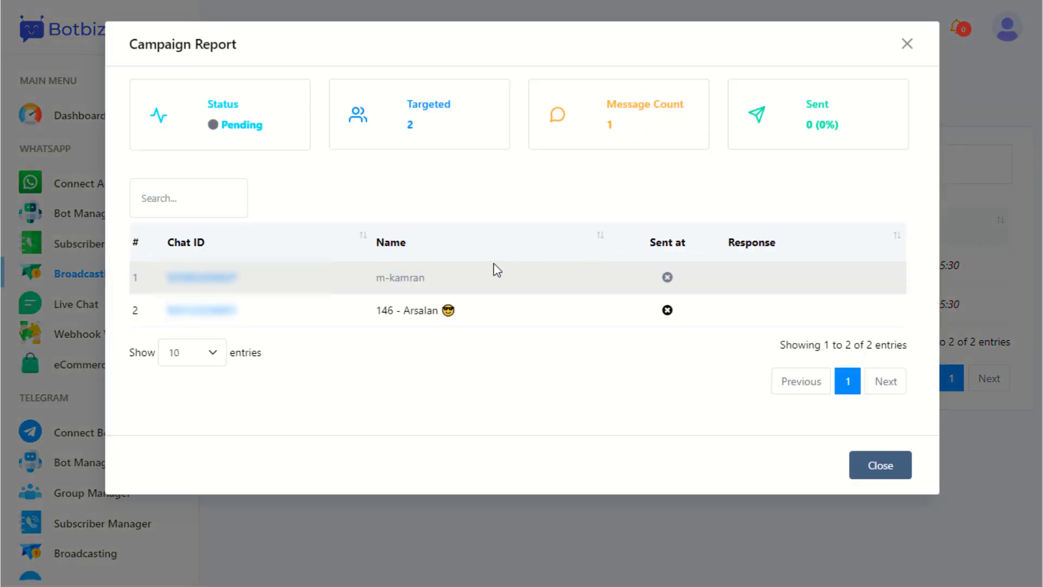
mouse_move(573, 357)
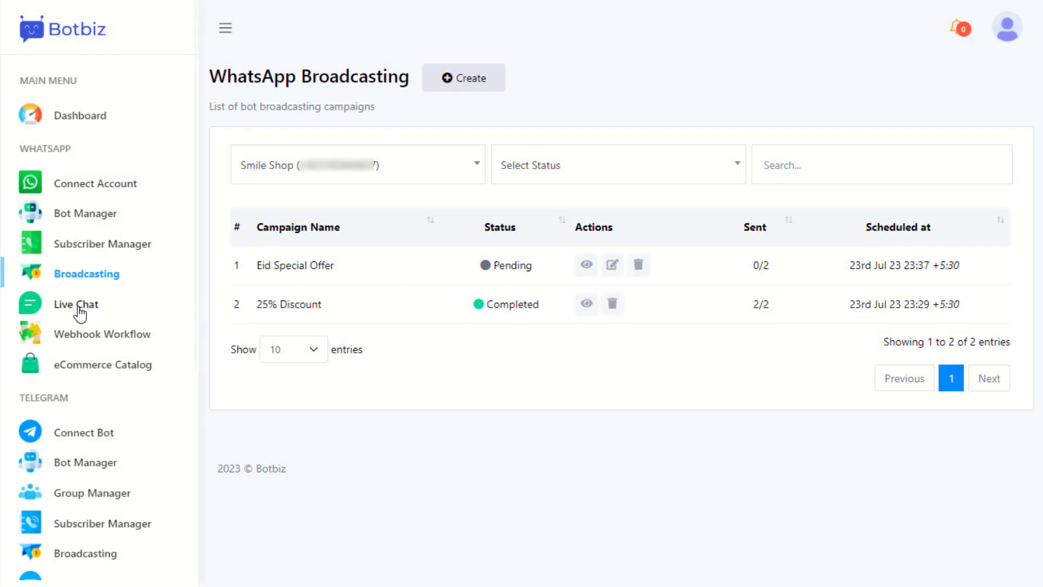
- In Live Chat, select the first conversation and mark it Unread, then Archived
left_click(76, 304)
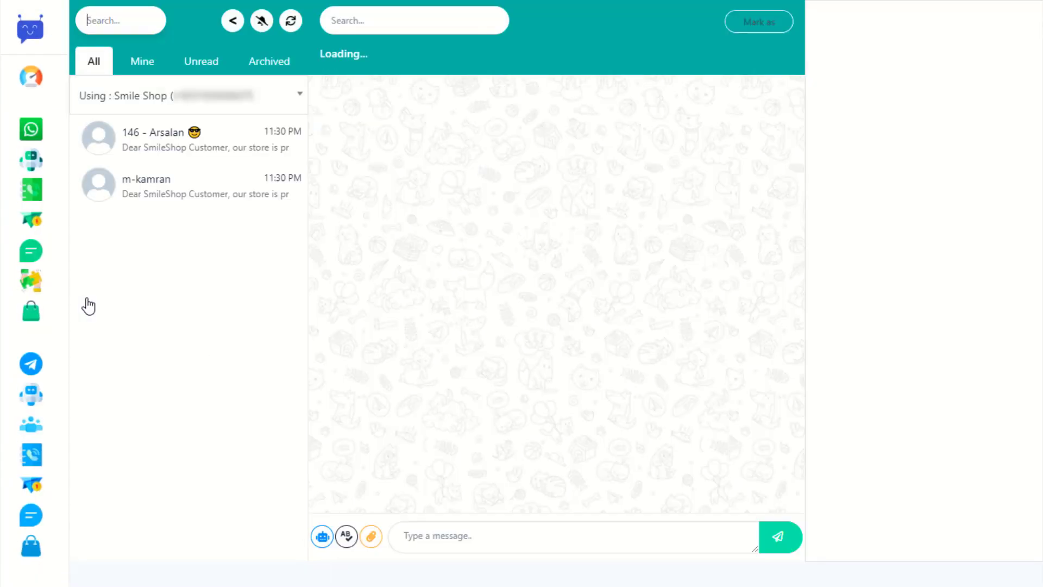
left_click(188, 138)
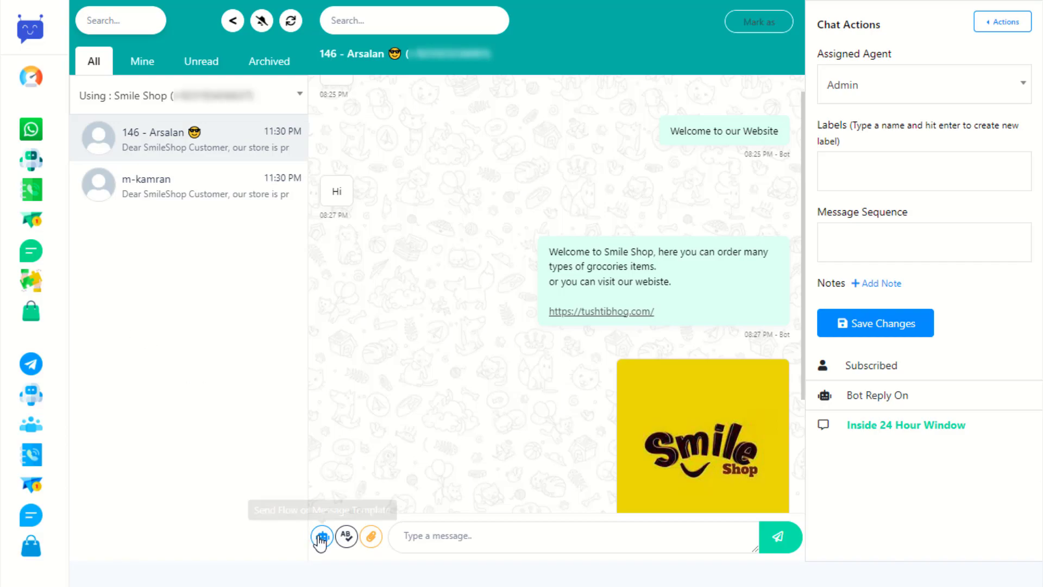
mouse_move(346, 536)
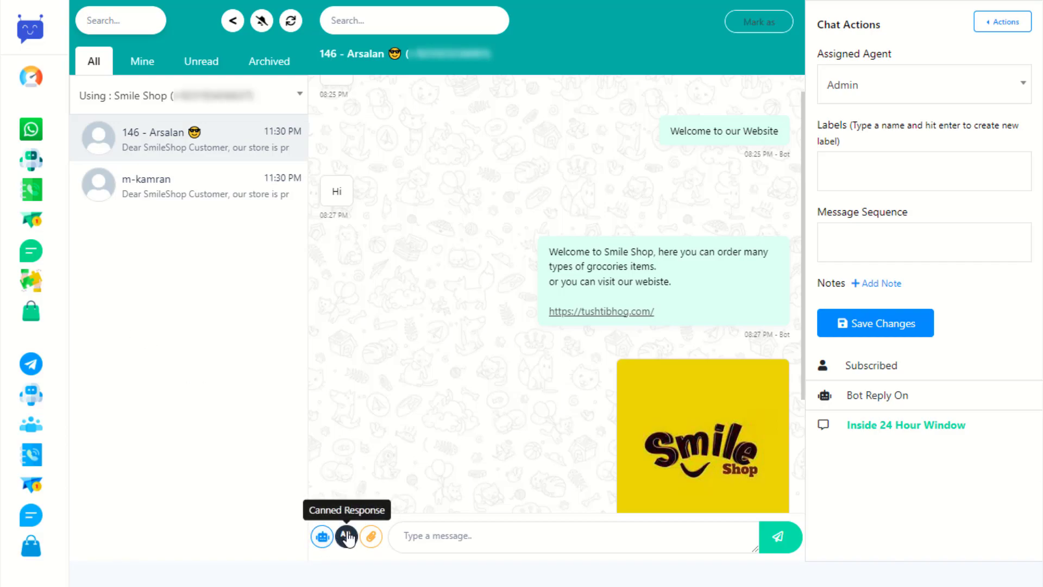
mouse_move(365, 436)
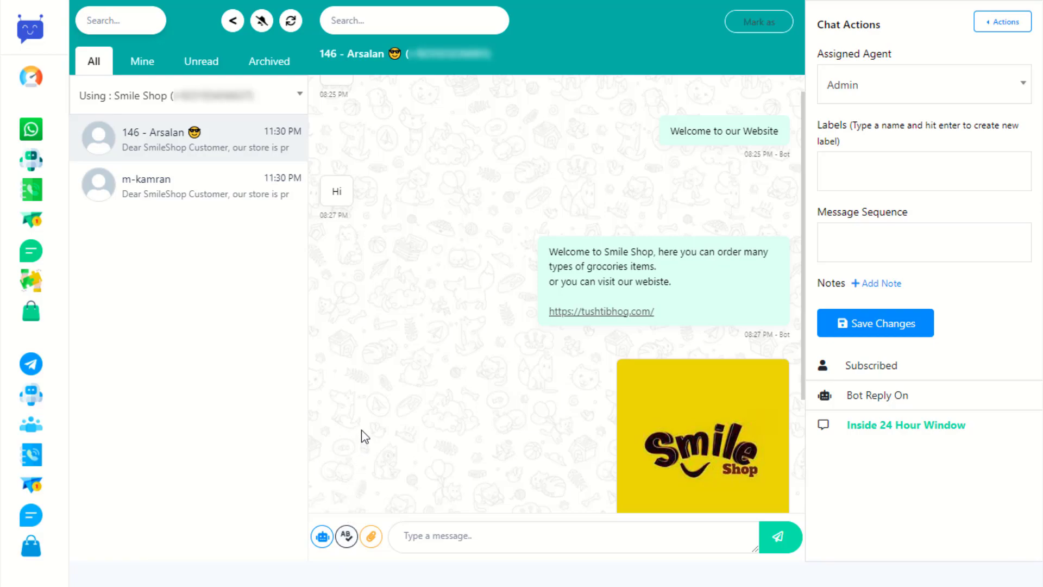
mouse_move(369, 419)
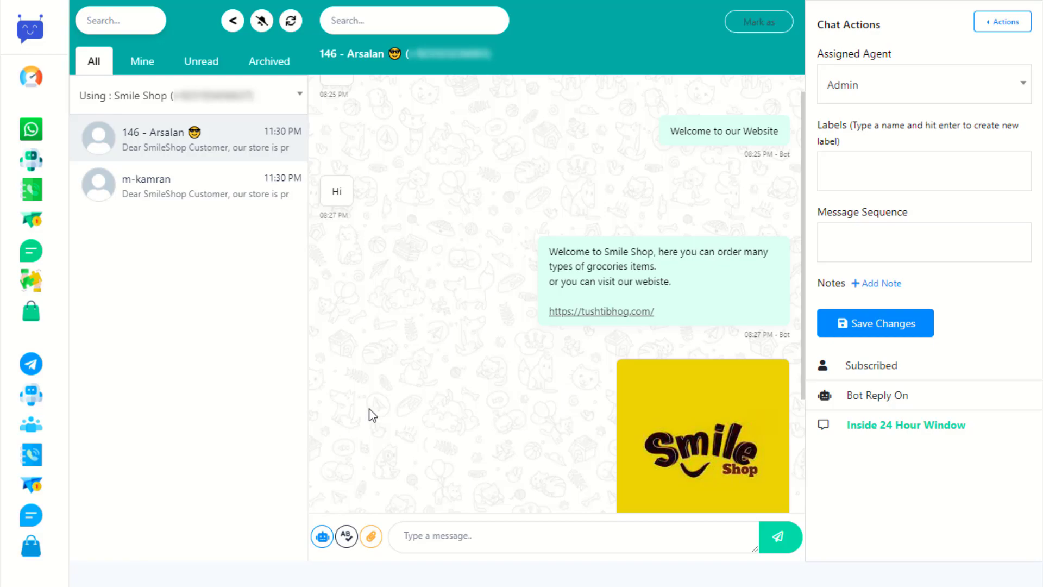
mouse_move(685, 49)
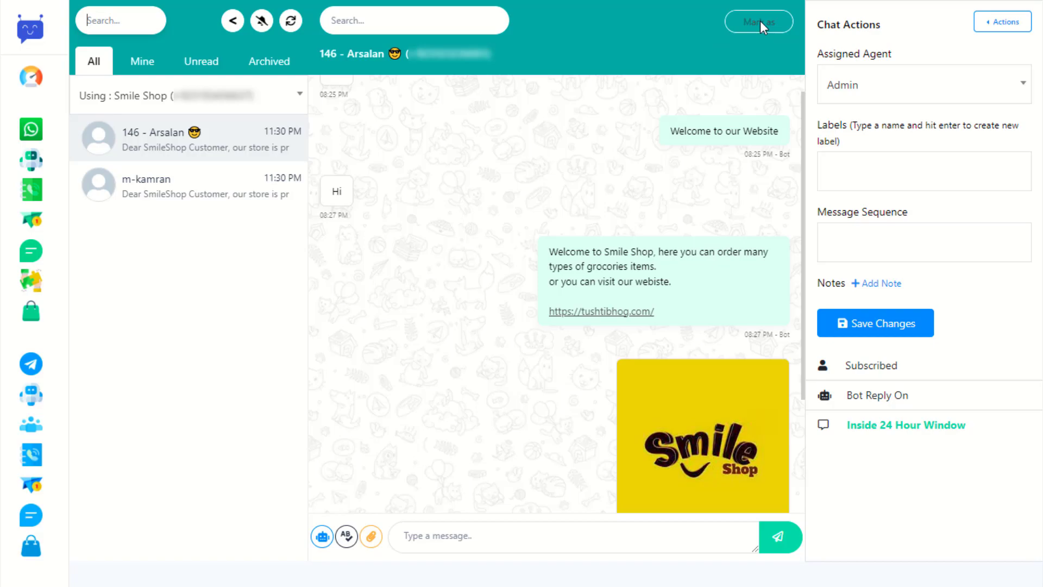
mouse_move(760, 61)
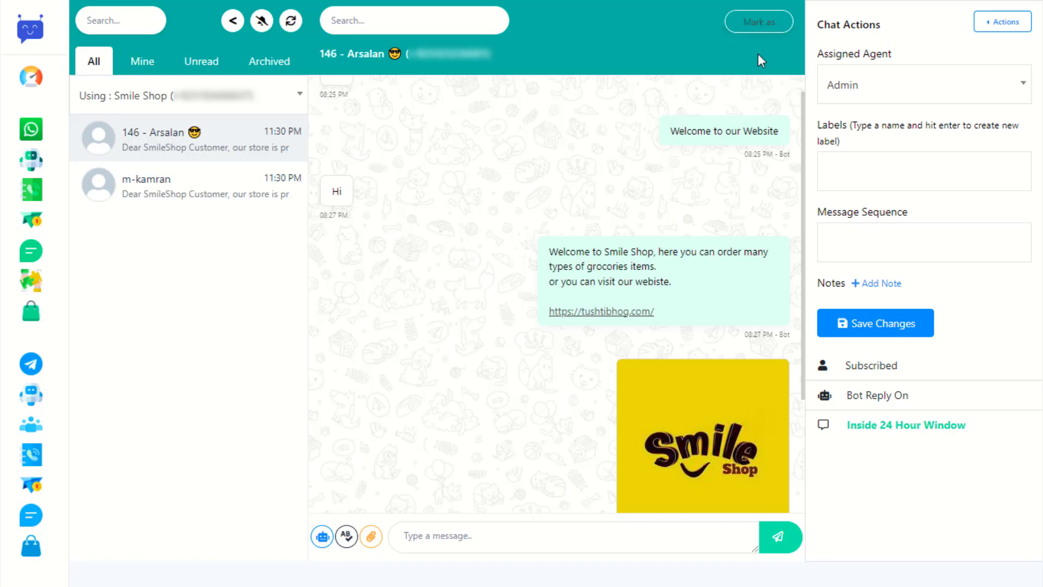
left_click(757, 22)
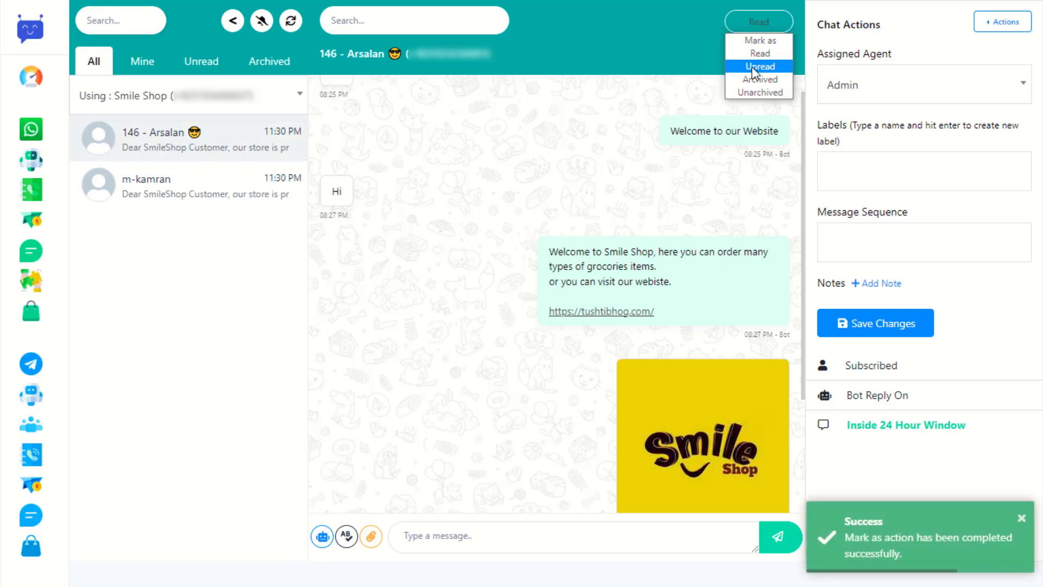
left_click(760, 79)
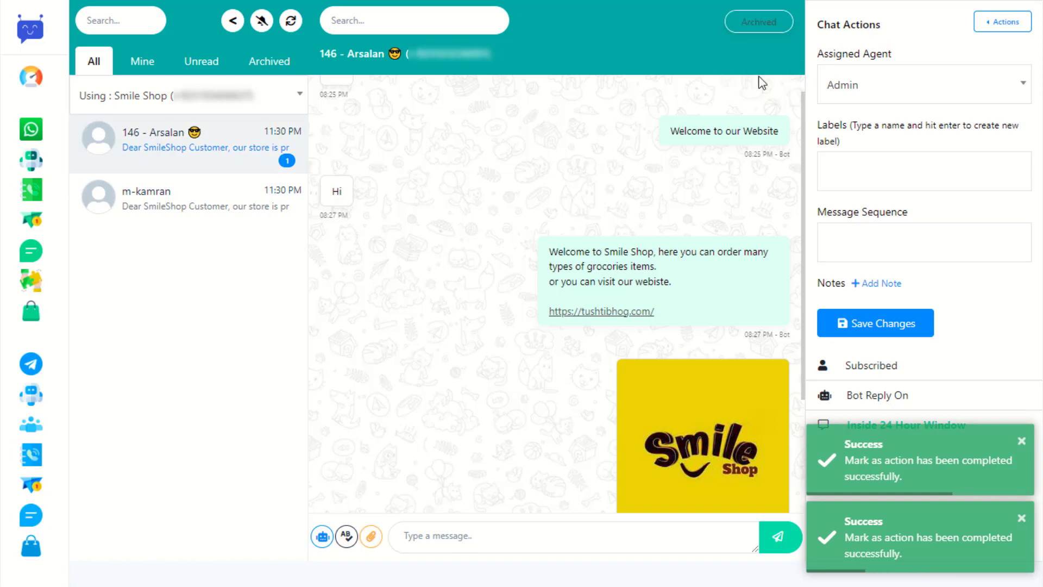
- From the Archived tab, select the conversation and mark it Unarchived
left_click(269, 61)
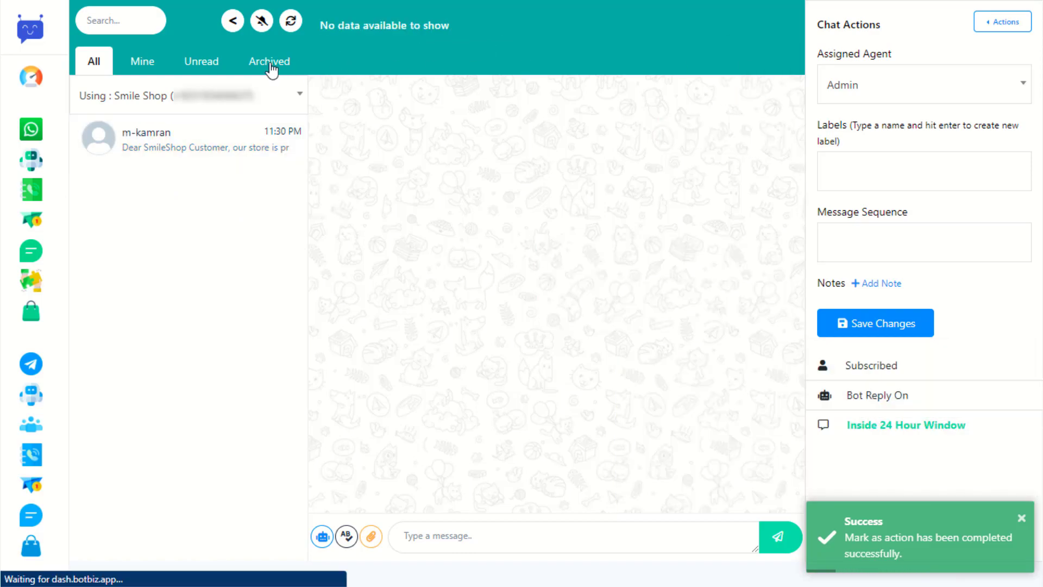
left_click(268, 61)
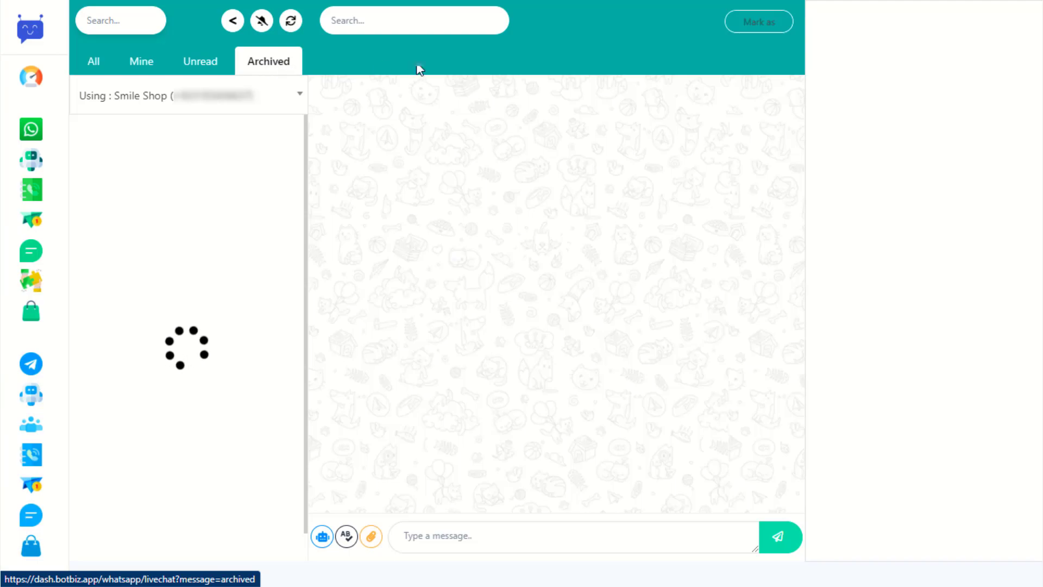
left_click(757, 22)
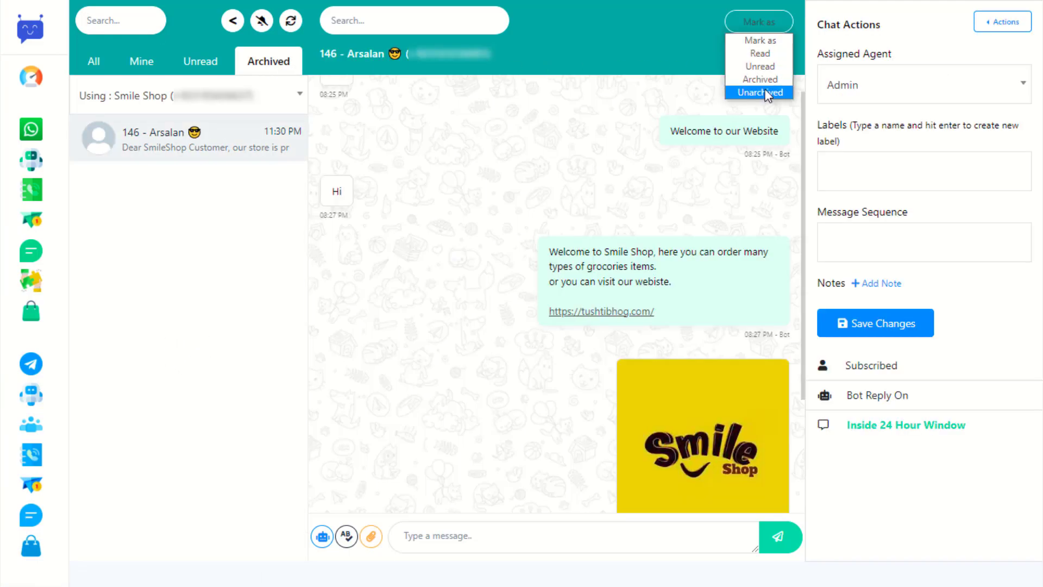
left_click(759, 93)
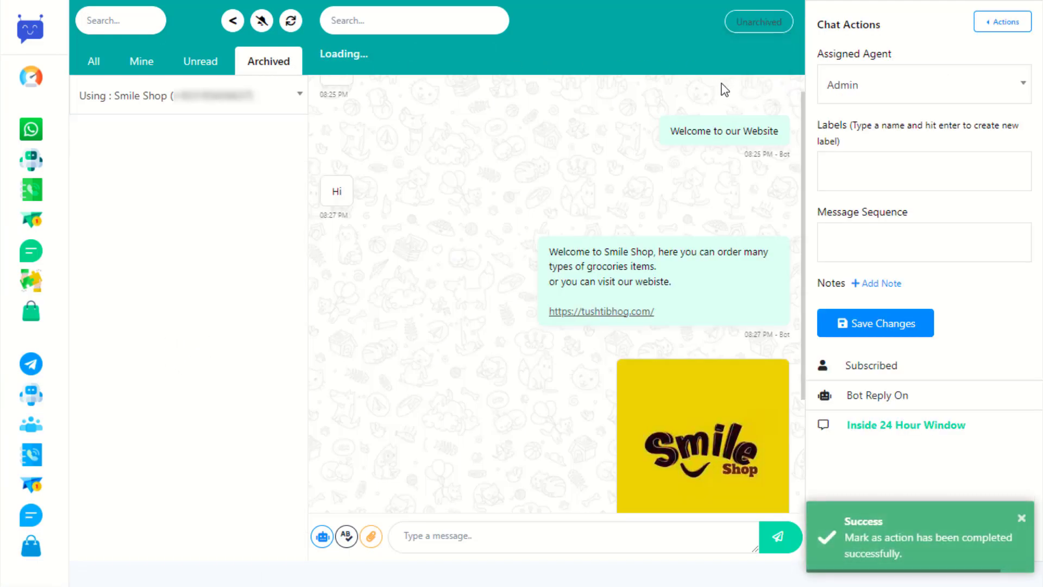
- Open the conversation's Chat Actions panel showing Admin as assigned agent and start a label
left_click(760, 22)
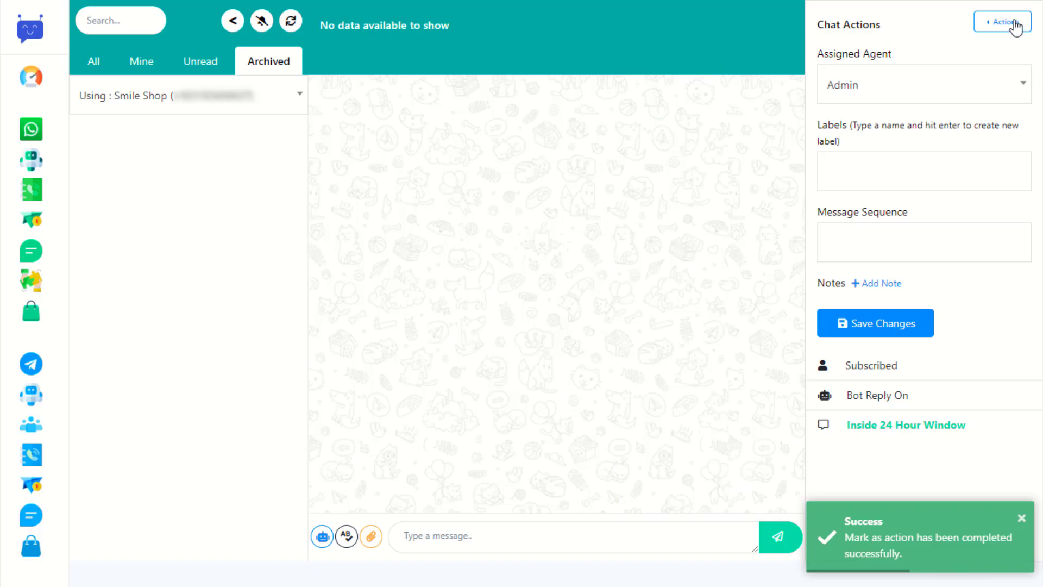
left_click(1002, 21)
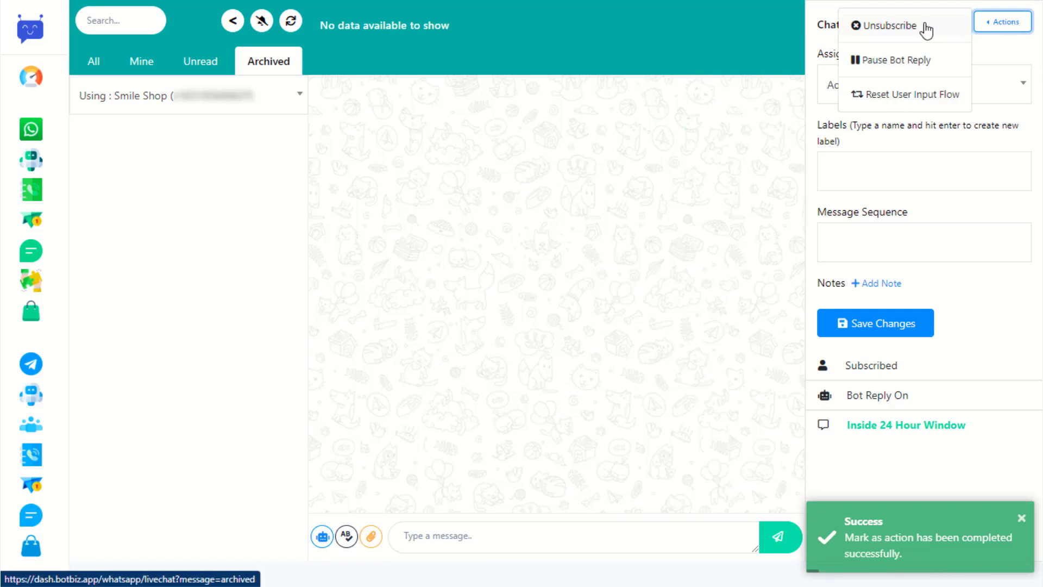
mouse_move(915, 105)
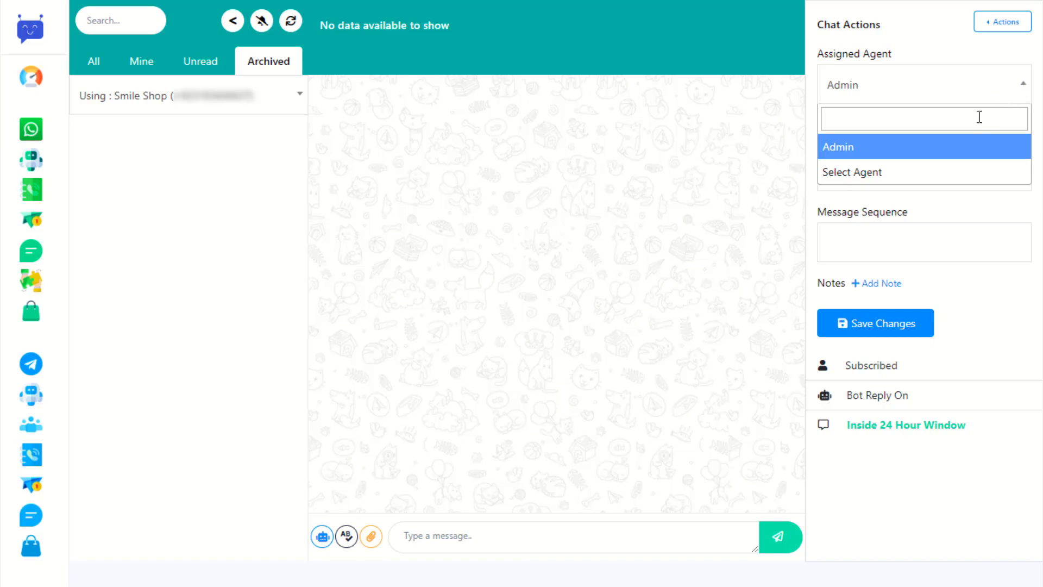
mouse_move(948, 159)
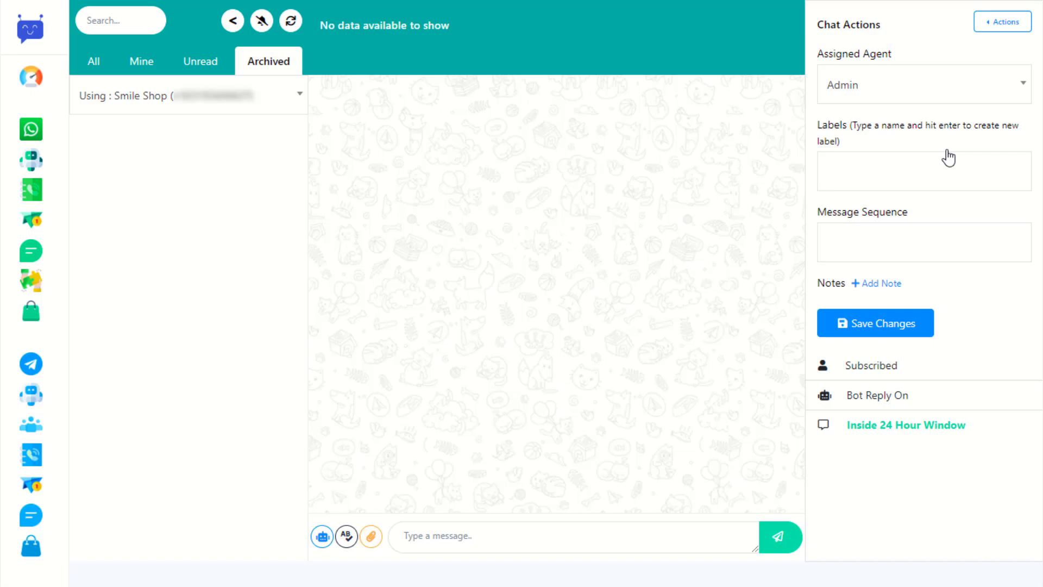
mouse_move(889, 153)
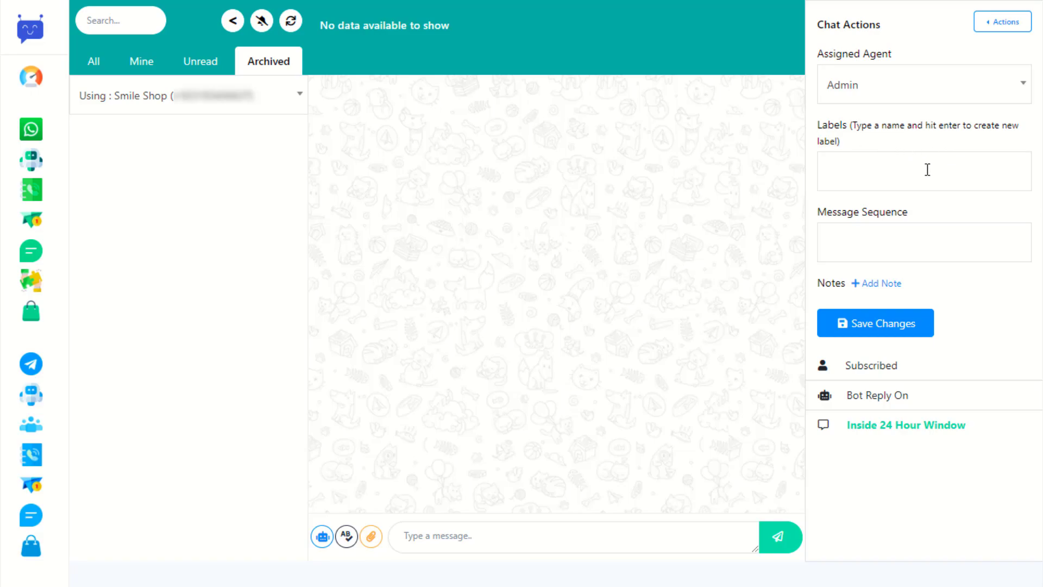
left_click(923, 171)
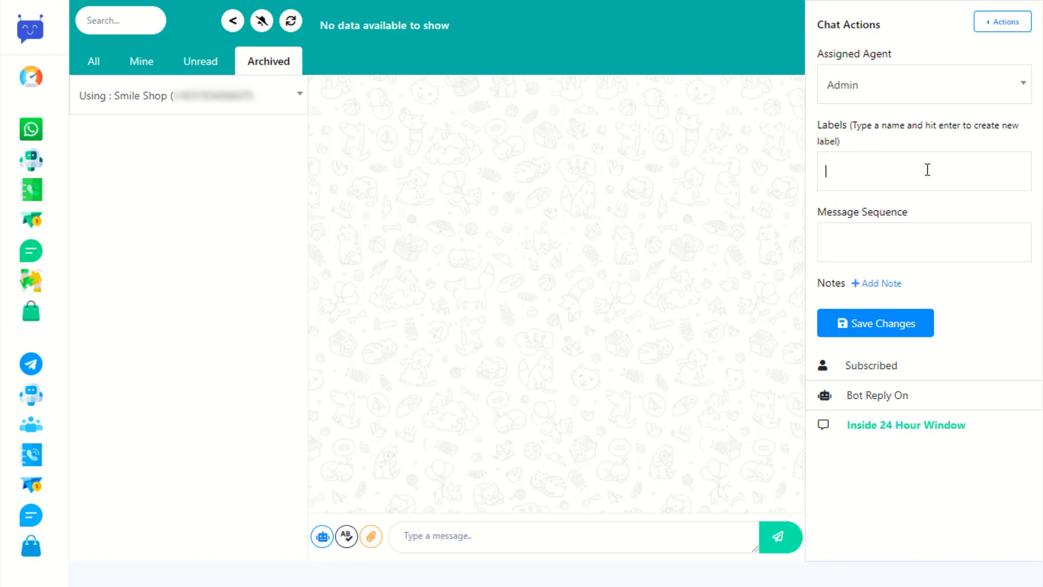
- Select the Message Sequence field and add a blank note entry box with '+ Add Note'
left_click(924, 242)
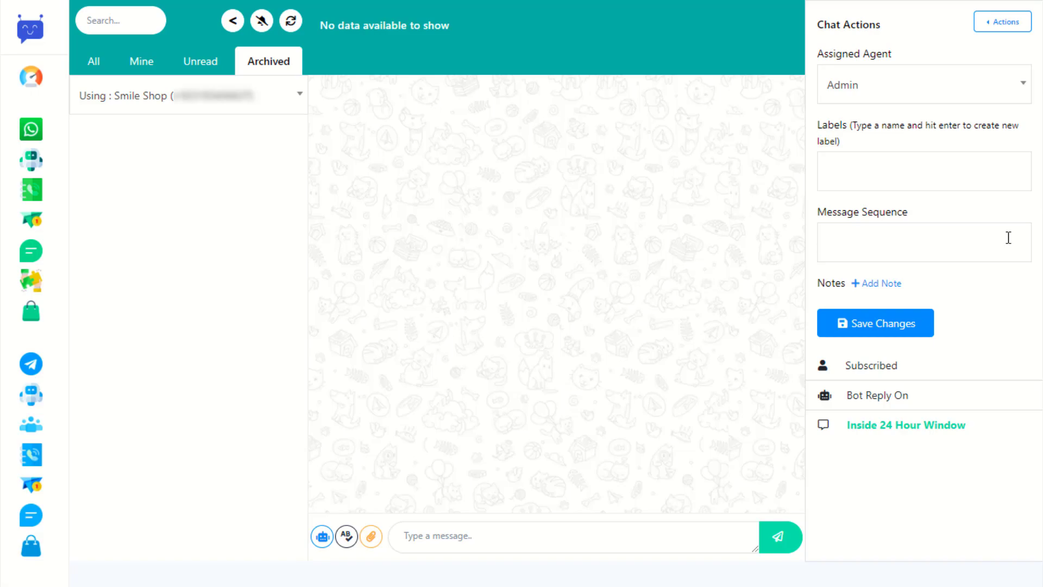
left_click(923, 241)
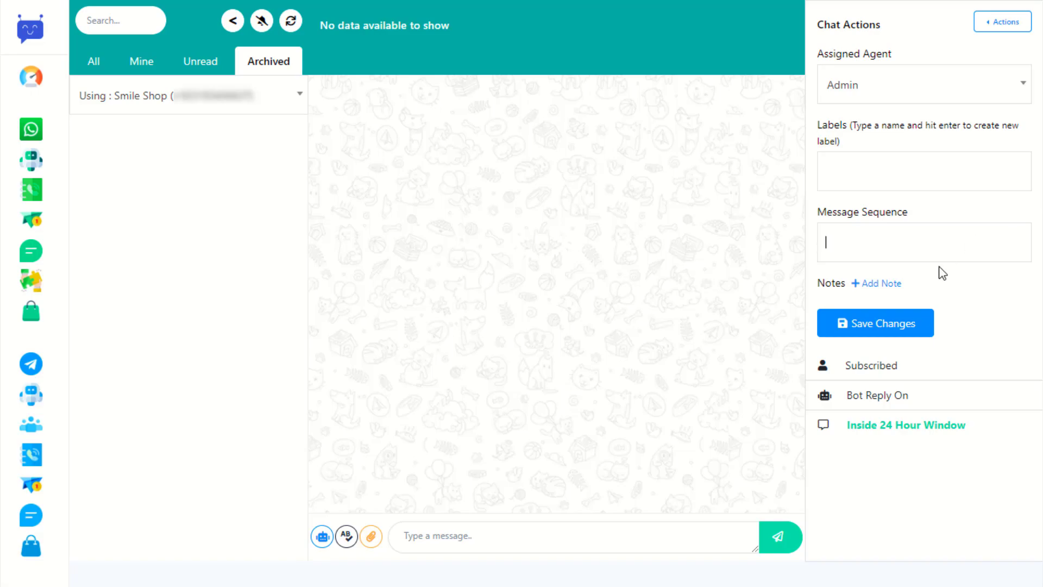
left_click(881, 282)
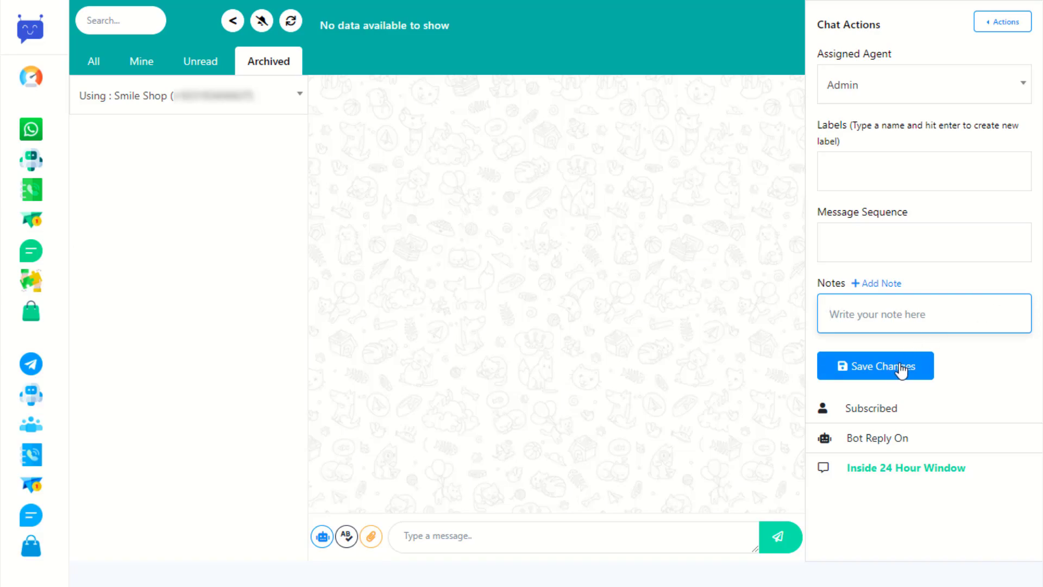
mouse_move(29, 281)
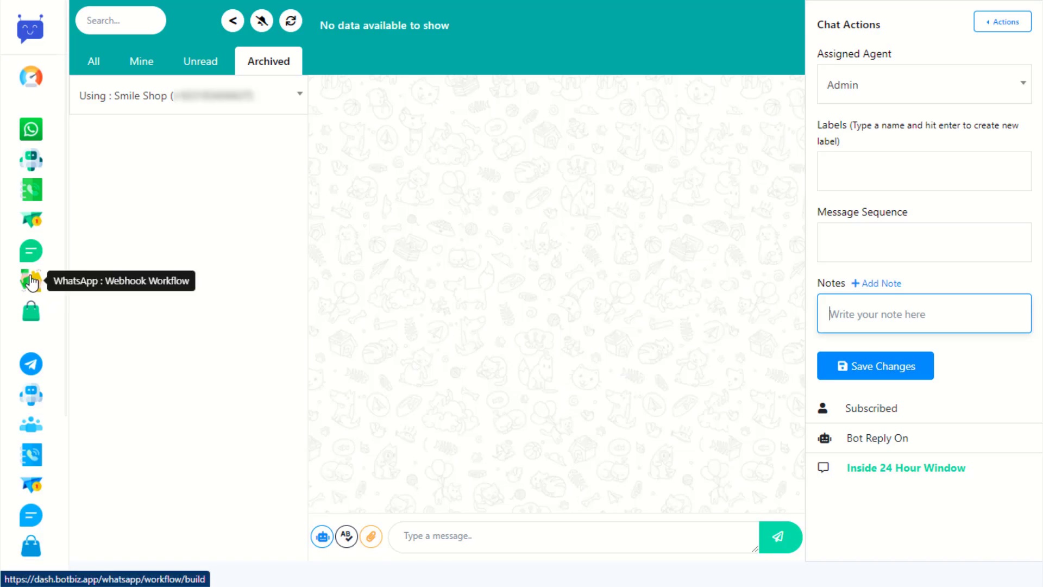
- Open the WhatsApp Webhook (in-bound) Workflow page and scroll its empty workflow list
left_click(31, 280)
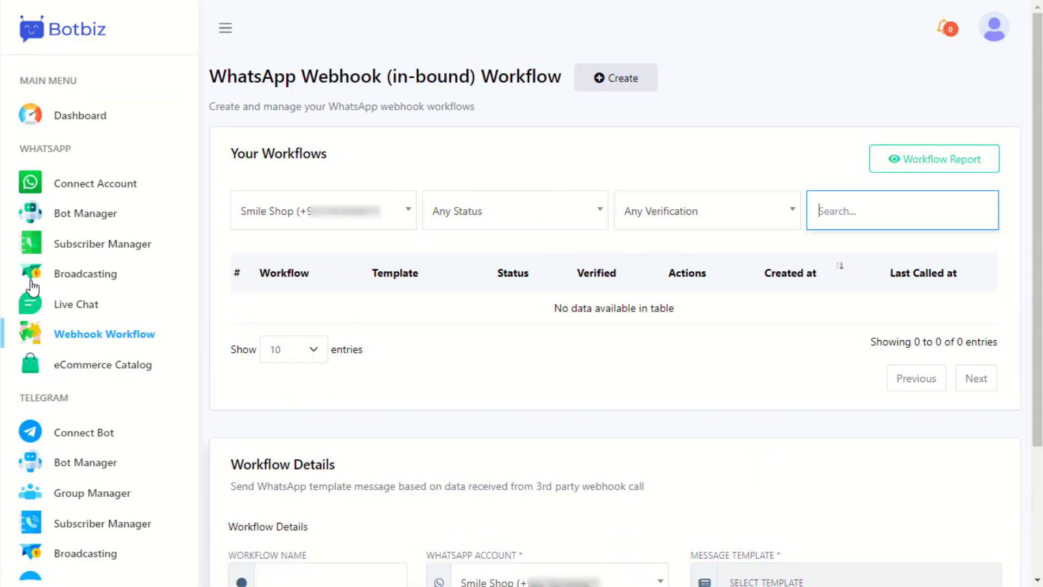
mouse_move(709, 408)
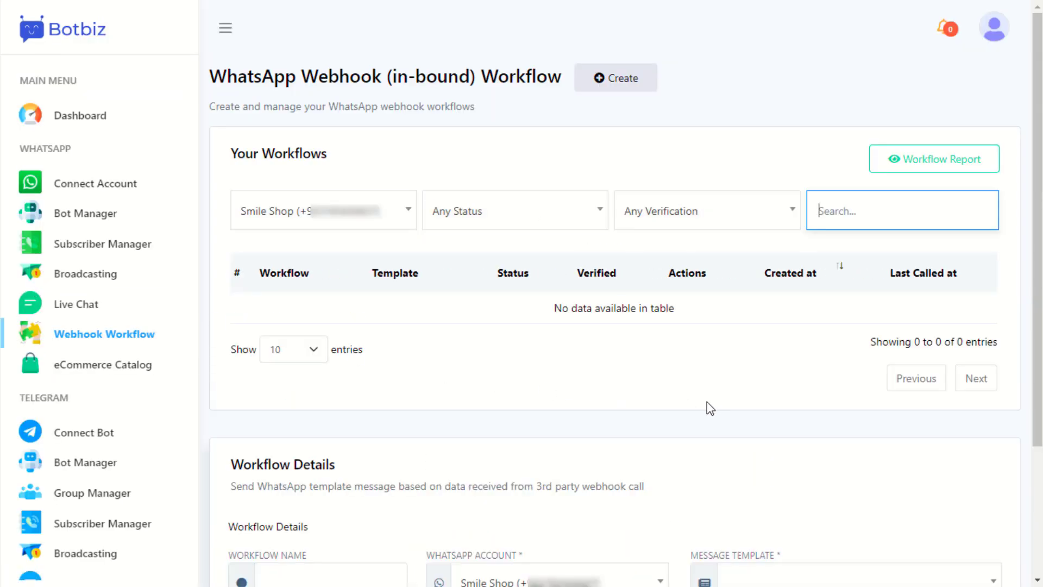
mouse_move(645, 137)
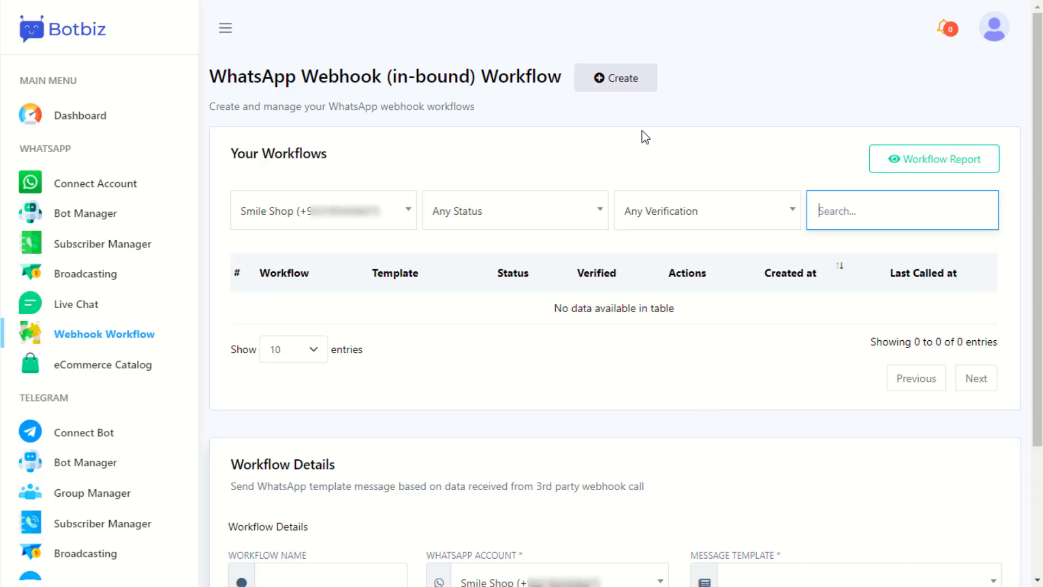
scroll("down", 3)
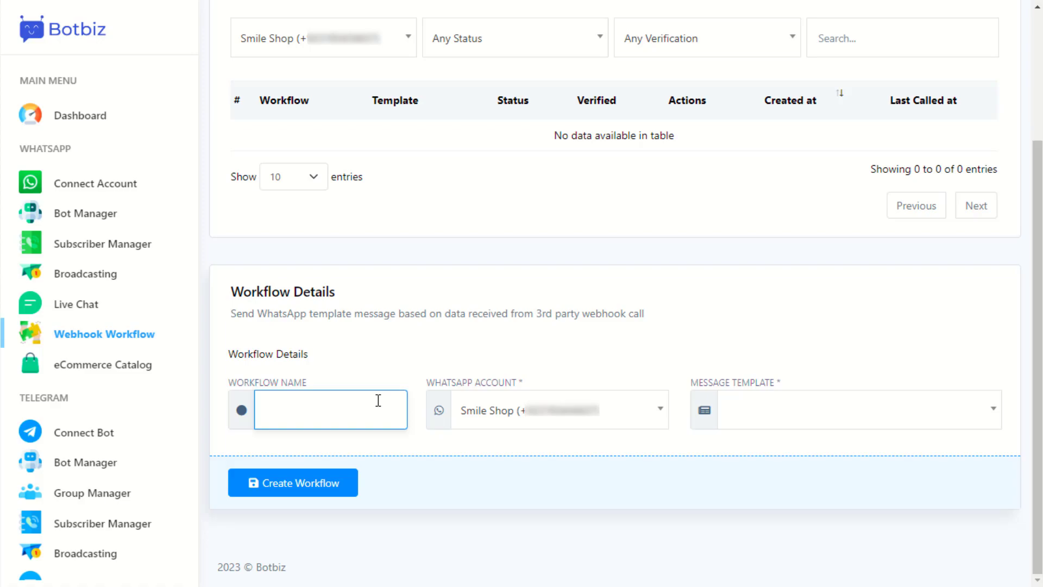
mouse_move(605, 379)
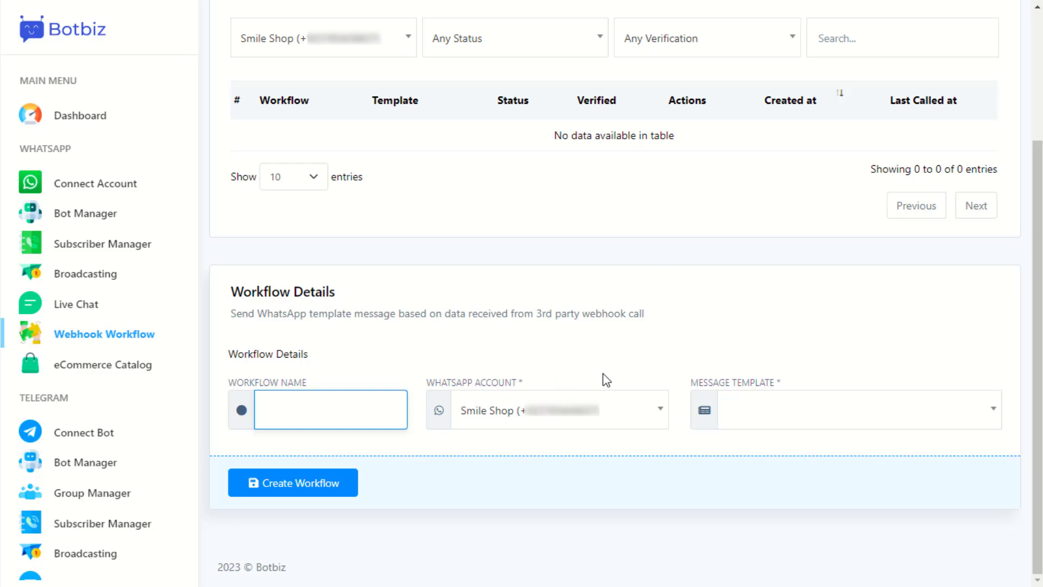
scroll("up", 3)
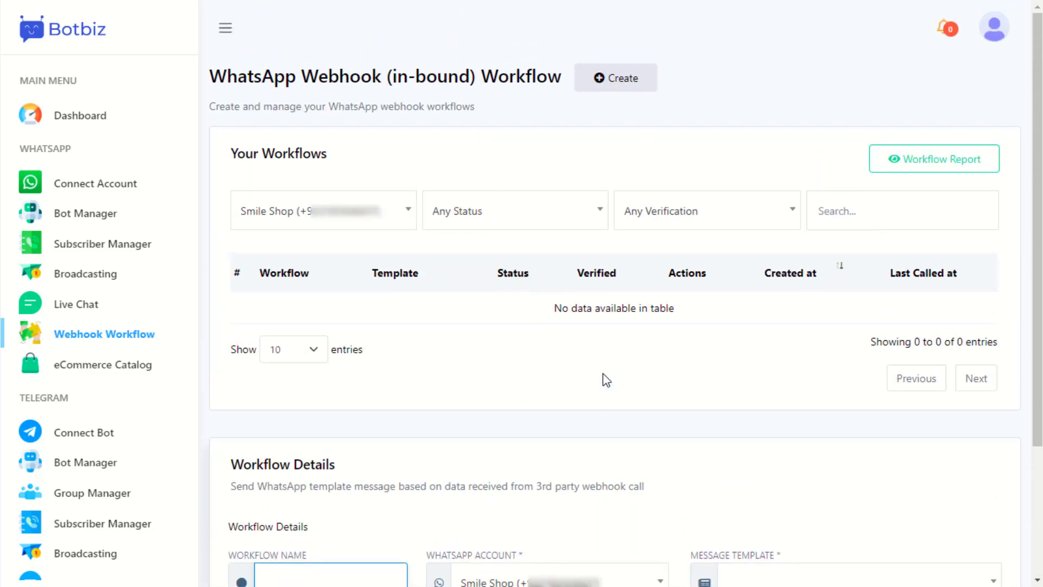
- Work in the Create Workflow details form at the bottom of the page
left_click(331, 576)
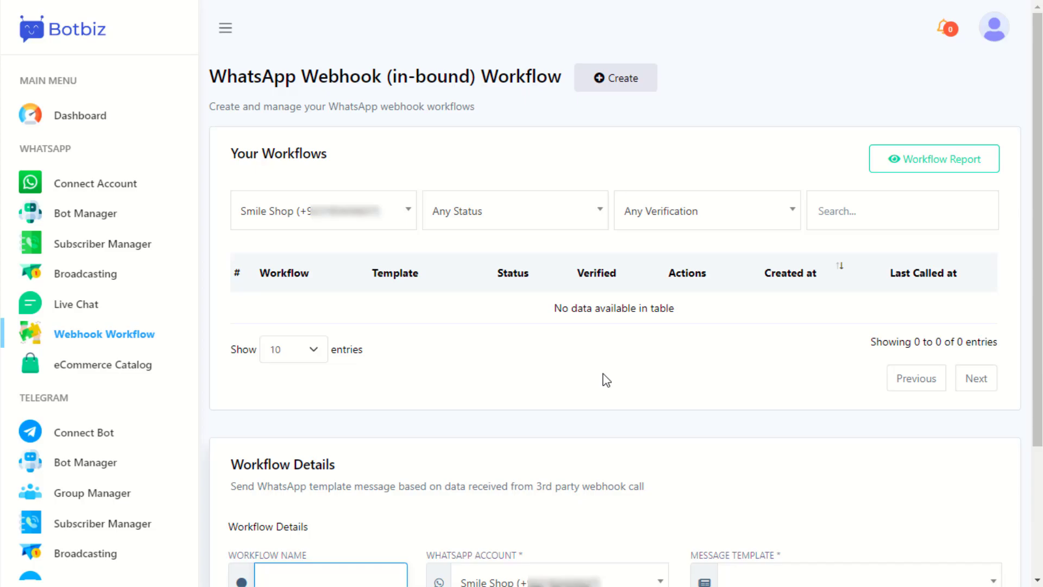
left_click(330, 576)
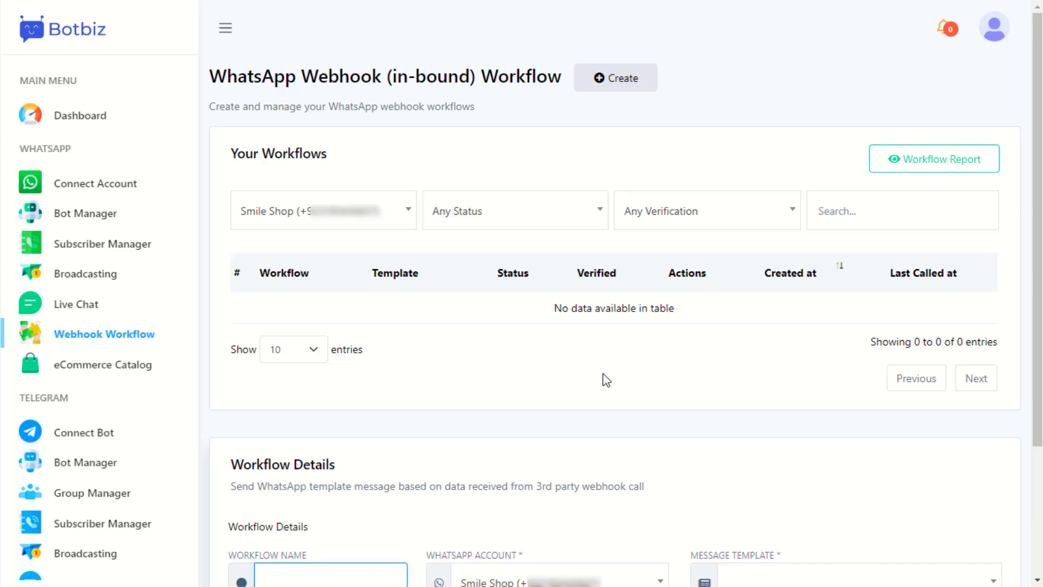
left_click(330, 575)
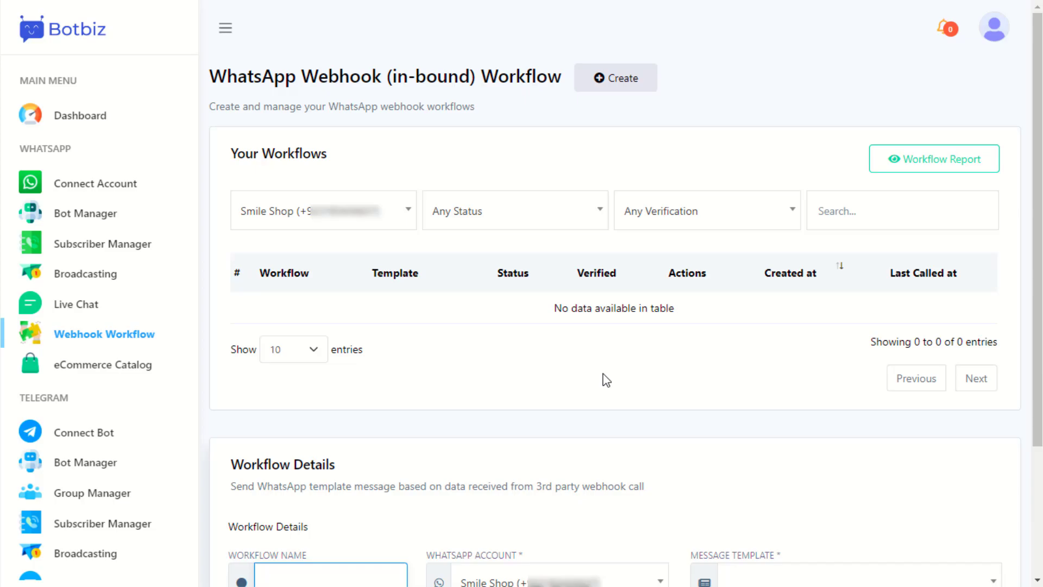
left_click(330, 574)
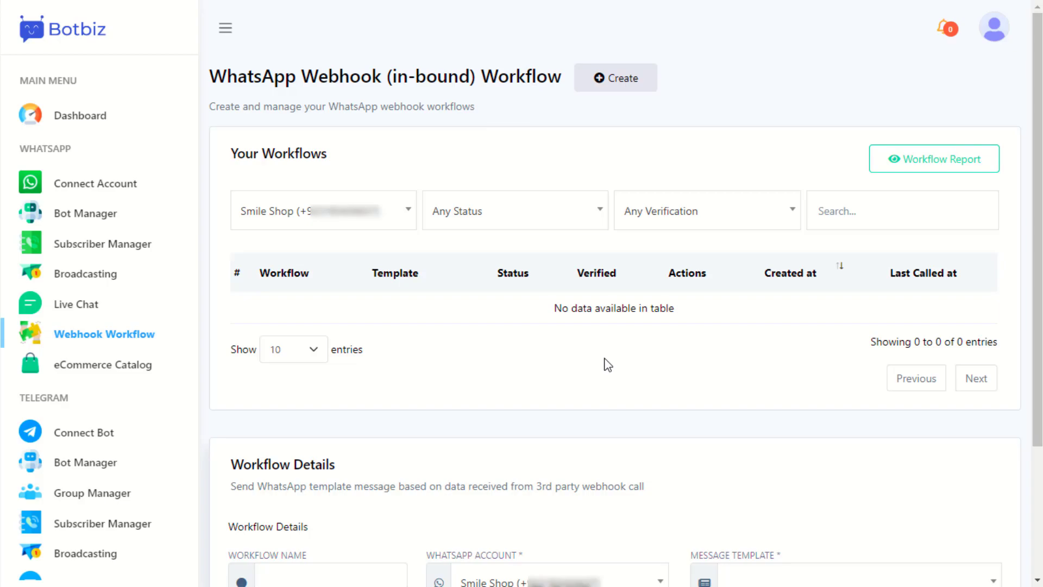
mouse_move(116, 370)
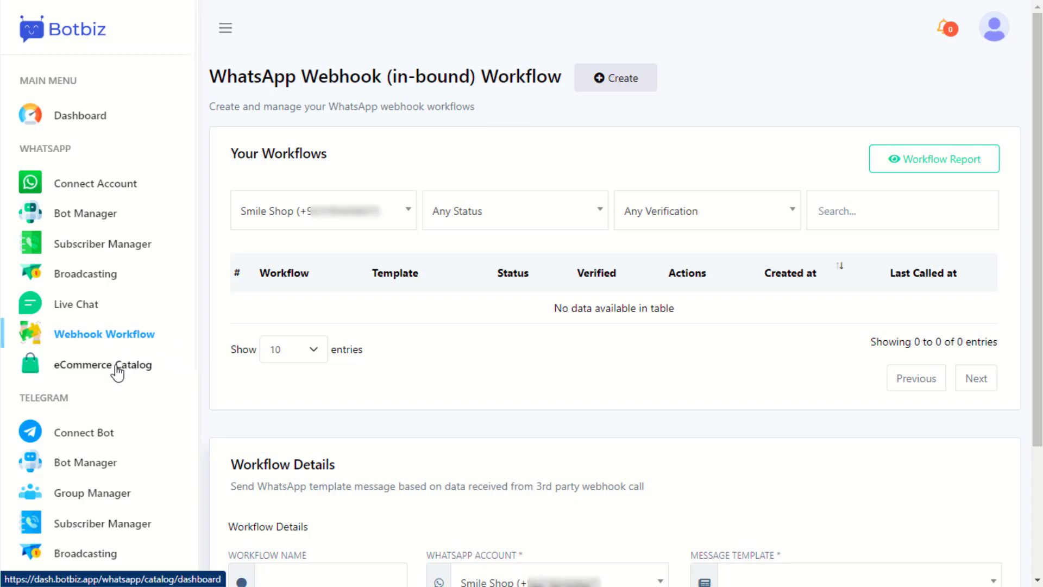
- Open the WhatsApp eCommerce Catalog page and look over its empty catalog orders and catalog manager tables
left_click(103, 365)
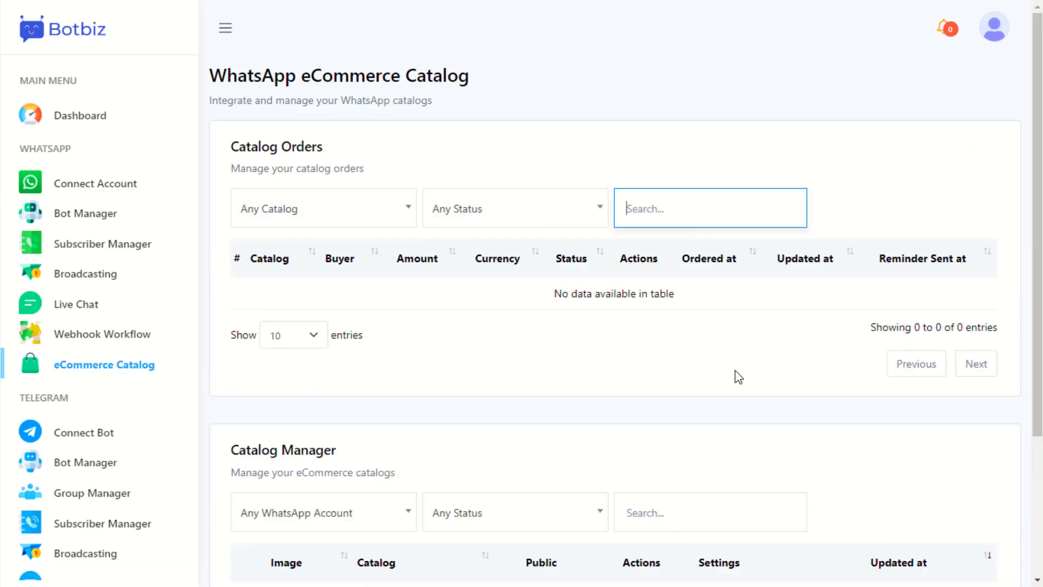
mouse_move(745, 380)
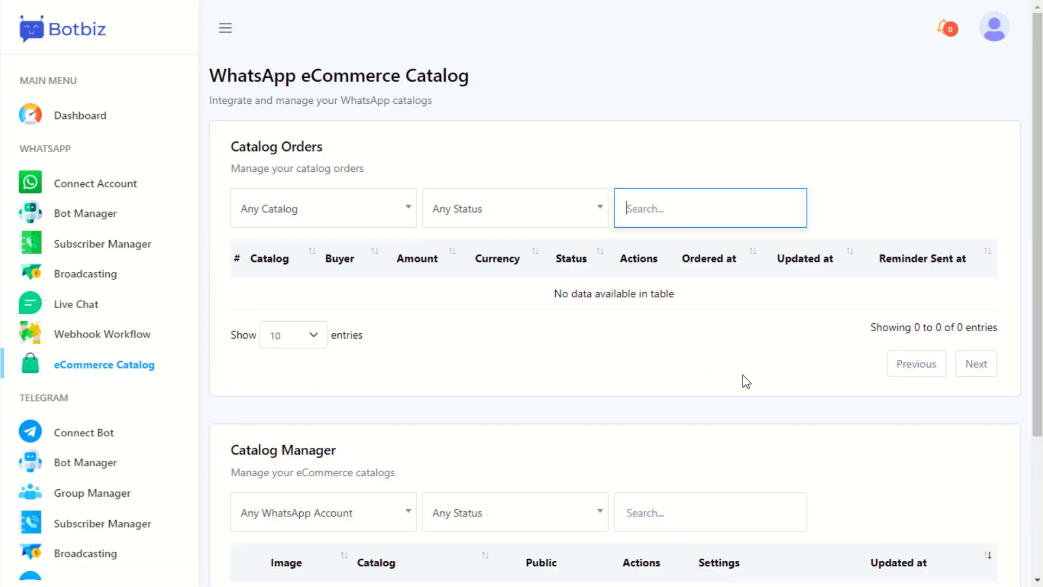
scroll("down", 3)
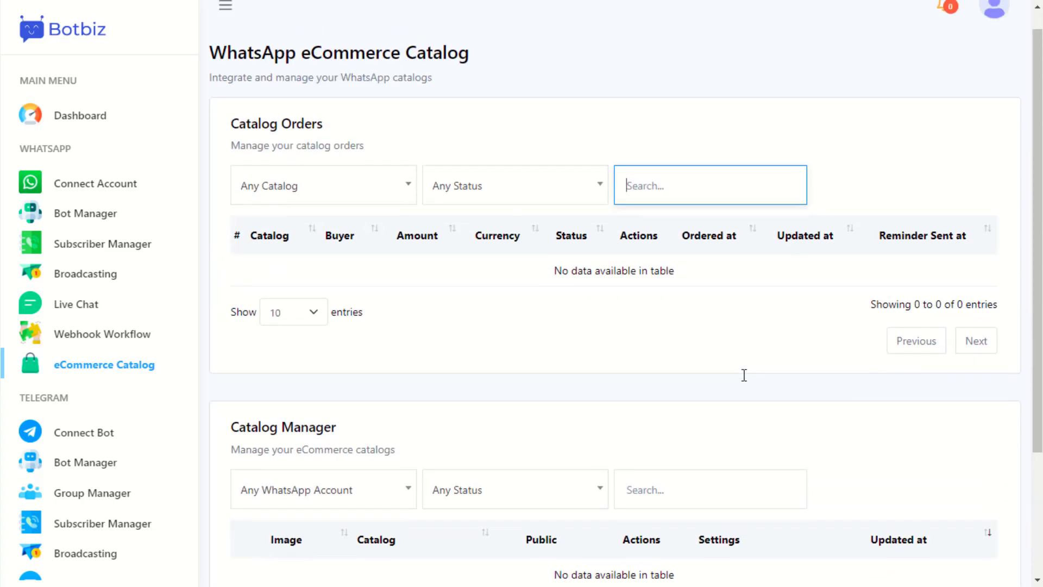
scroll("up", 3)
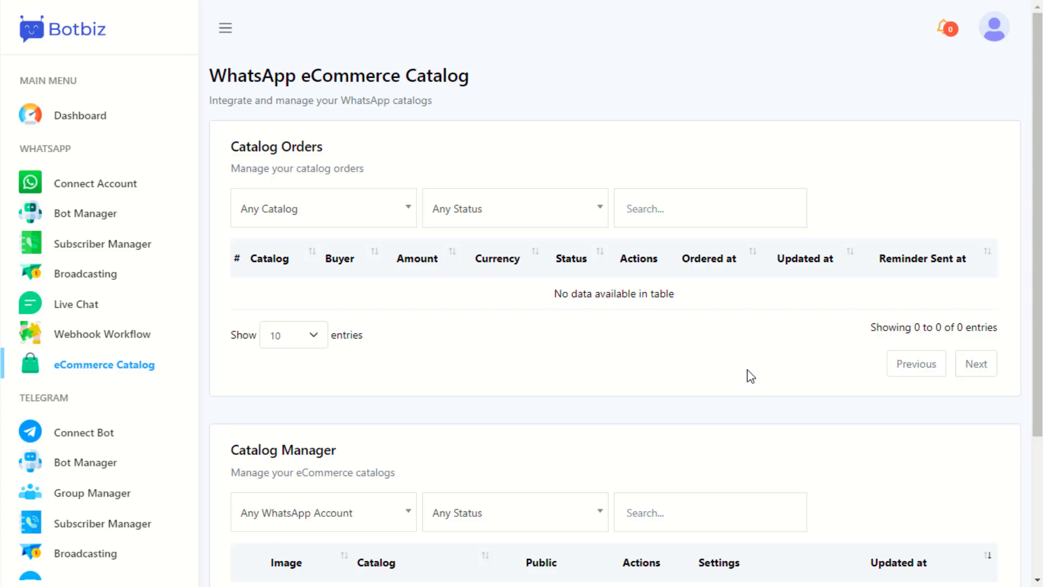
scroll("up", 3)
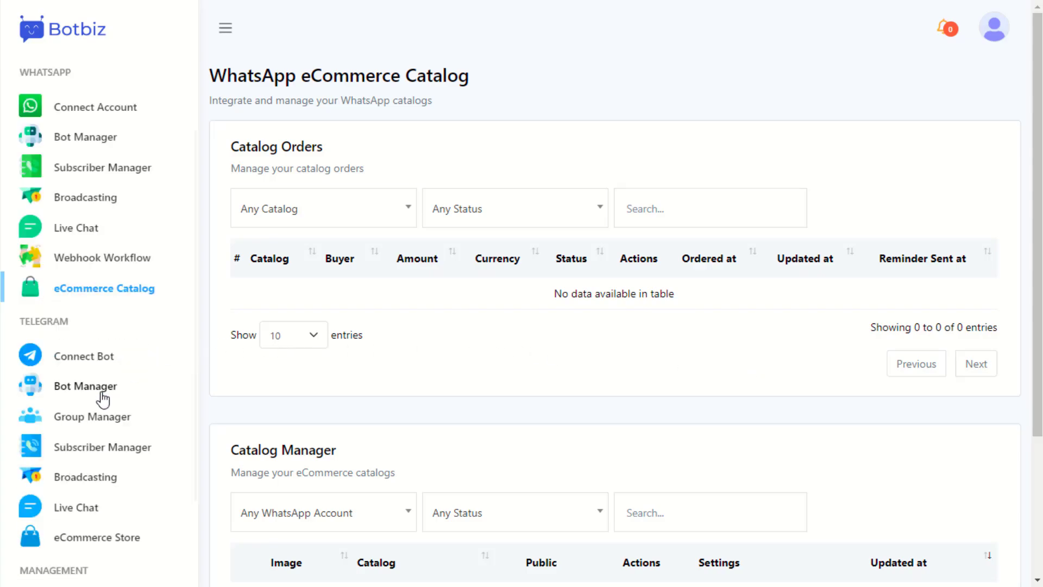
scroll("down", 3)
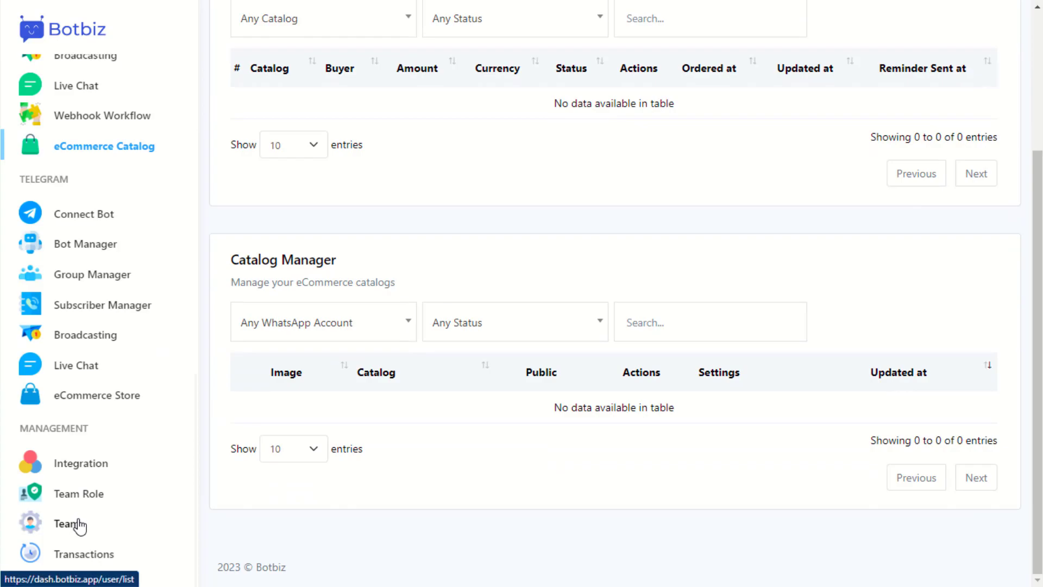
- Open the Team list under Management and view the Create Team member form
left_click(68, 524)
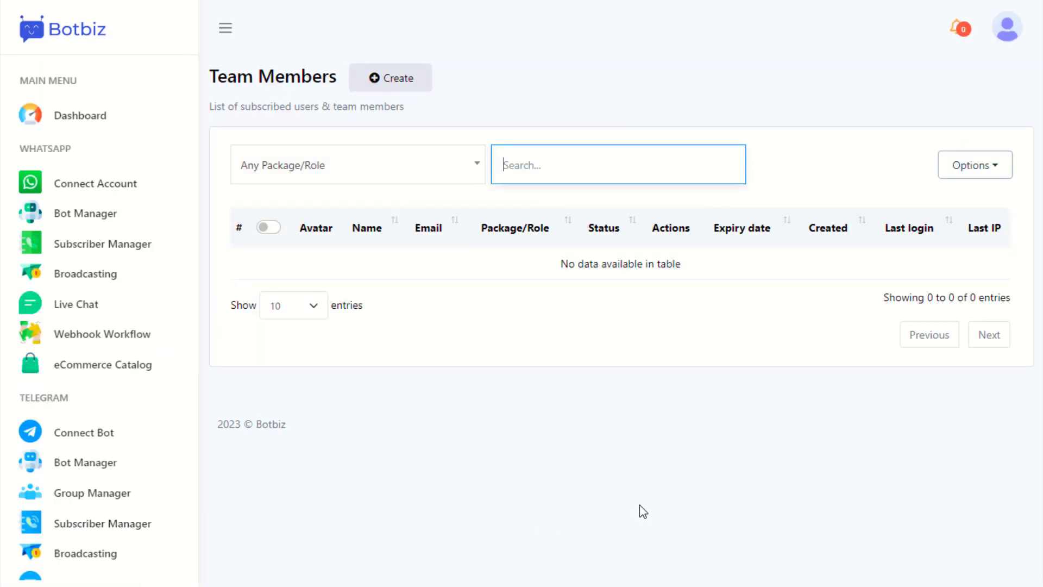
mouse_move(390, 78)
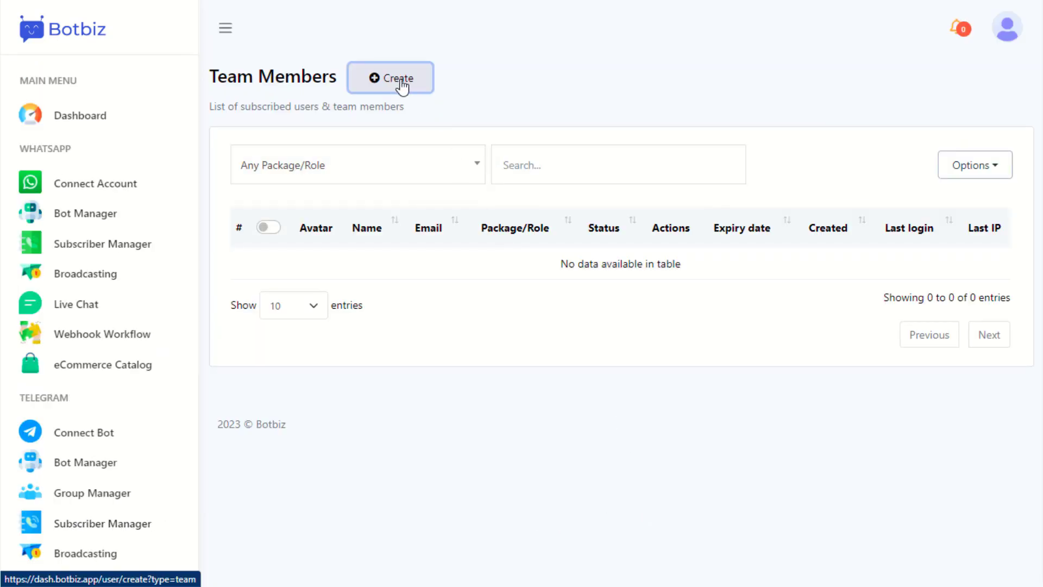
left_click(390, 78)
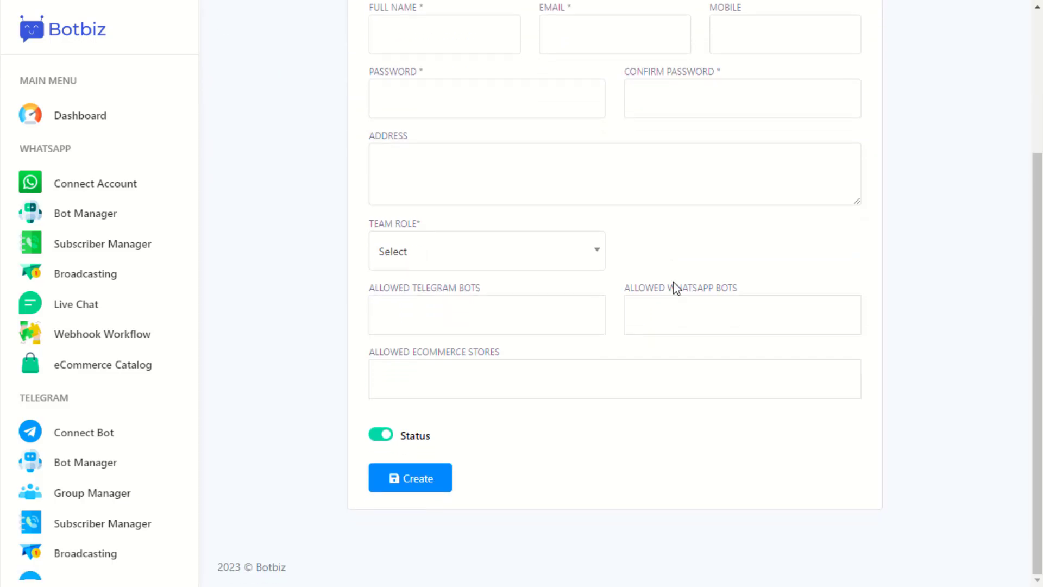
scroll("up", 3)
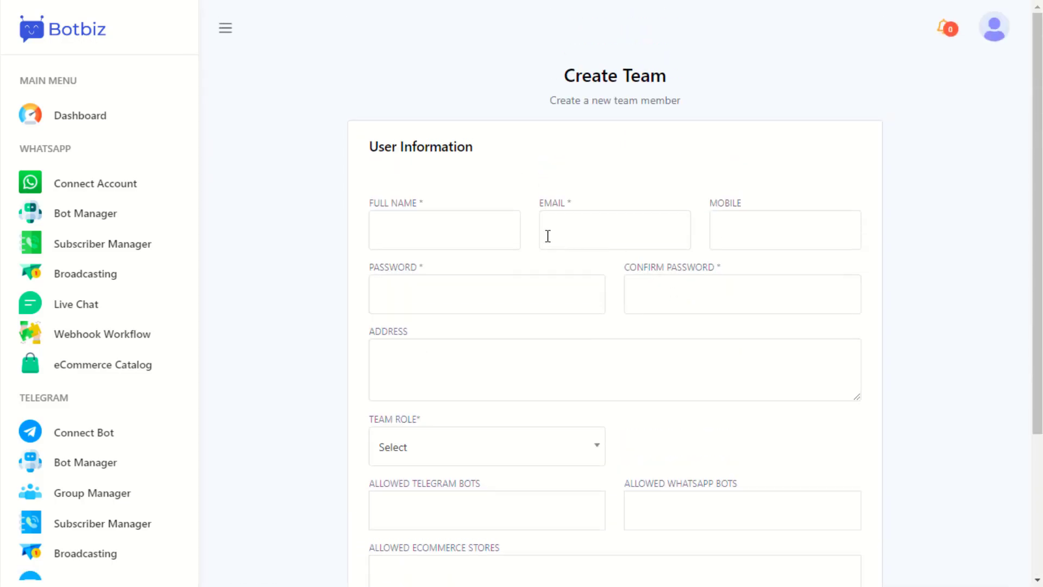
scroll("down", 3)
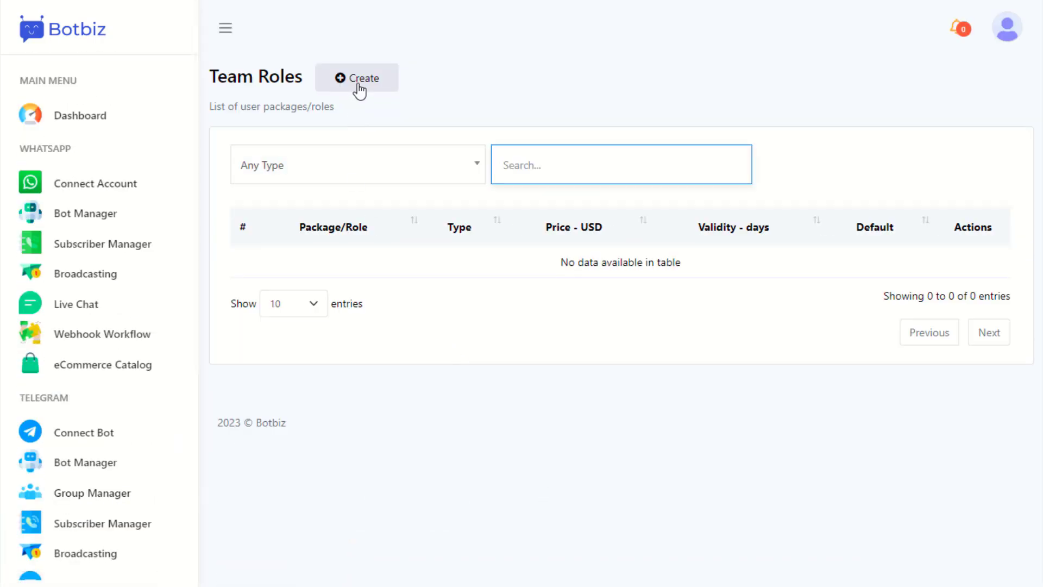
- Look over the Create Team Role permissions form from top to bottom
left_click(356, 77)
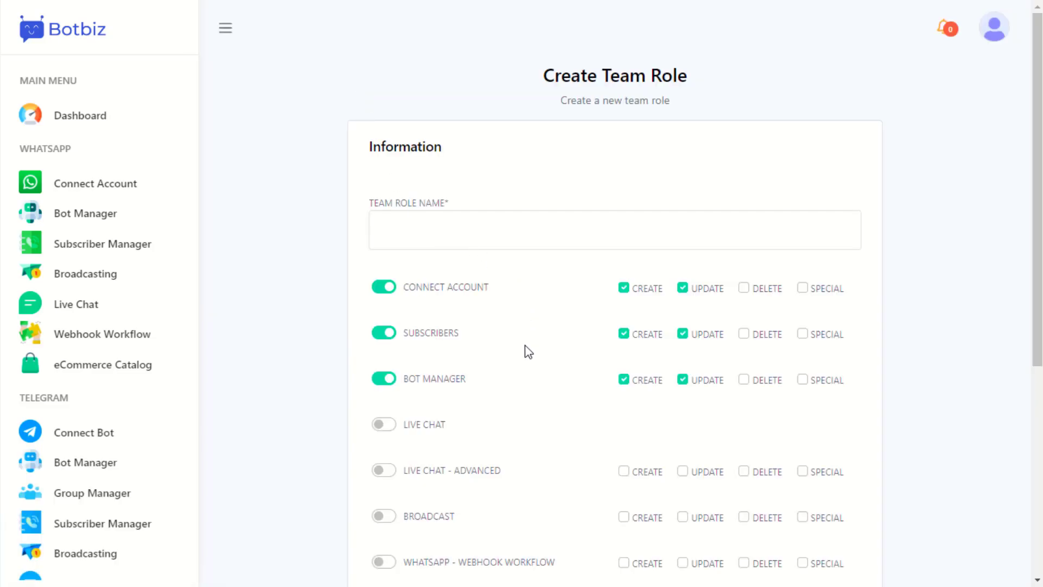
scroll("down", 3)
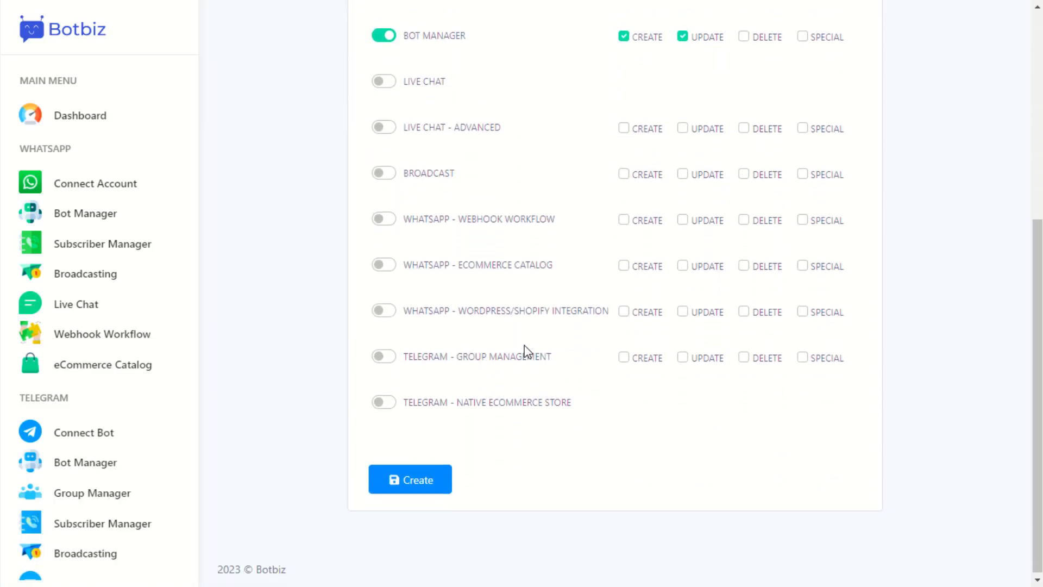
scroll("up", 3)
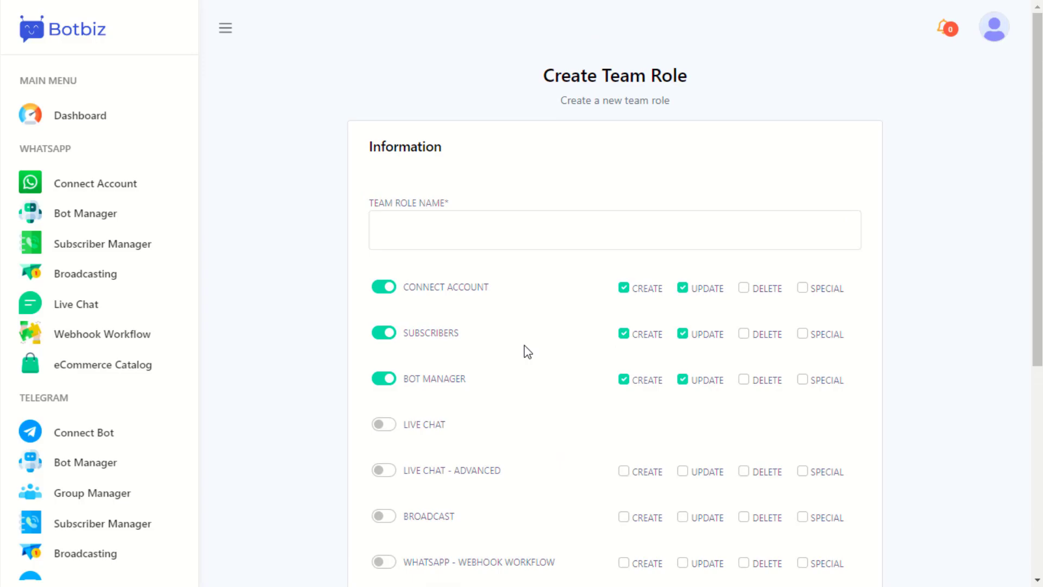
mouse_move(145, 138)
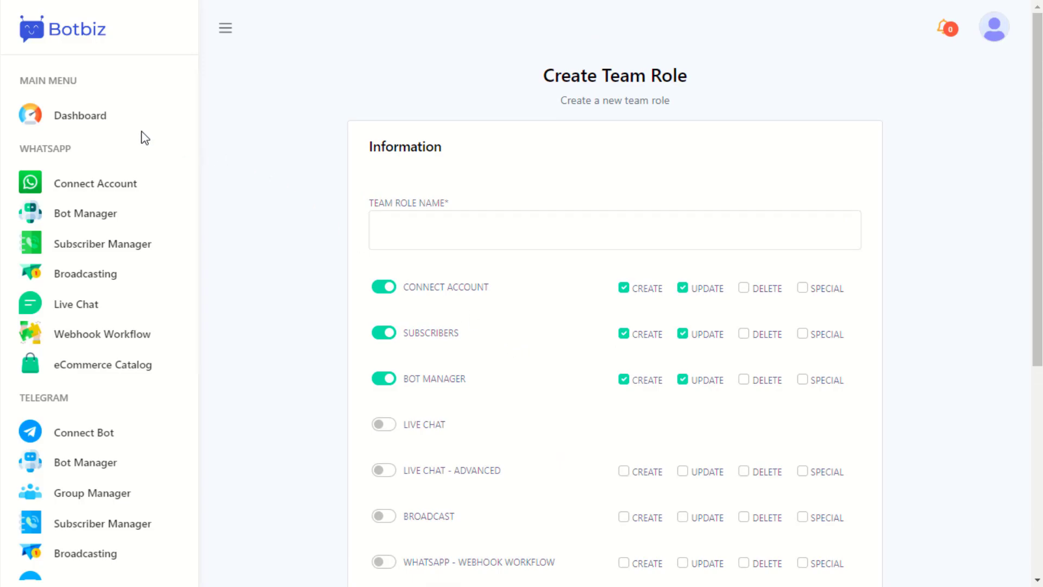
- Return to the Dashboard overview and review the sidebar's Telegram and Management sections
left_click(80, 115)
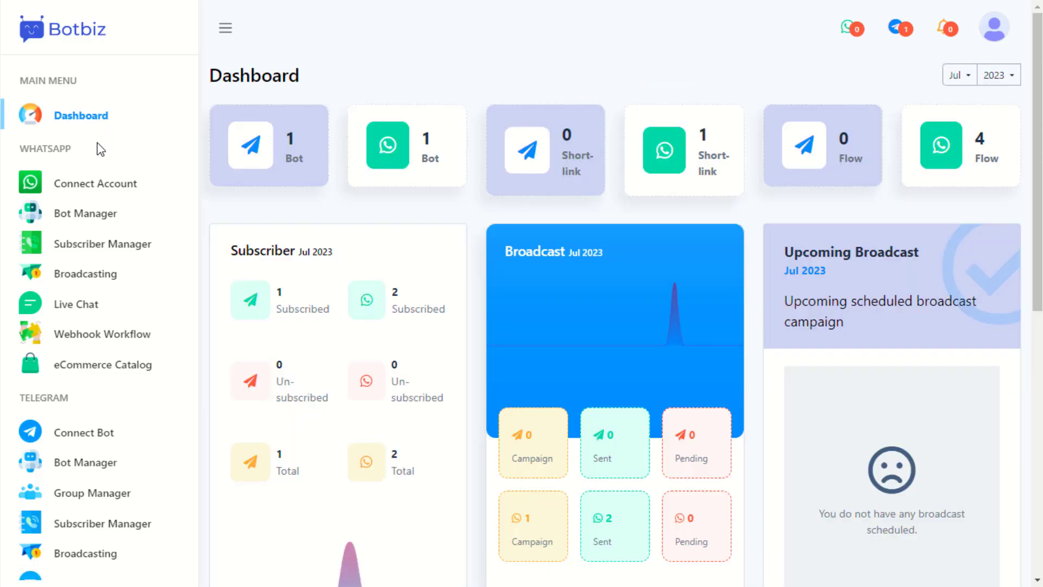
scroll("down", 3)
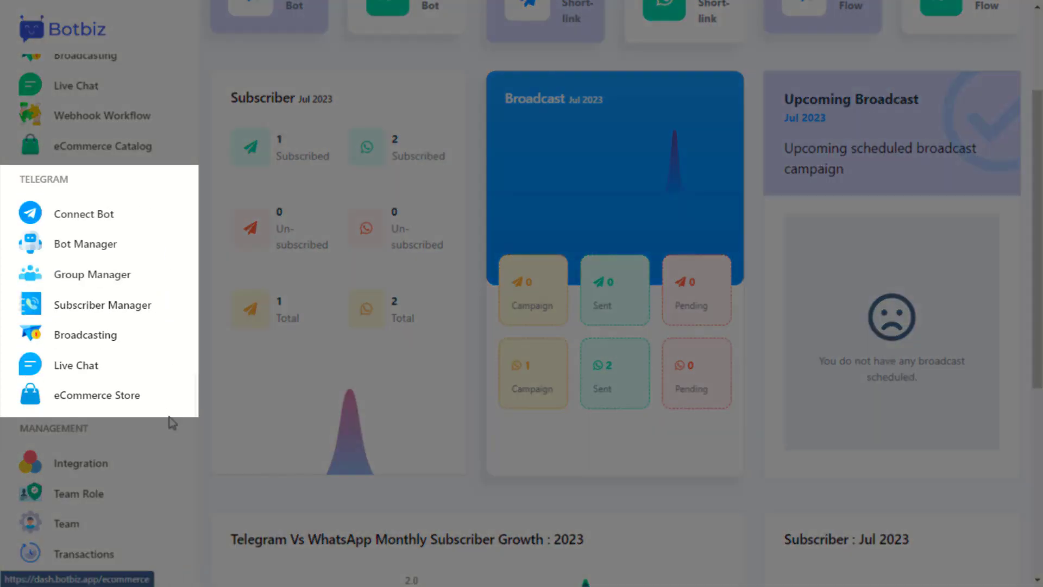
mouse_move(173, 431)
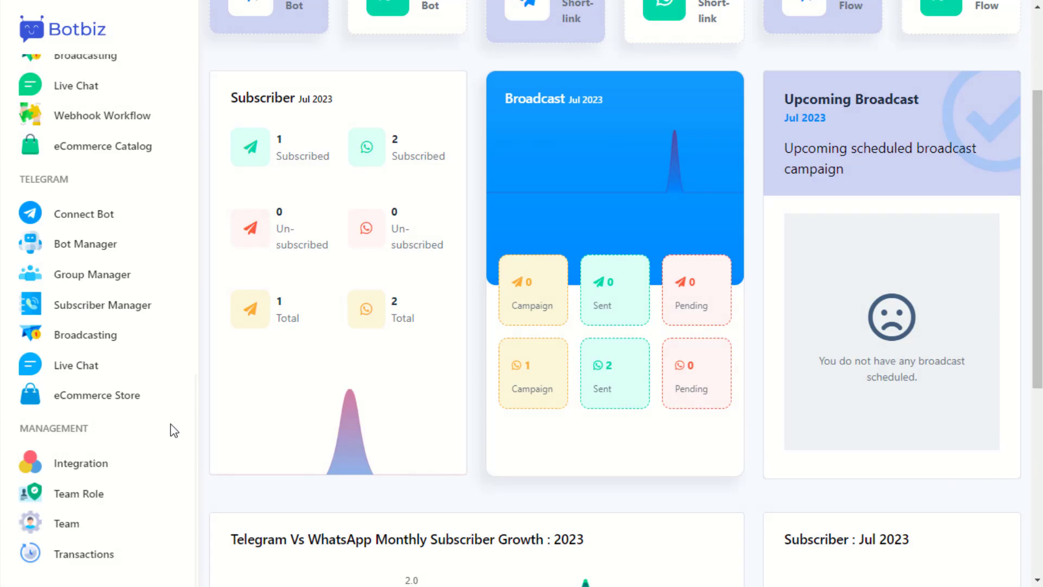
scroll("up", 3)
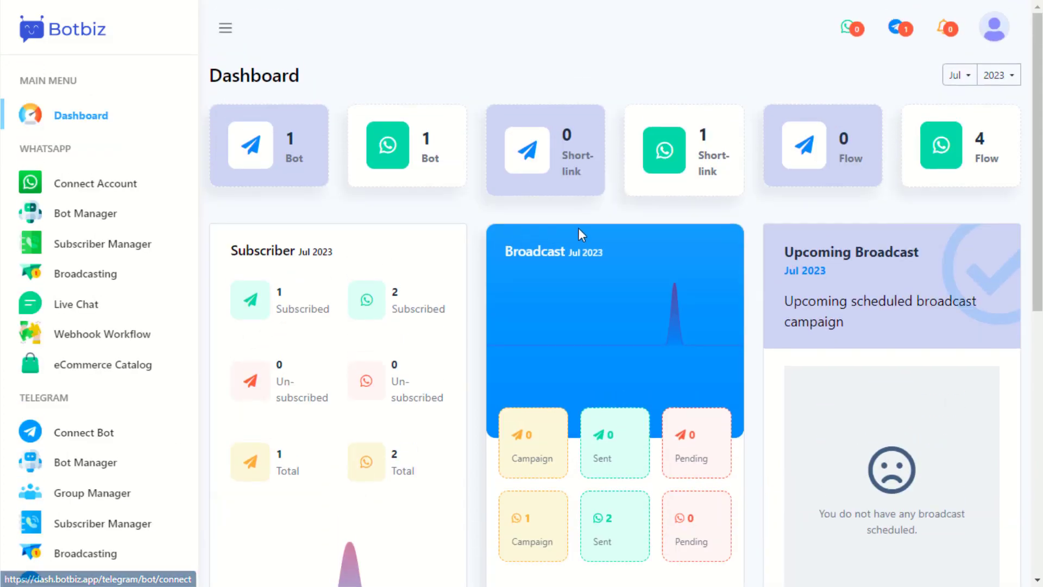
- Reach the Account page showing the Growth Private package, update form and usage log
left_click(994, 27)
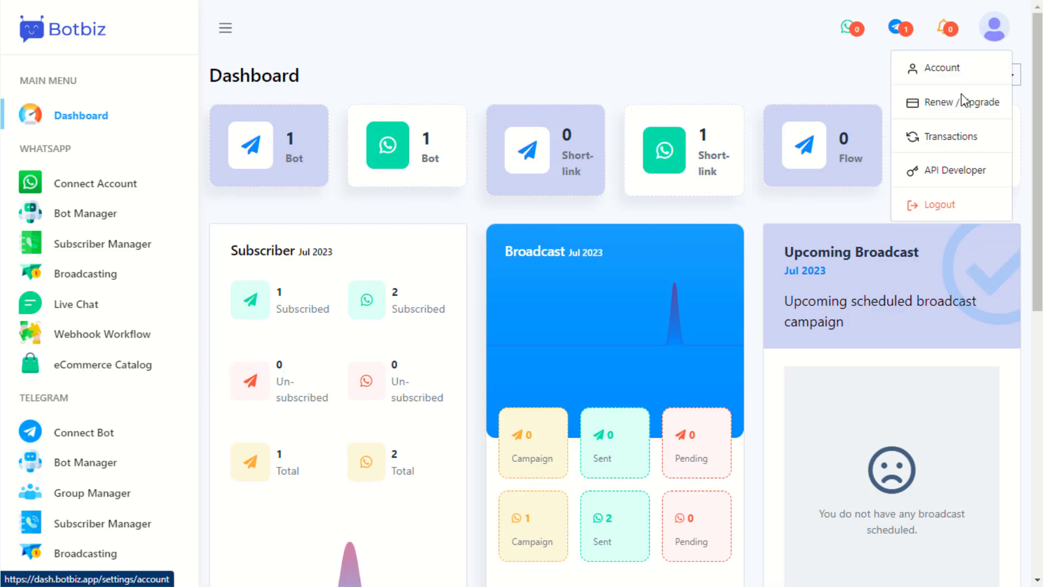
mouse_move(960, 219)
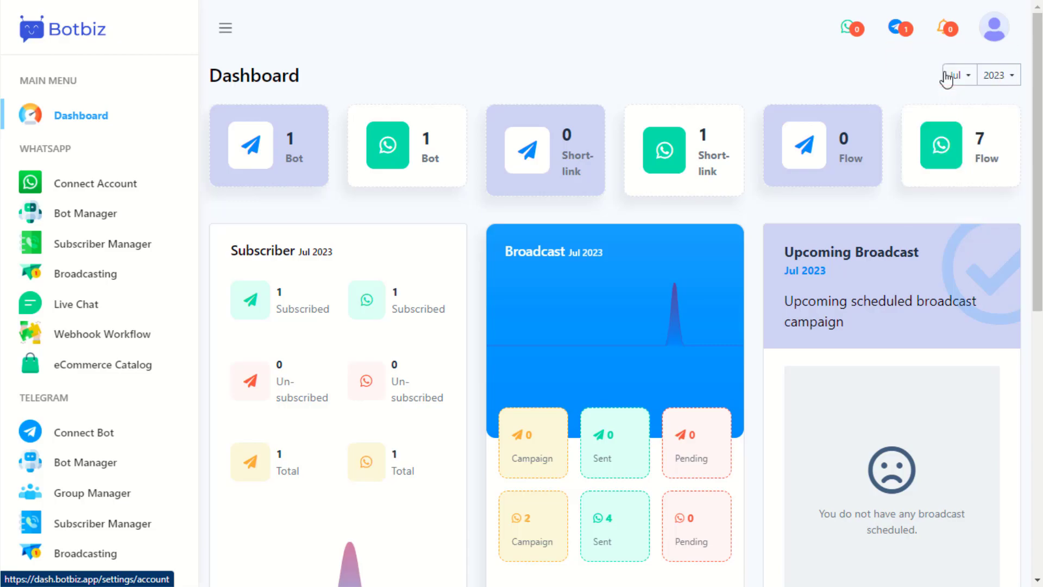
left_click(992, 28)
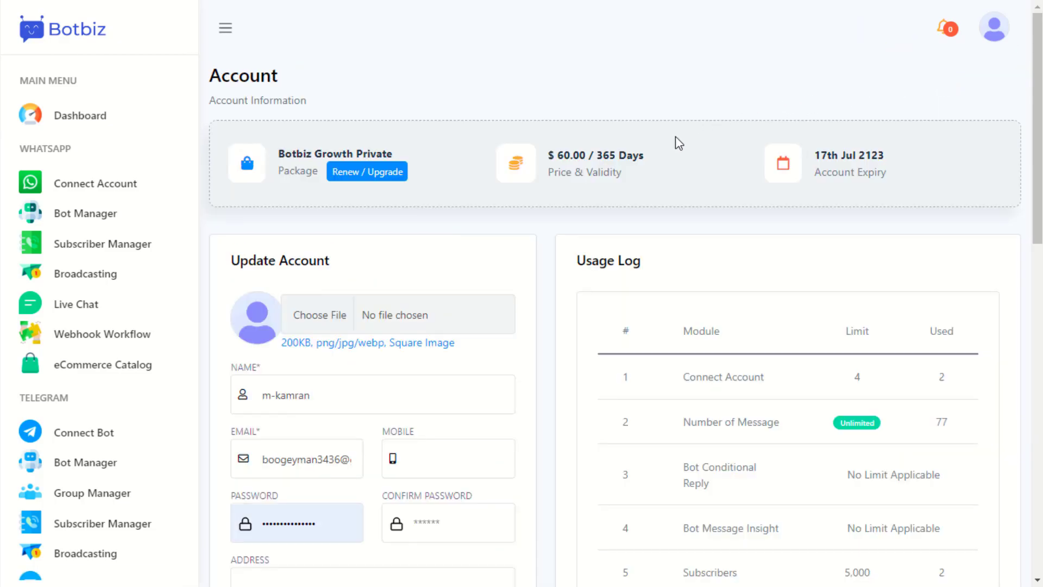
mouse_move(546, 251)
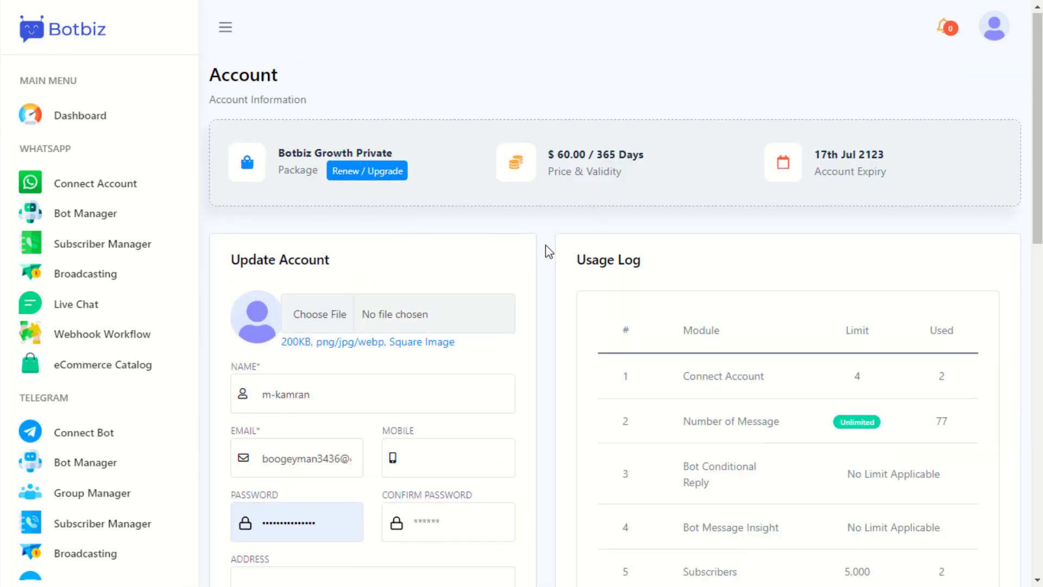
scroll("down", 3)
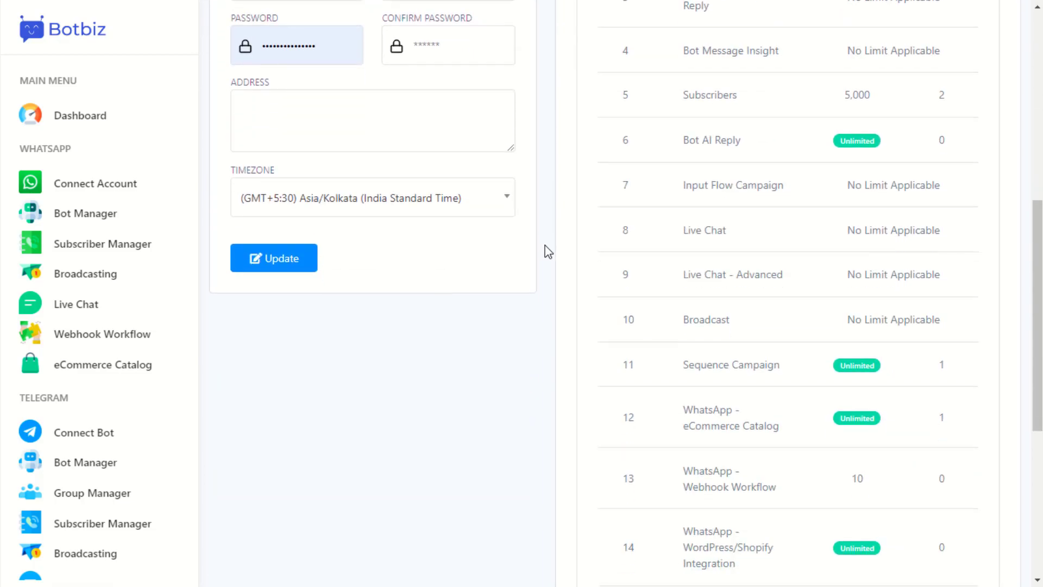
scroll("up", 3)
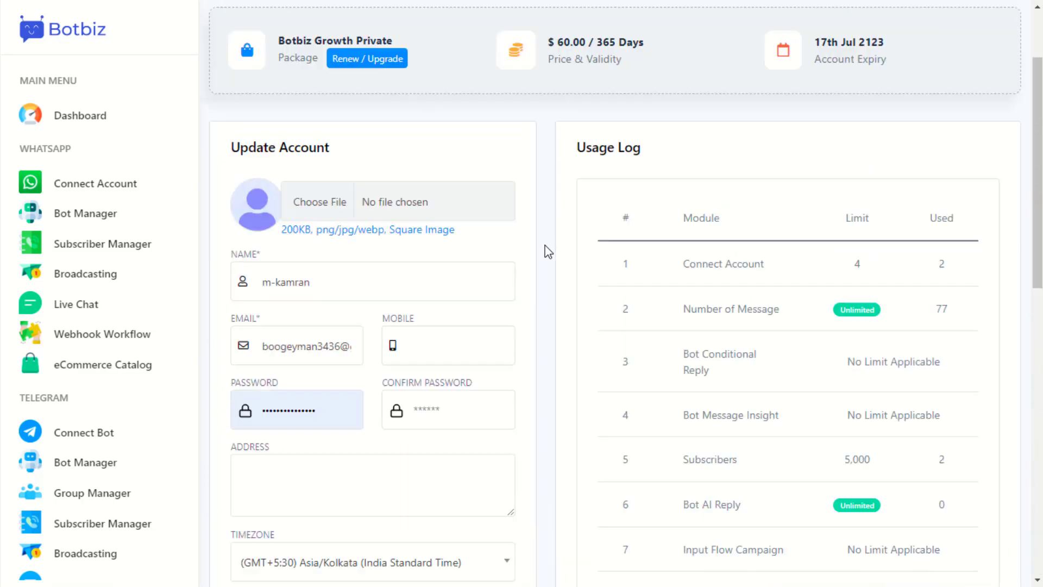
scroll("up", 3)
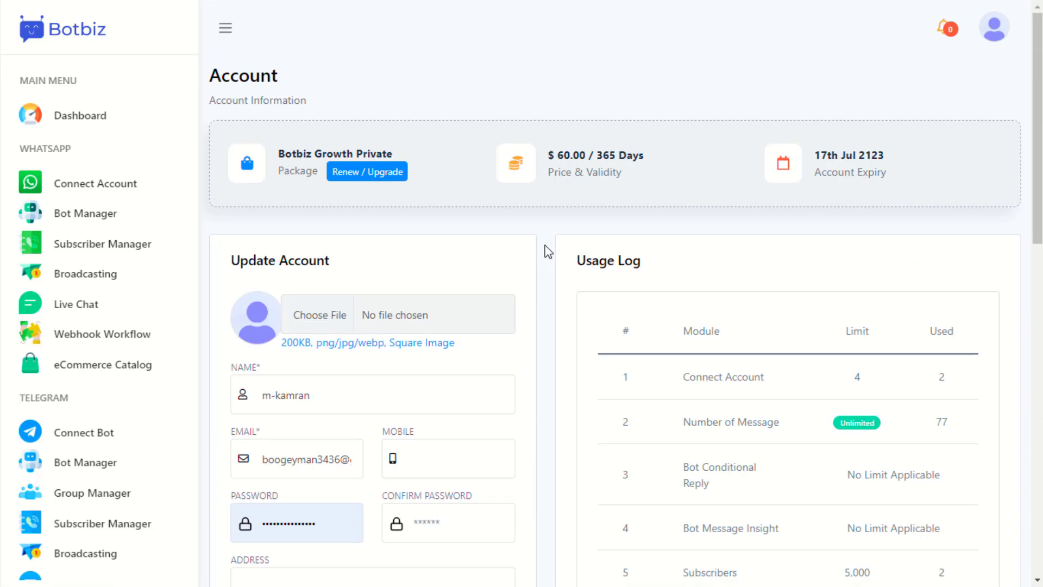
mouse_move(993, 28)
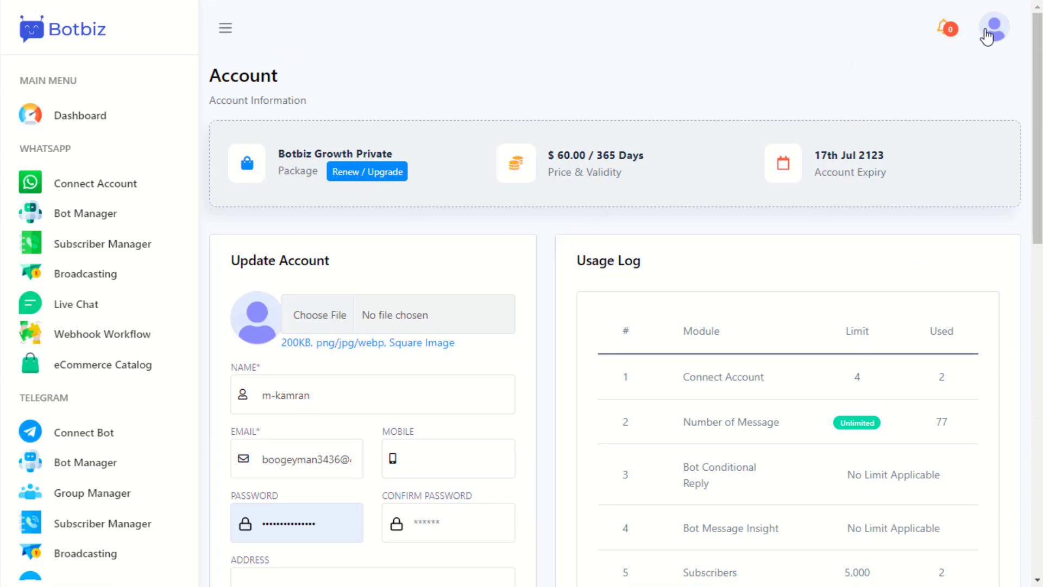
left_click(994, 27)
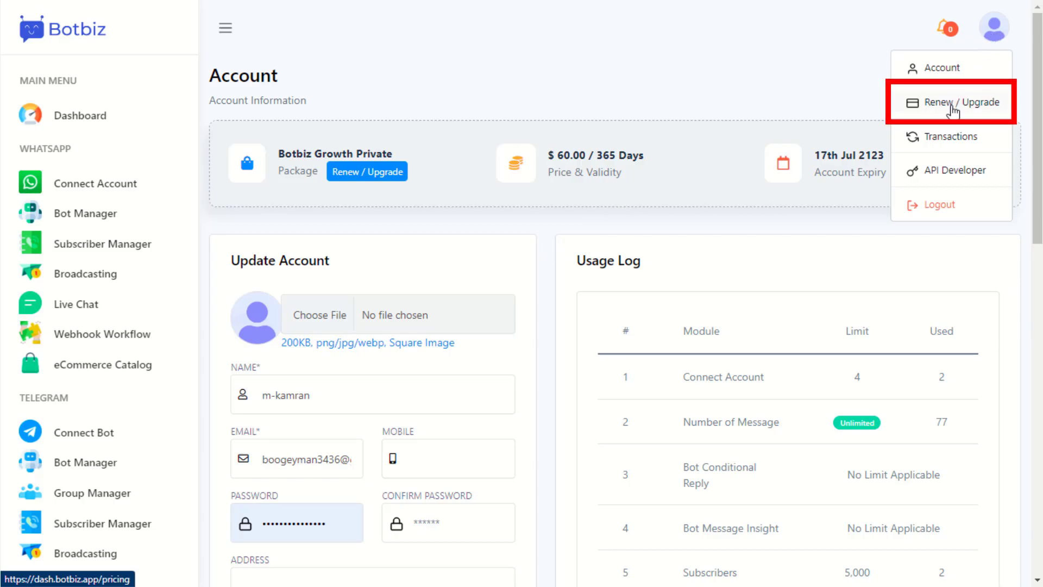
mouse_move(942, 112)
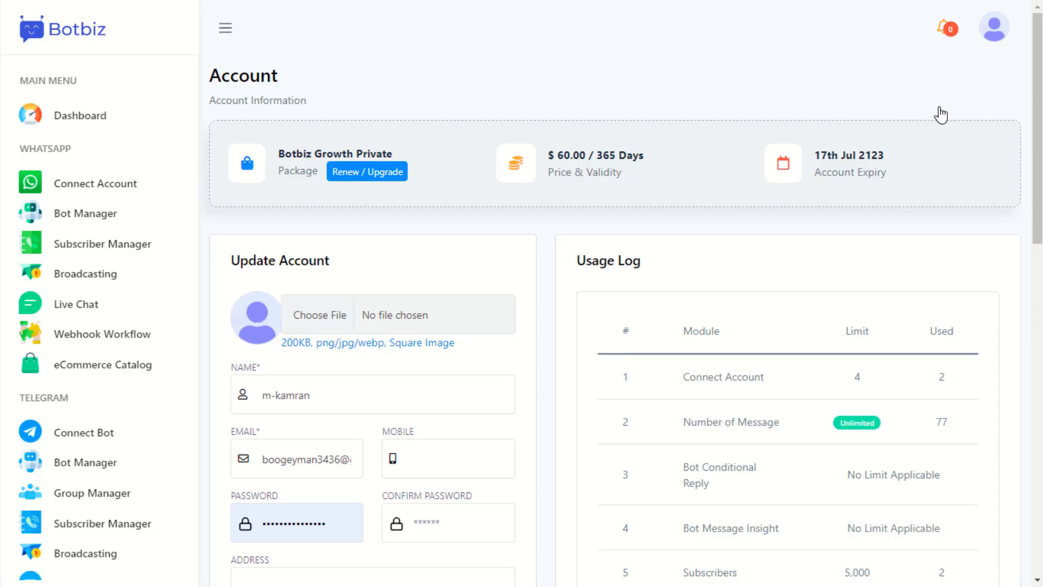
left_click(366, 171)
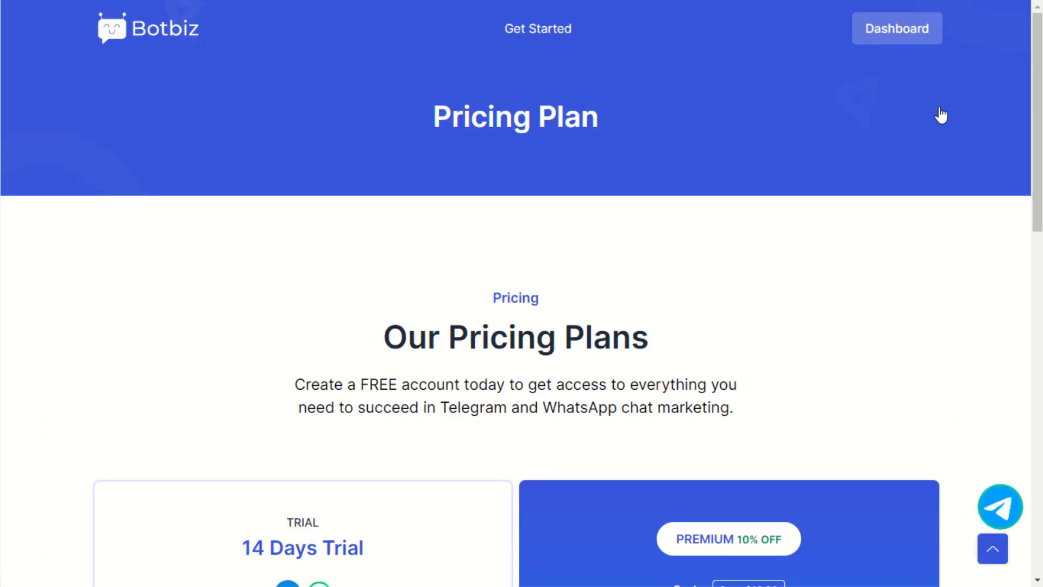
scroll("down", 3)
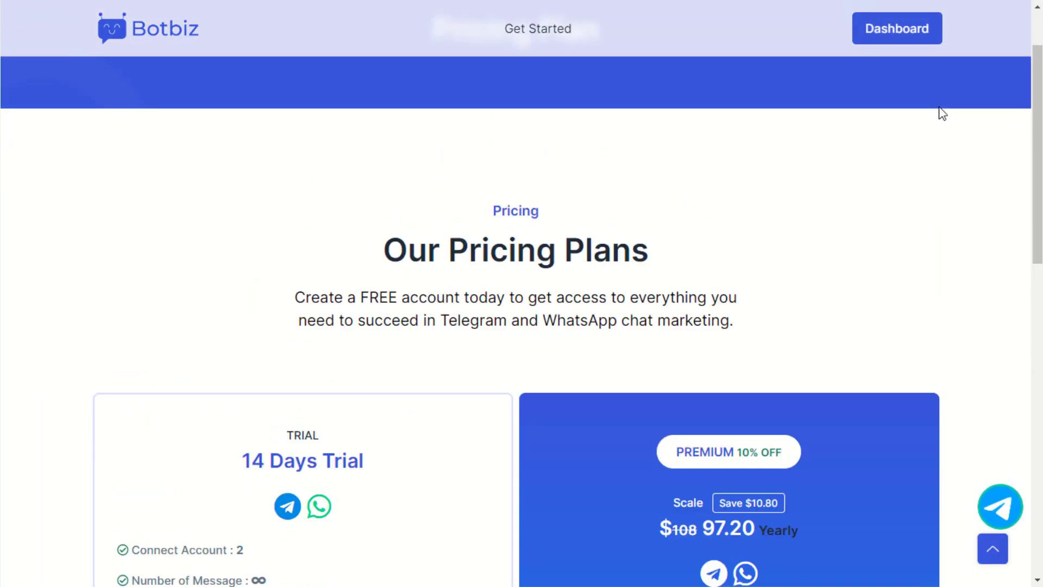
left_click(896, 28)
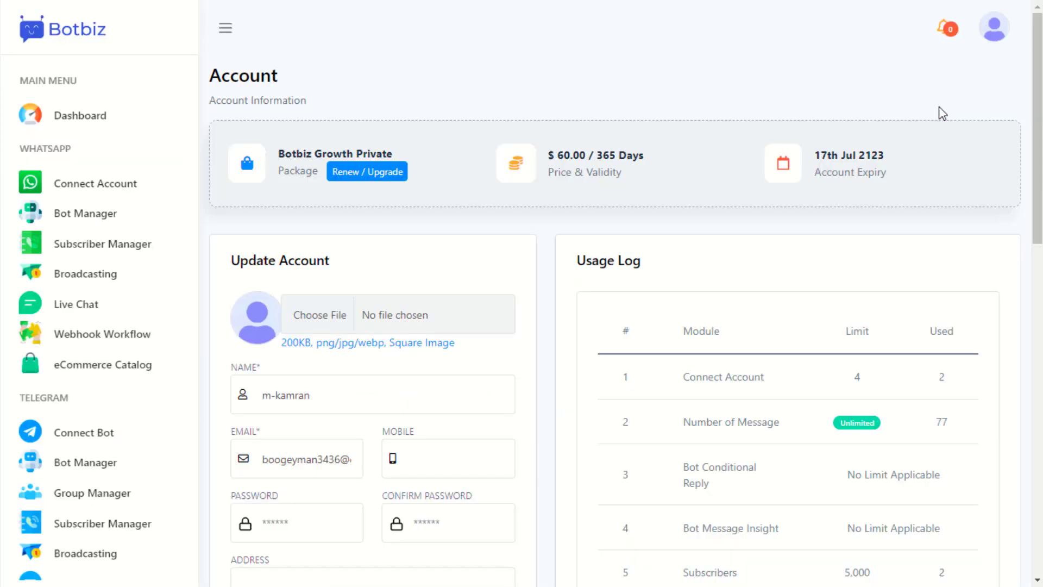
left_click(994, 27)
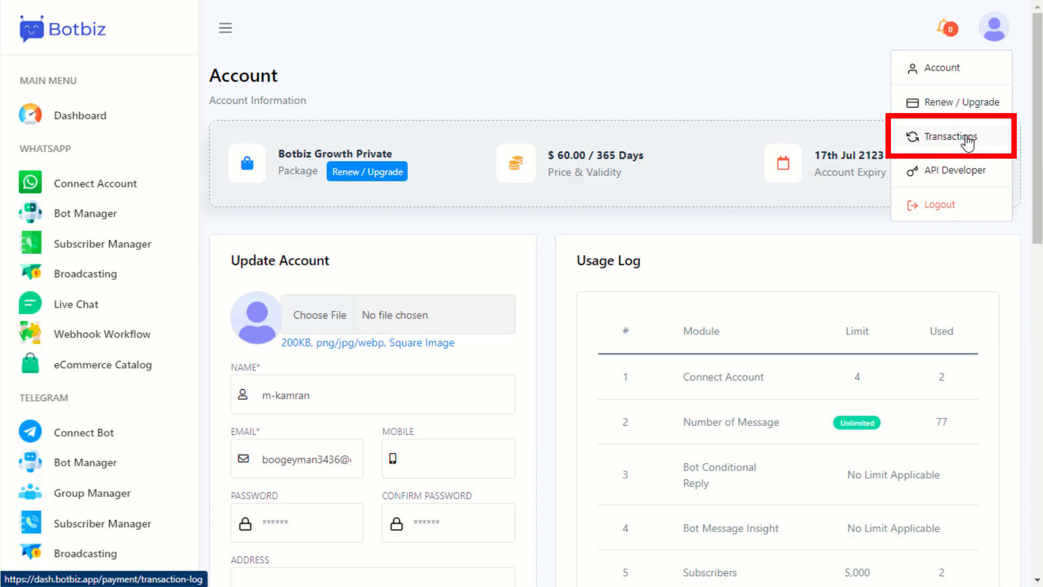
mouse_move(952, 137)
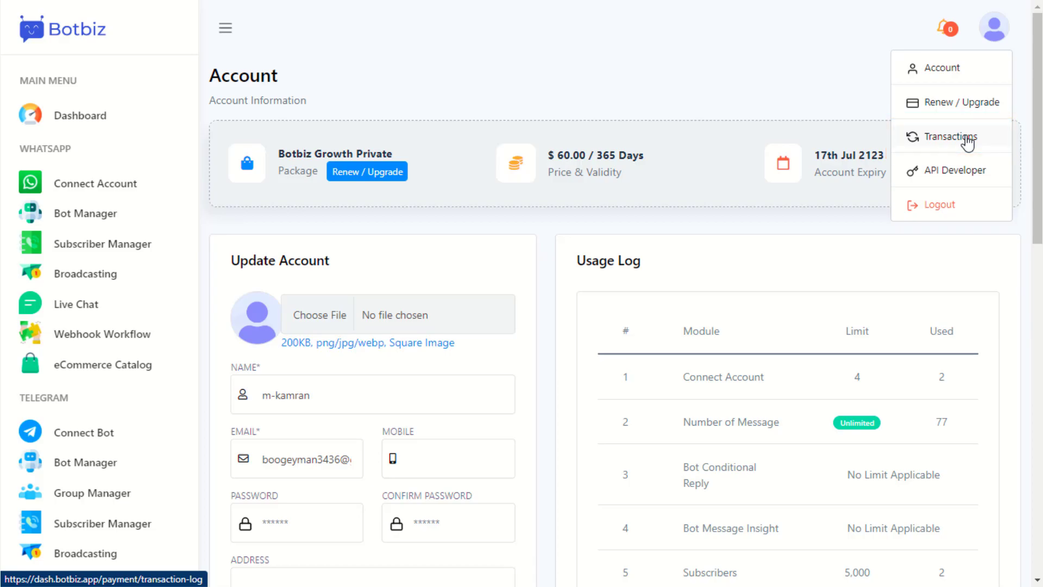
mouse_move(957, 171)
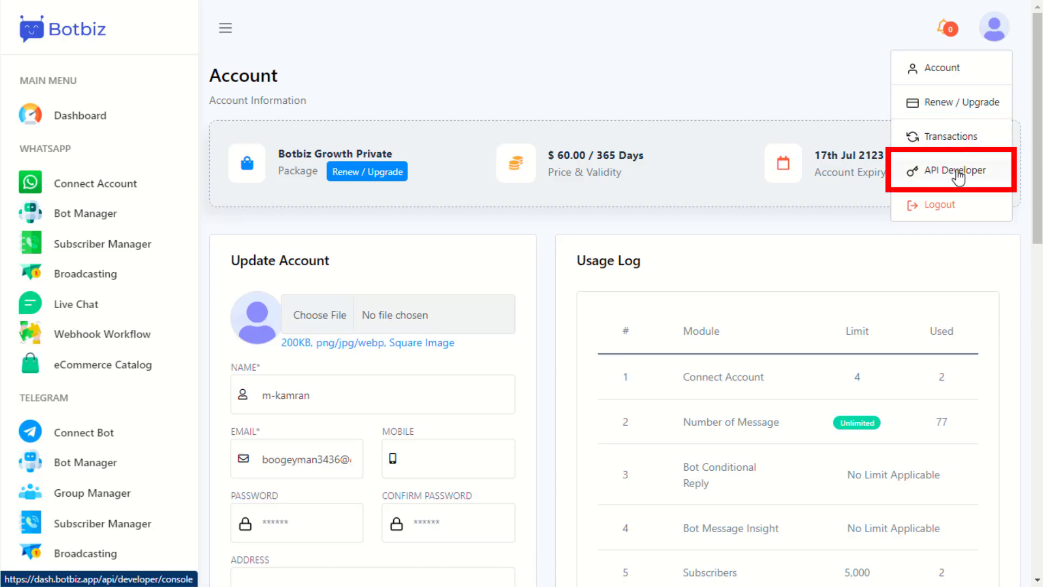
- Generate a new API key on the Developer page and copy it
left_click(953, 171)
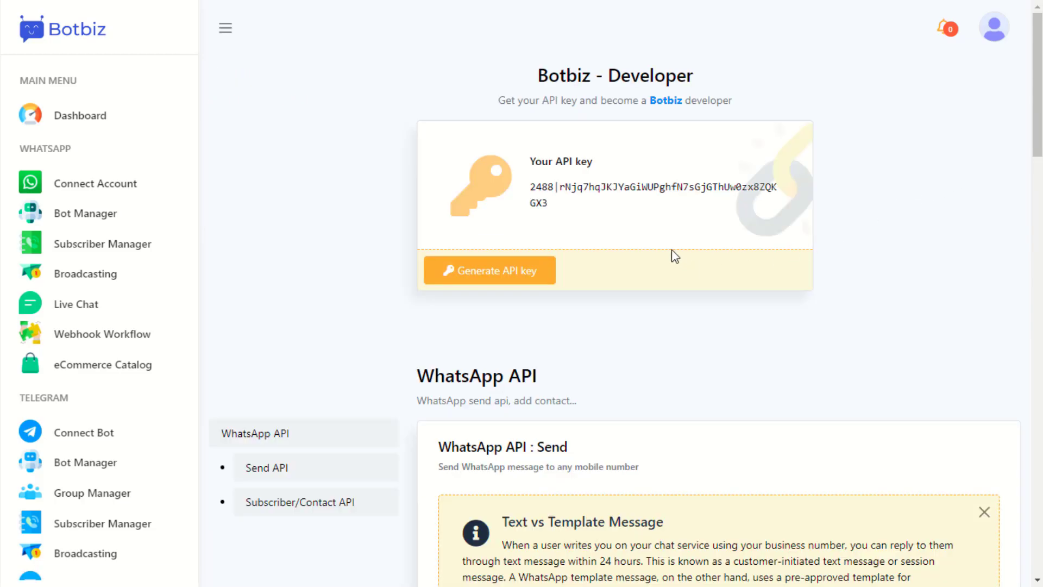
left_click(489, 270)
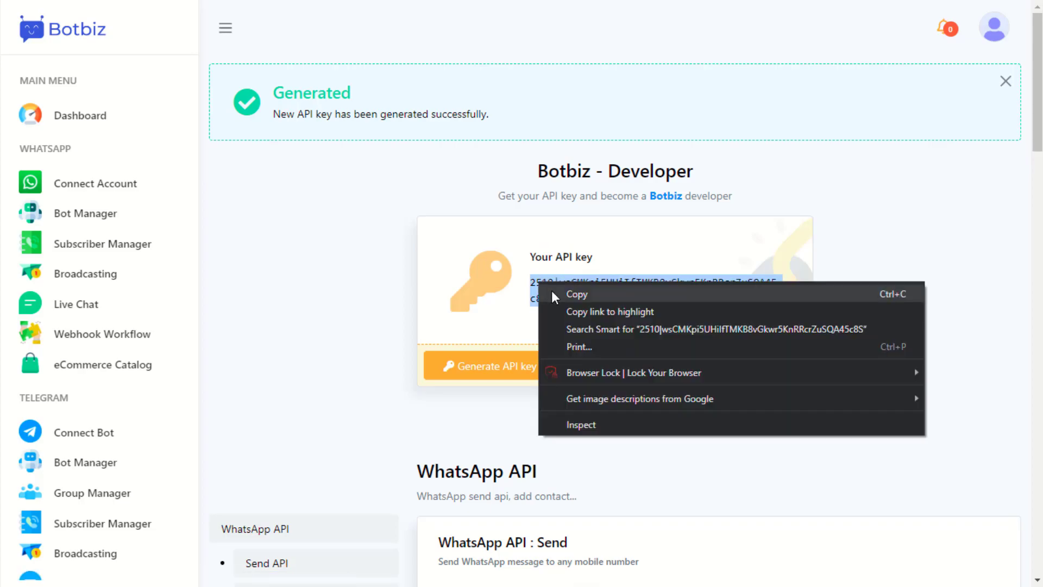
left_click(576, 295)
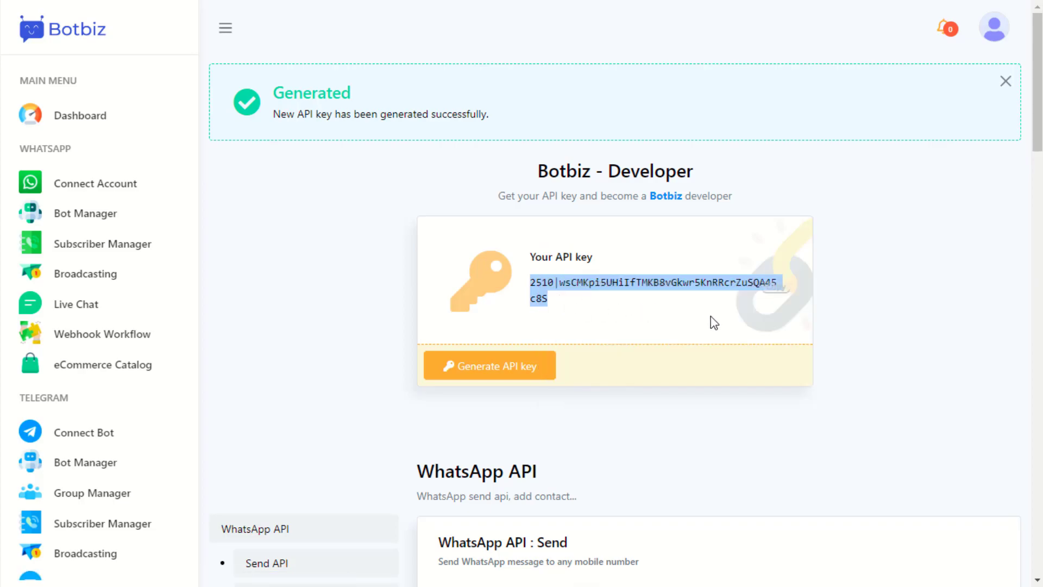
left_click(994, 26)
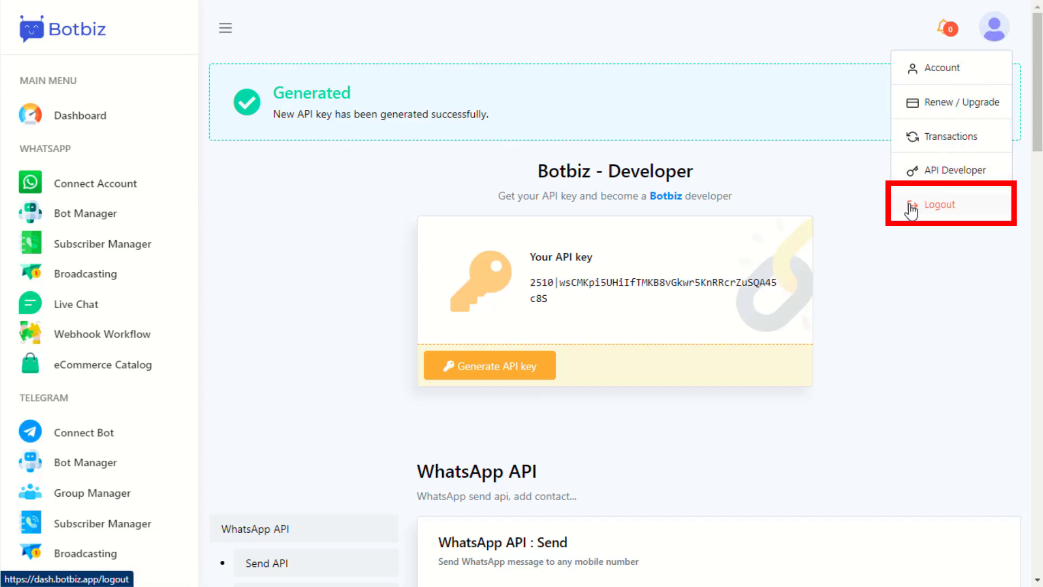
mouse_move(946, 212)
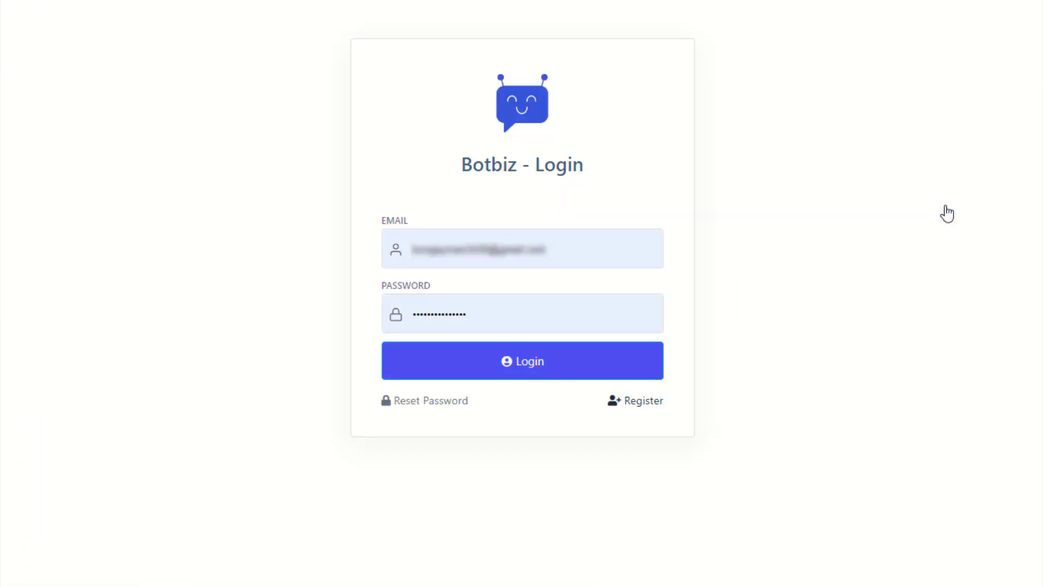
- Log out of Botbiz and land on the login page
left_click(521, 360)
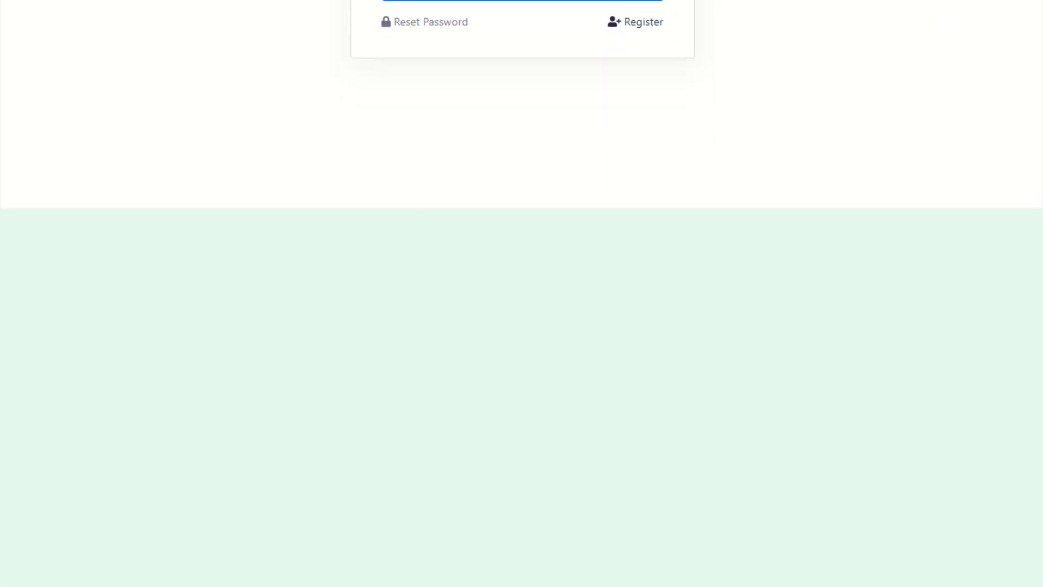